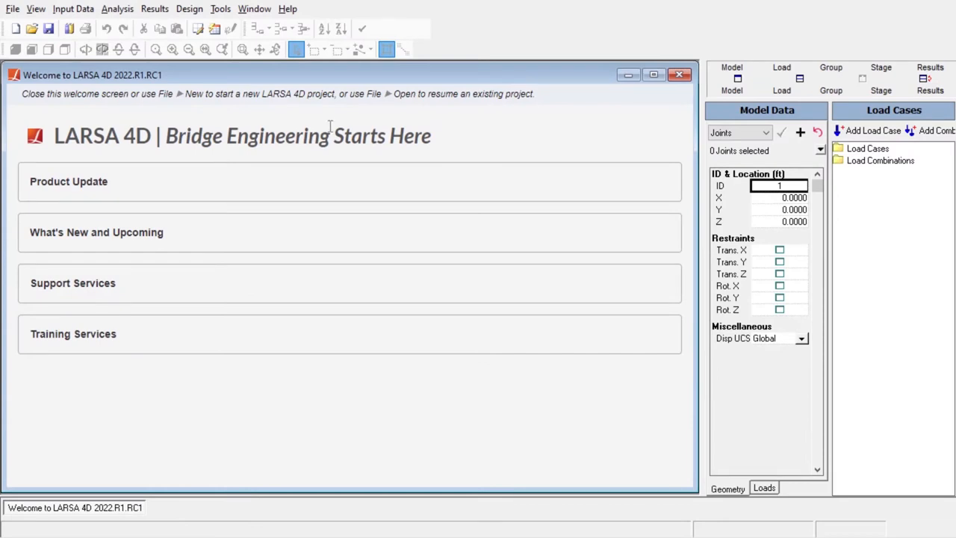
mouse_move(309, 188)
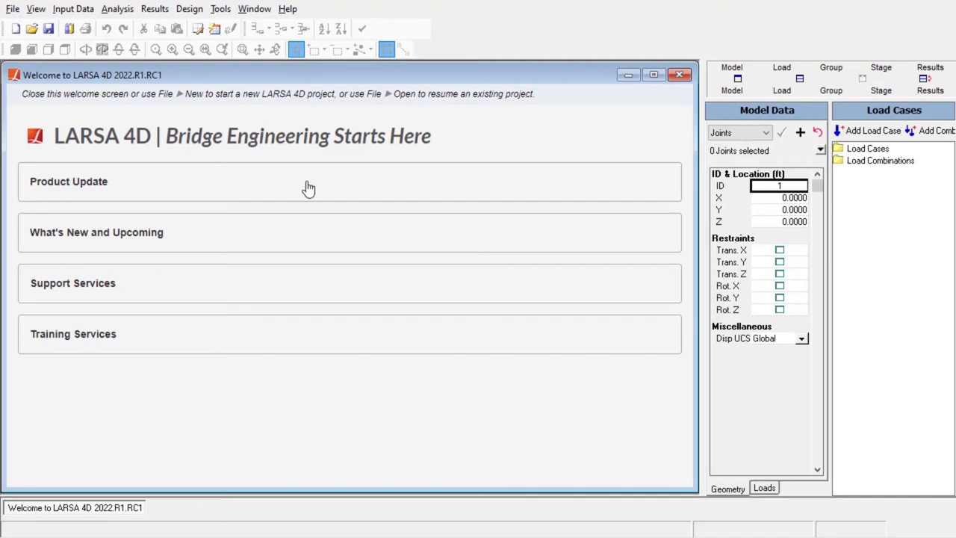
- Expand the product update notes on the welcome screen and scroll through them
left_click(69, 180)
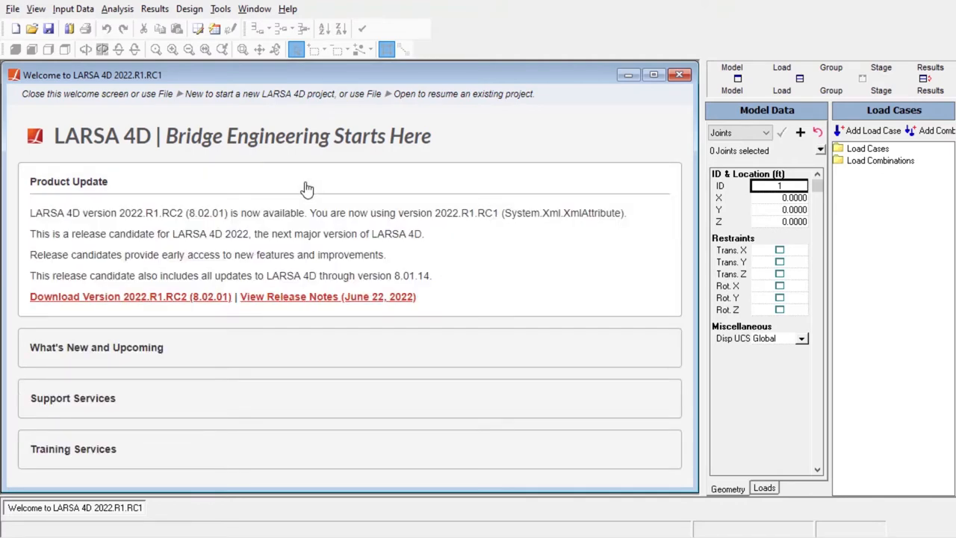
scroll("down", 3)
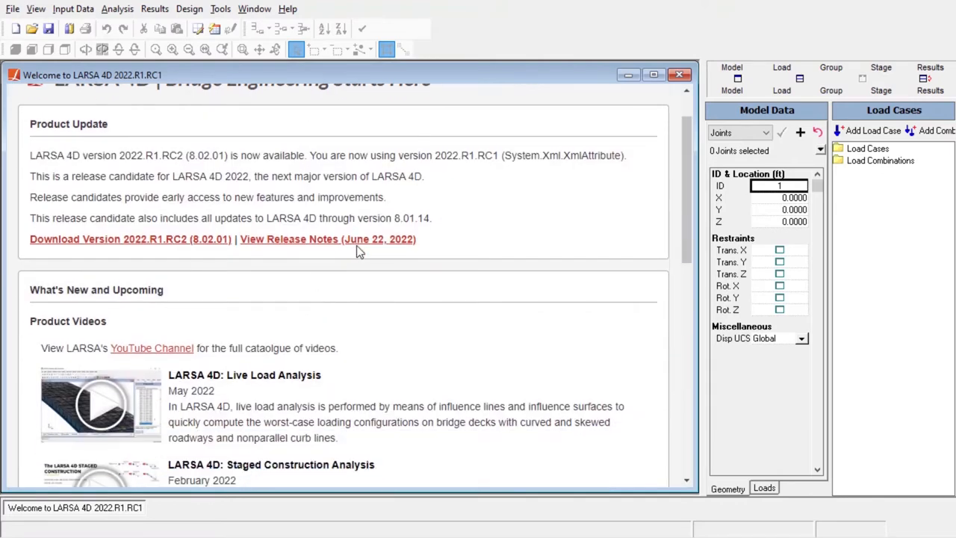
scroll("down", 3)
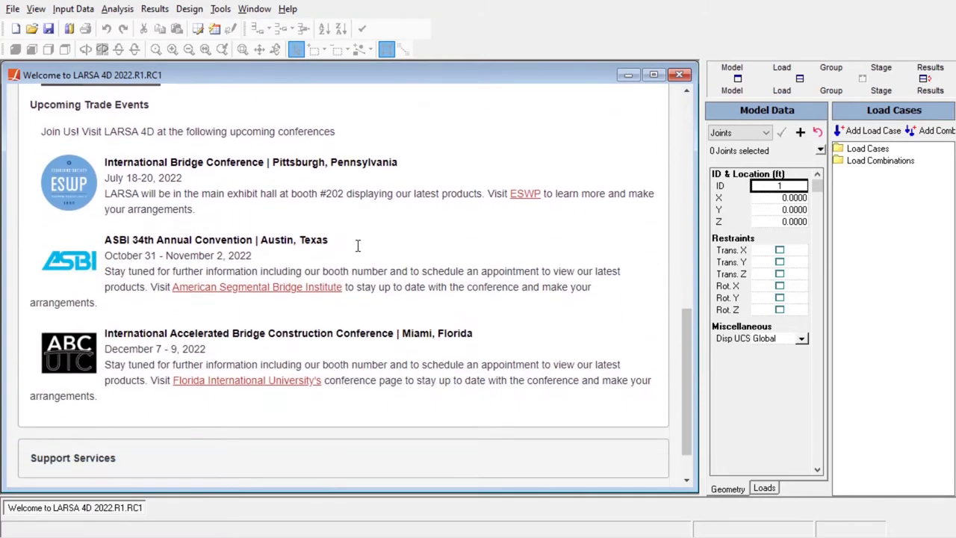
scroll("down", 3)
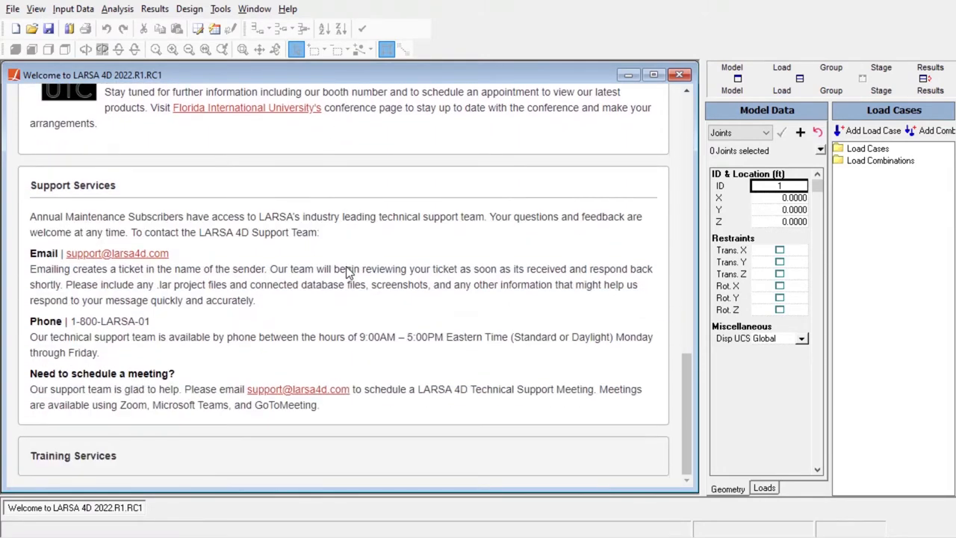
scroll("down", 3)
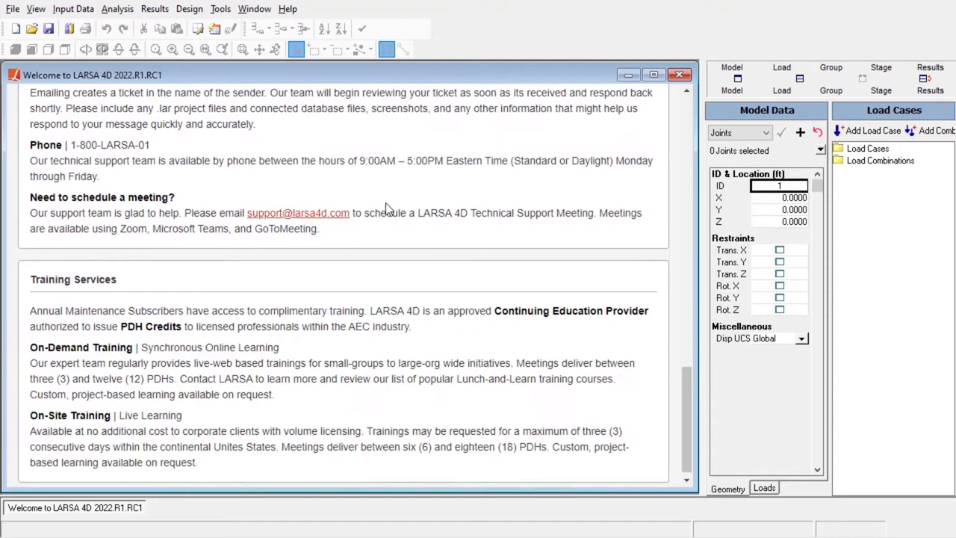
scroll("up", 3)
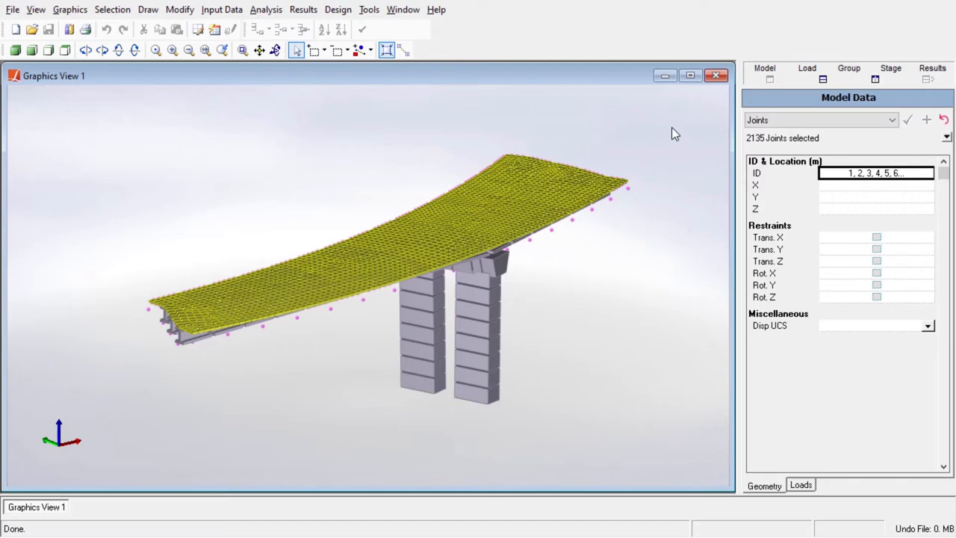
left_click(221, 9)
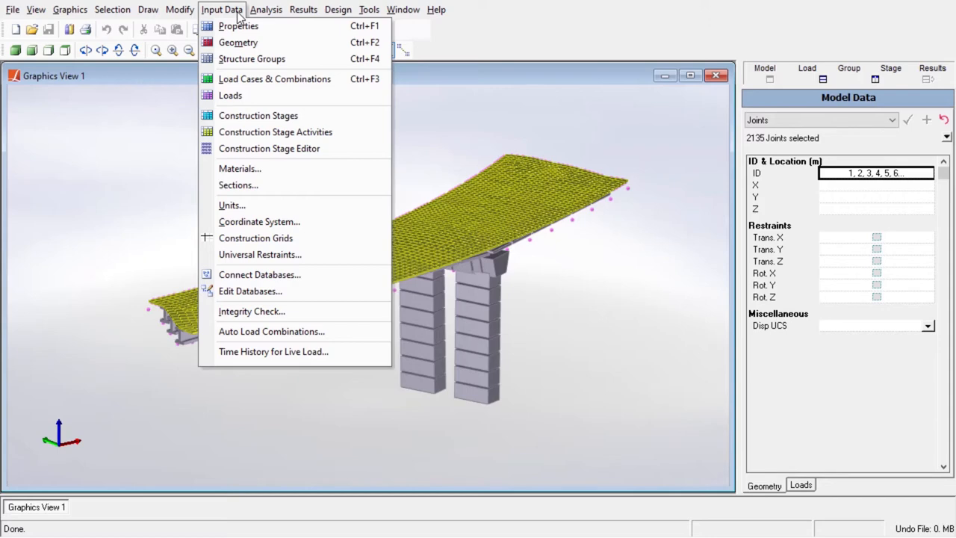
mouse_move(251, 59)
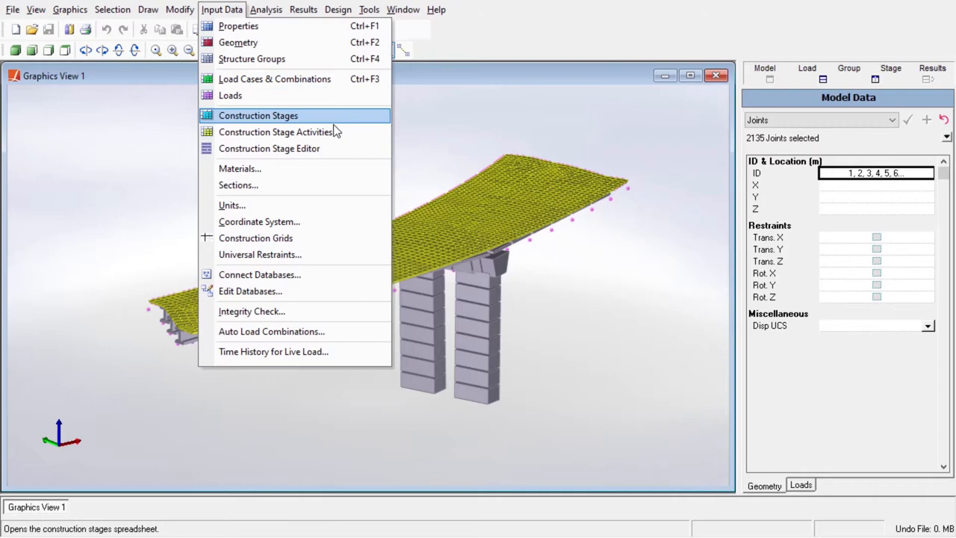
mouse_move(239, 167)
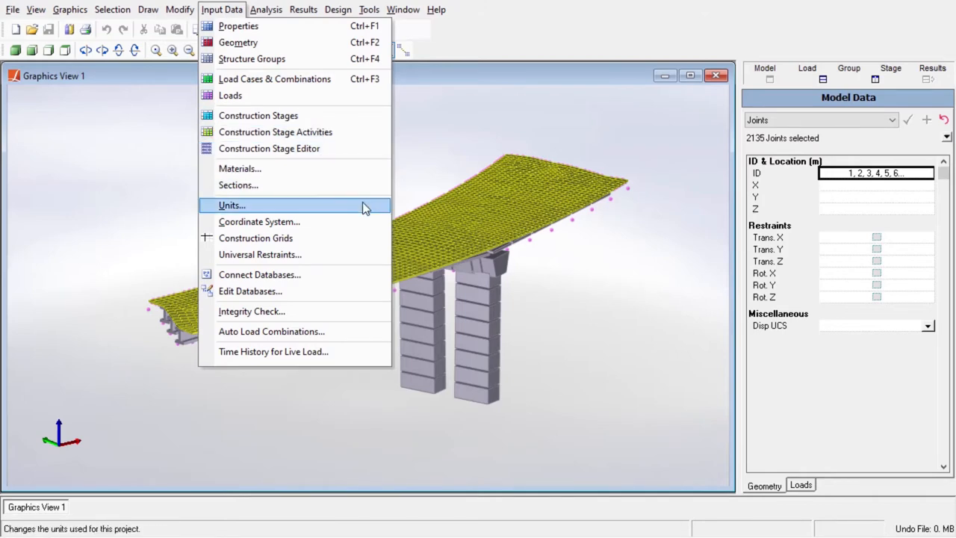
mouse_move(351, 290)
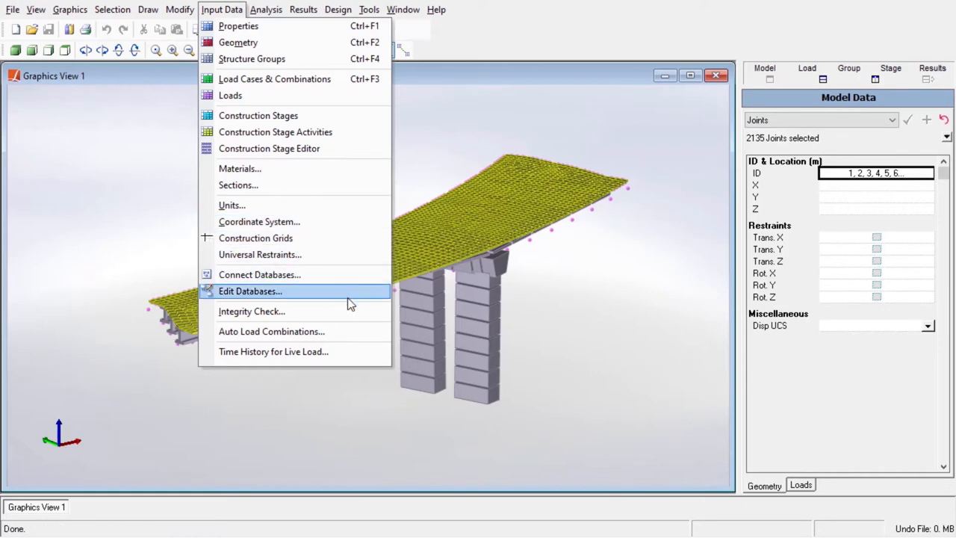
mouse_move(355, 275)
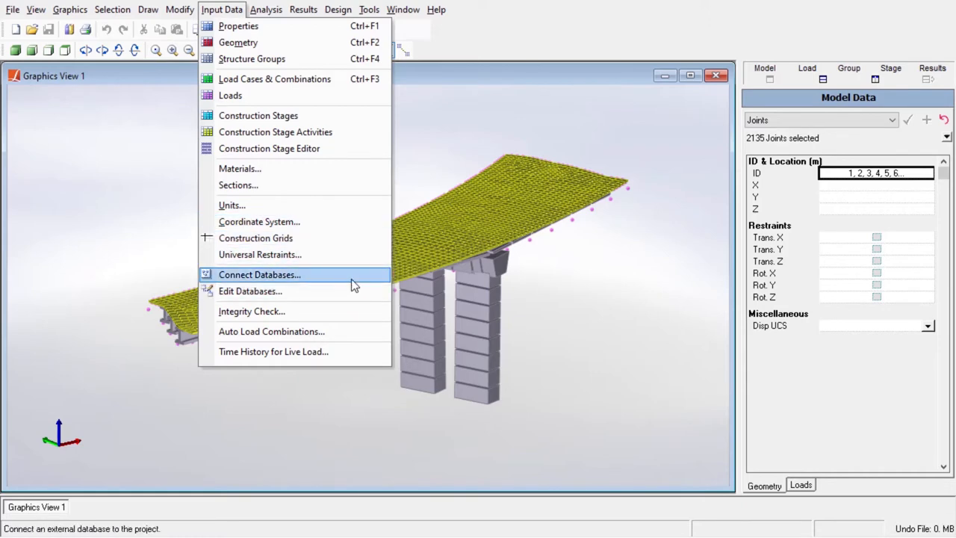
mouse_move(575, 326)
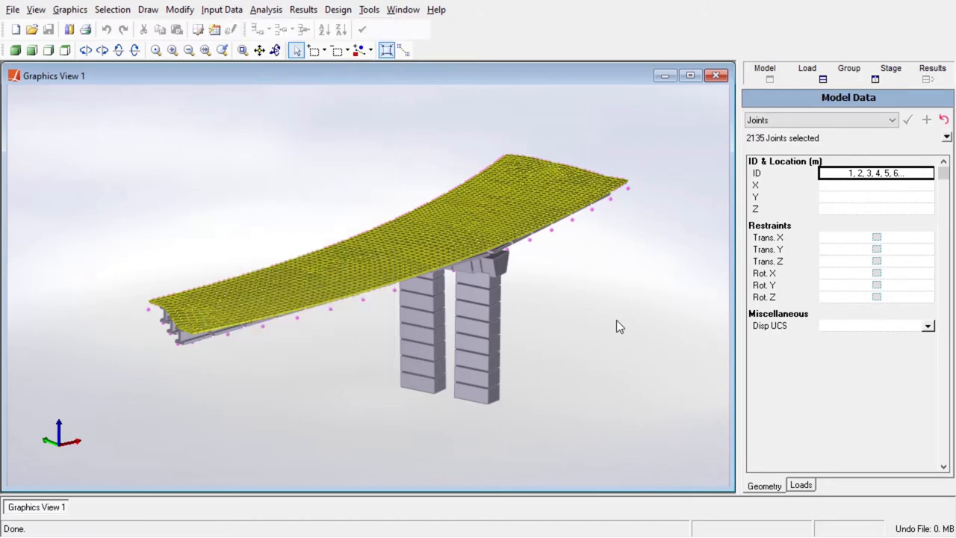
- View the bridge from the angled position, from directly above and in side elevation
left_click_drag(620, 326, 648, 203)
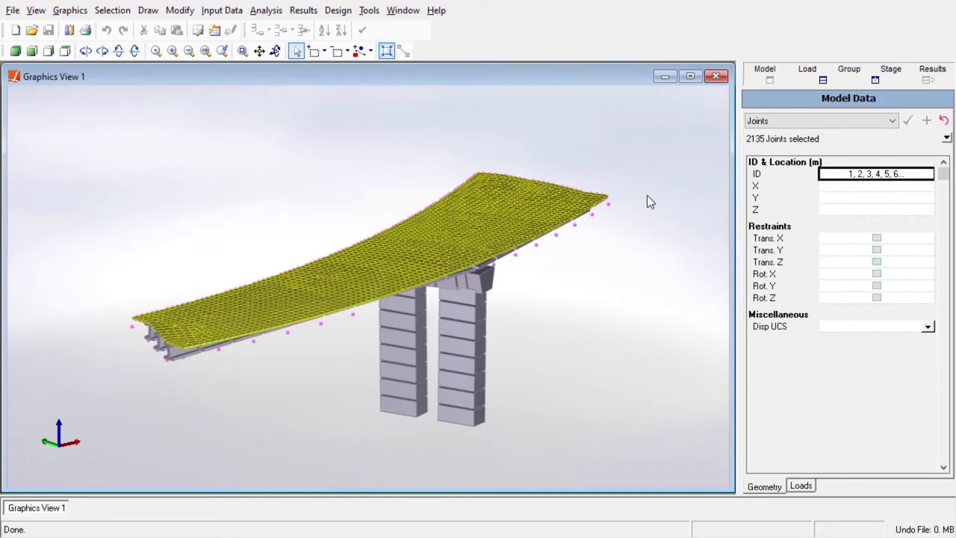
mouse_move(620, 201)
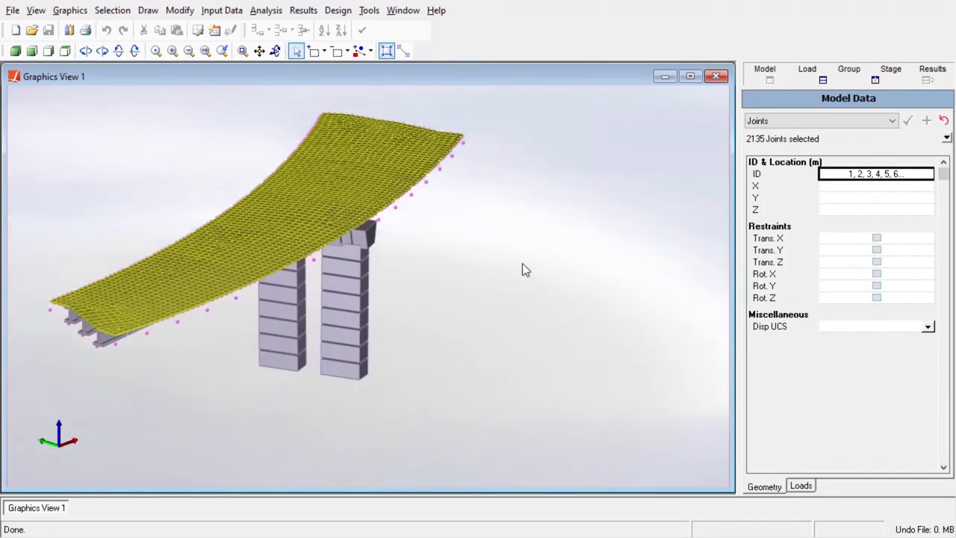
left_click(17, 51)
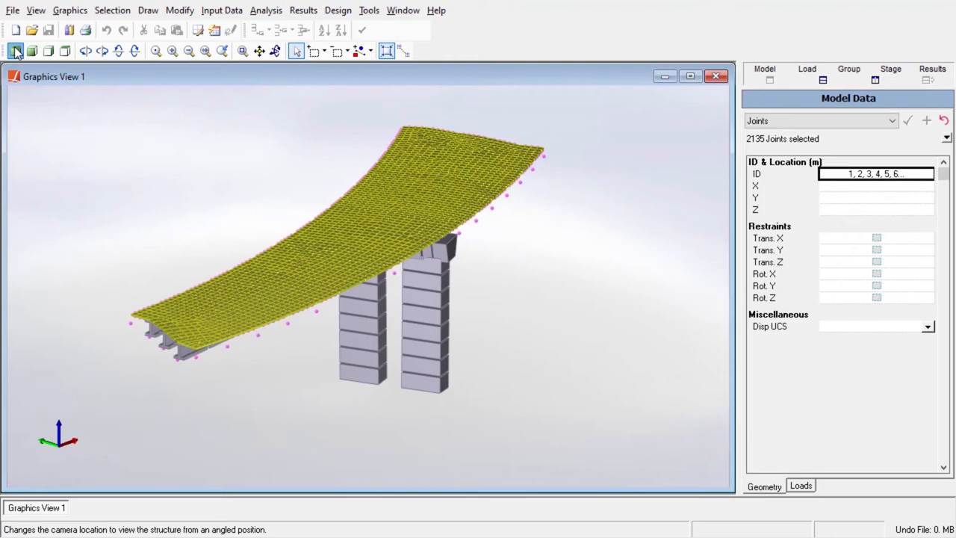
left_click(15, 51)
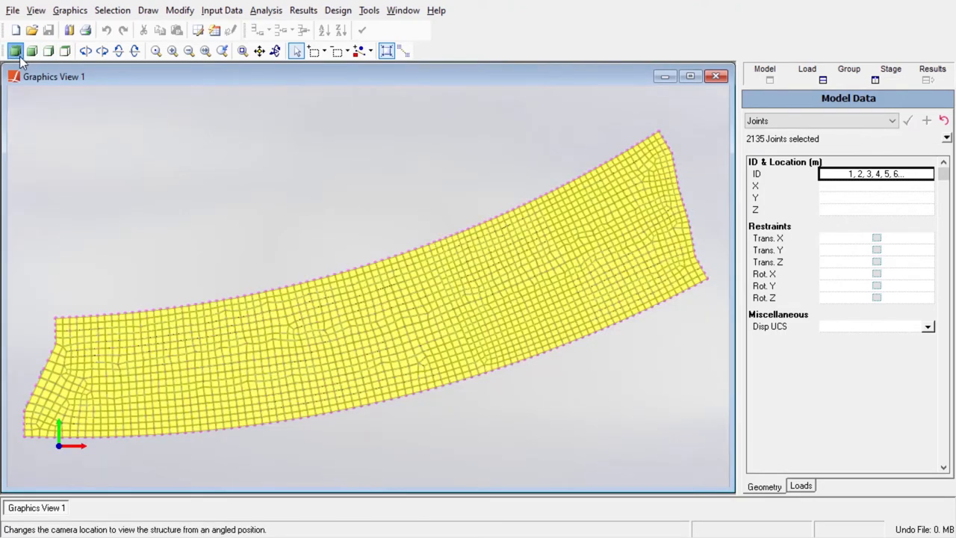
left_click(102, 50)
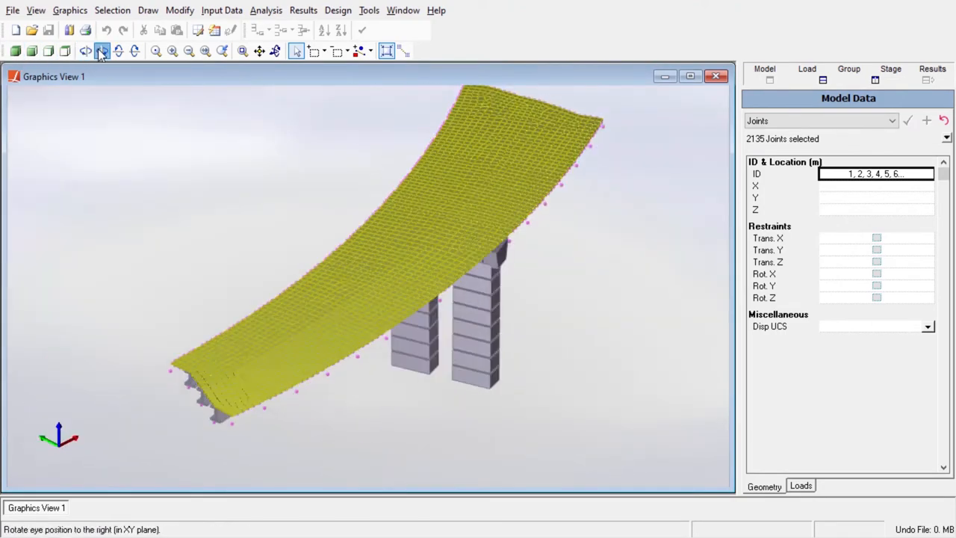
left_click(118, 51)
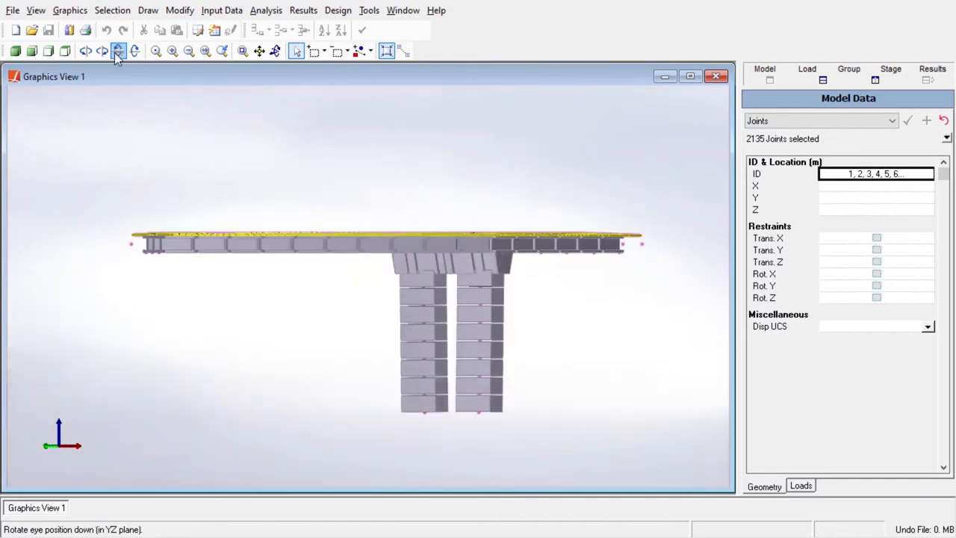
left_click(296, 50)
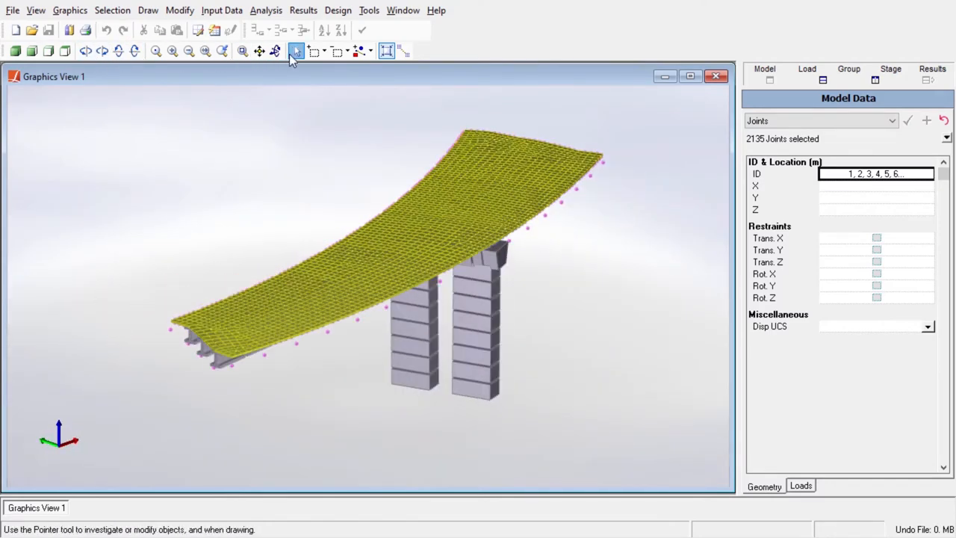
- Zoom in on the near end of the deck
left_click(188, 51)
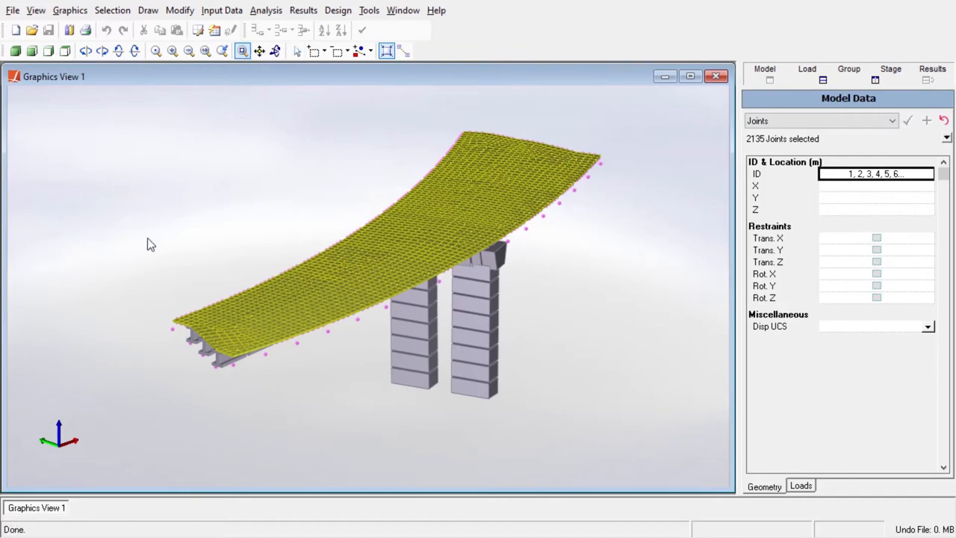
left_click(401, 51)
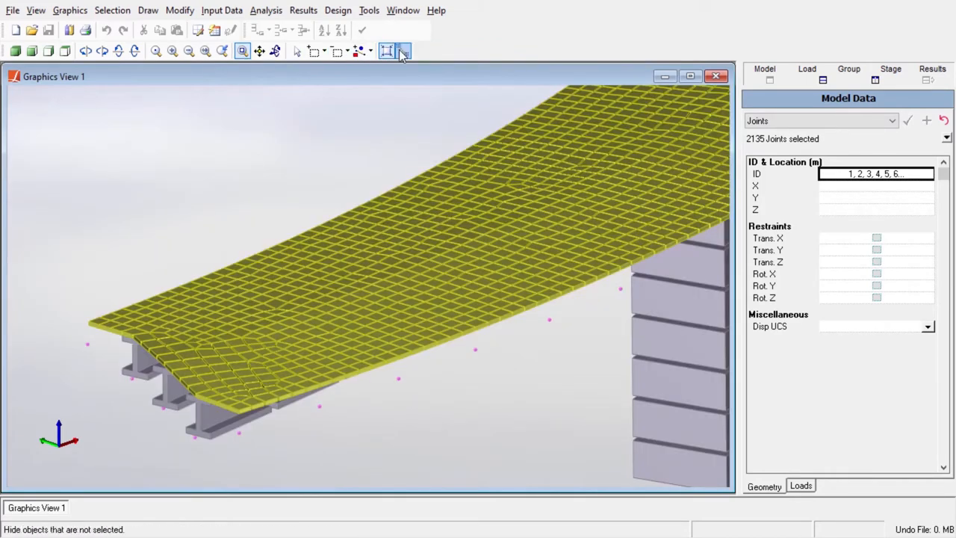
- Select the whole model, then bring up Select Special to pick objects by property
left_click(336, 51)
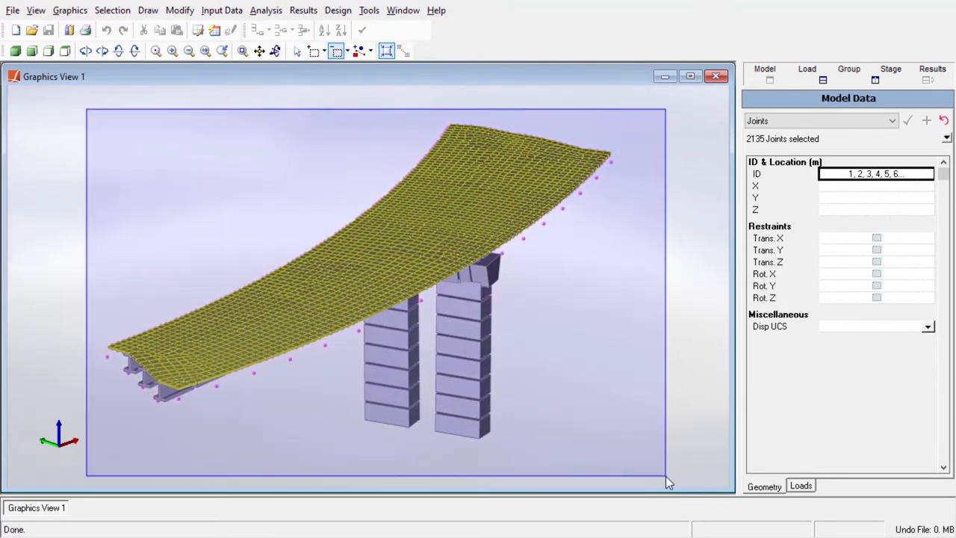
left_click(312, 51)
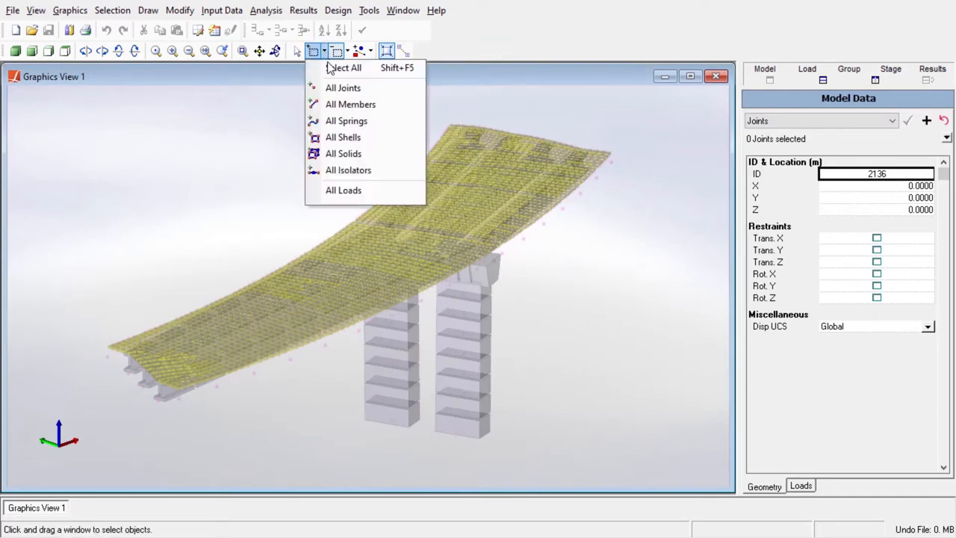
left_click(403, 51)
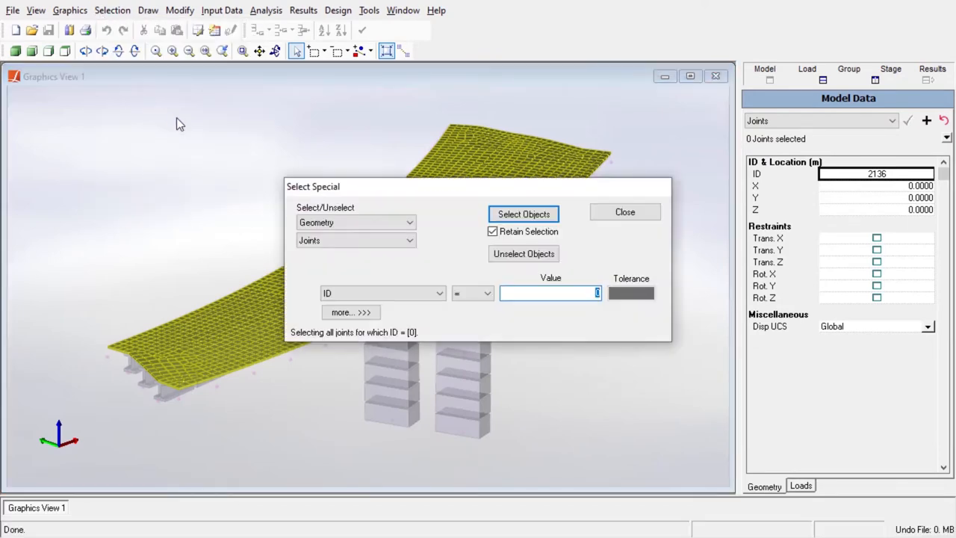
- Select only the members whose Section at Start is Girder
left_click(356, 239)
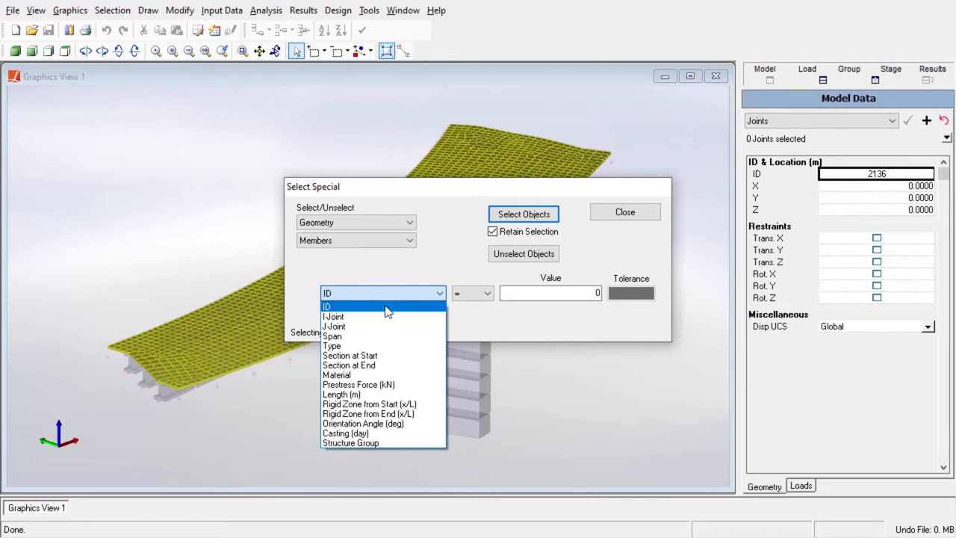
left_click(350, 355)
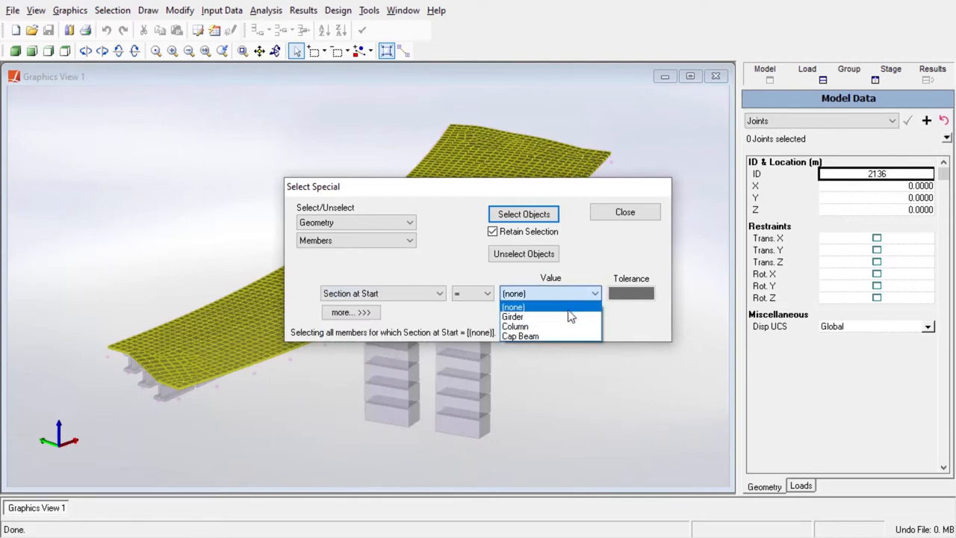
left_click(625, 212)
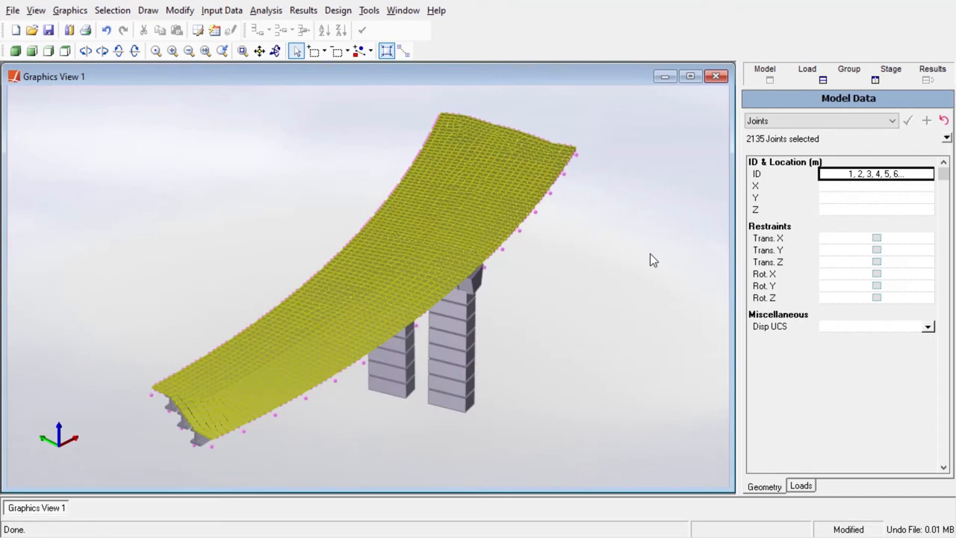
- Review the Stage and Results explorers, then list the structure groups and pick one
left_click(890, 69)
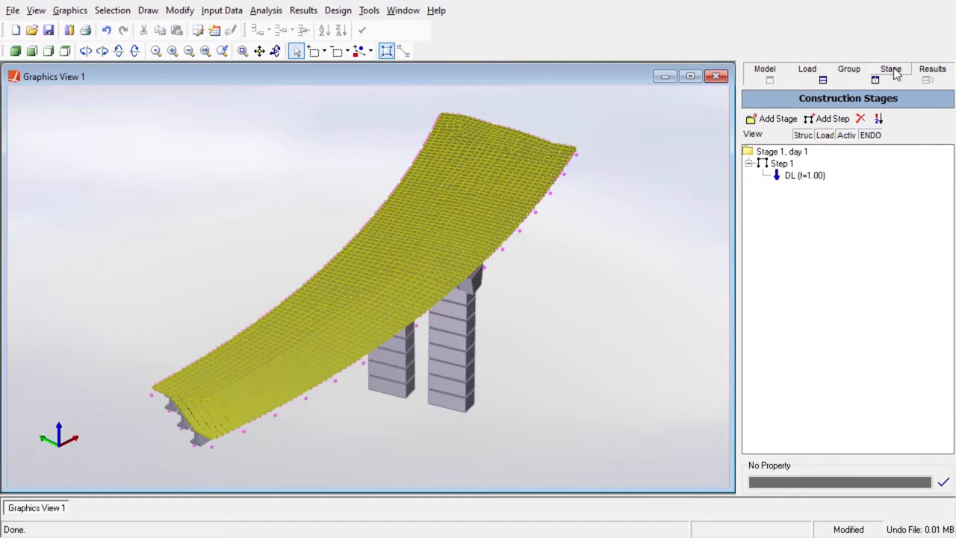
left_click(932, 68)
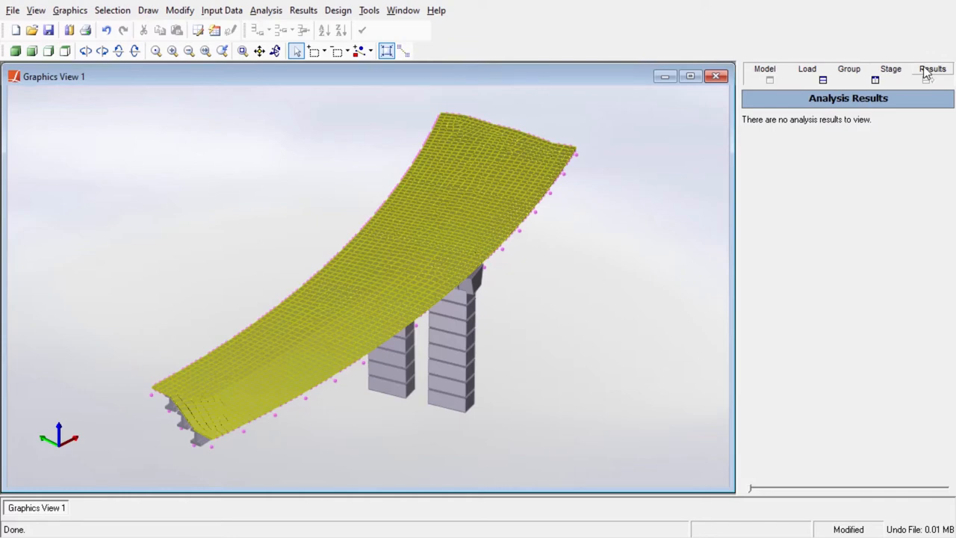
left_click(848, 69)
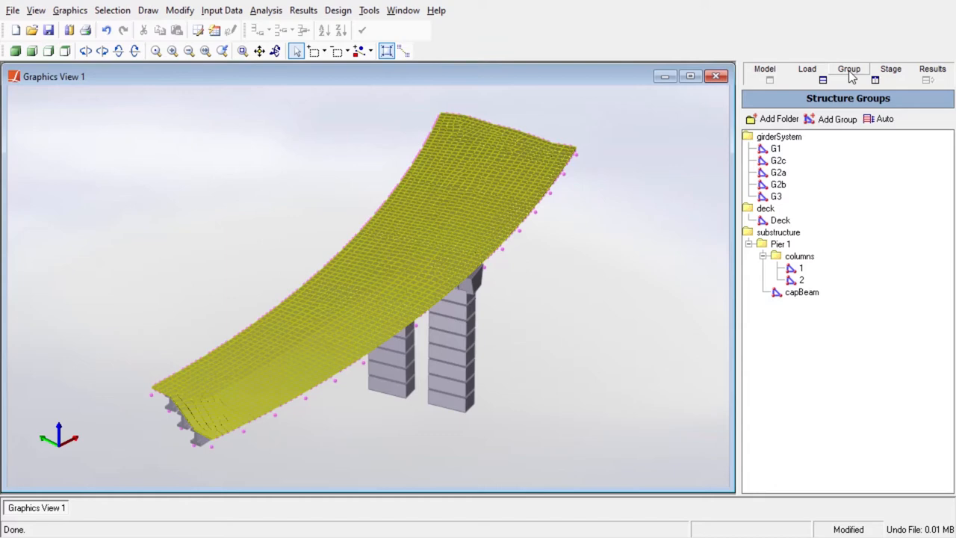
mouse_move(813, 339)
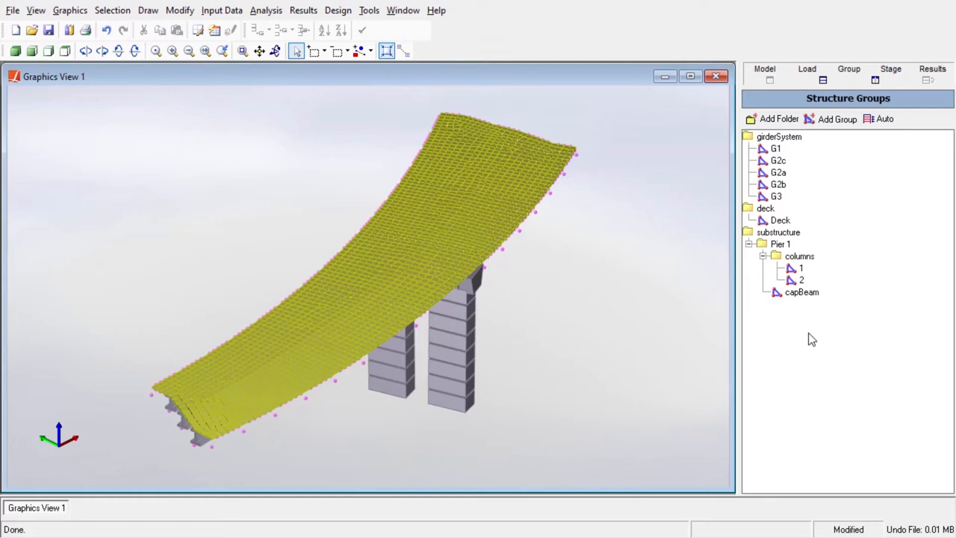
left_click(802, 292)
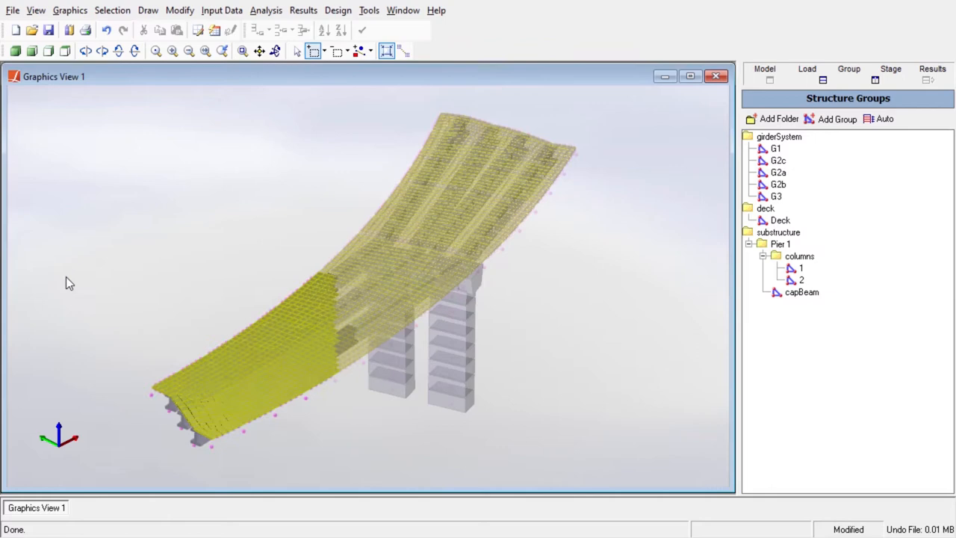
mouse_move(843, 125)
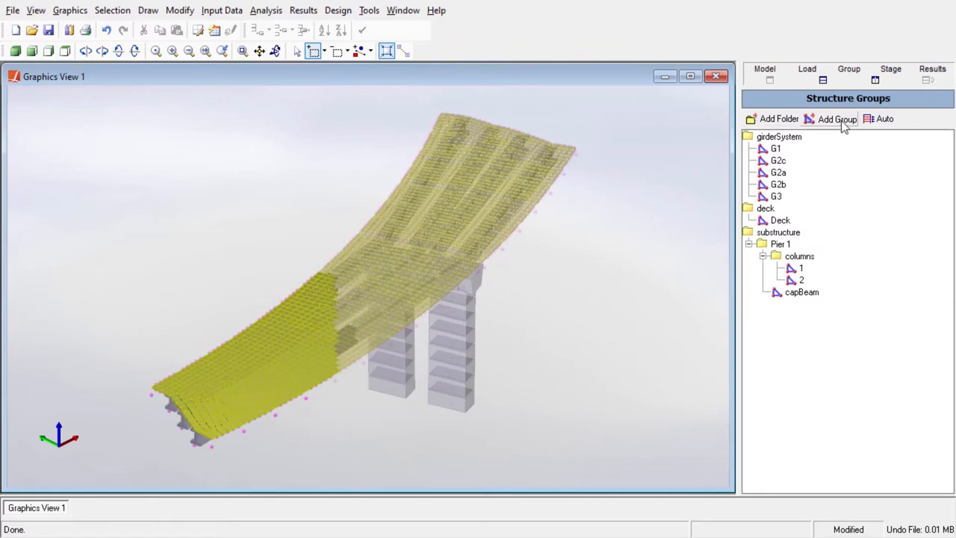
- Add a new structure group, then show only pier column 1 fitted in the view
left_click(836, 119)
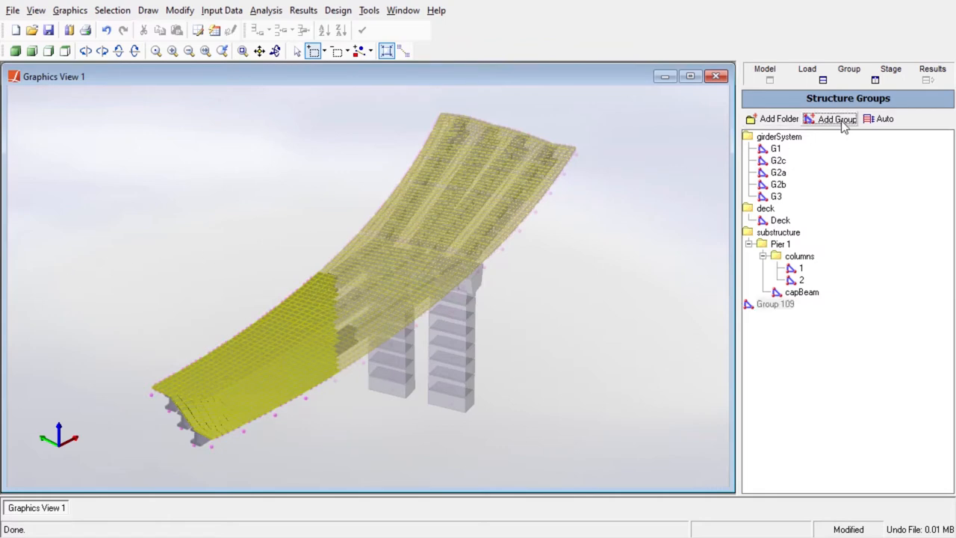
right_click(776, 303)
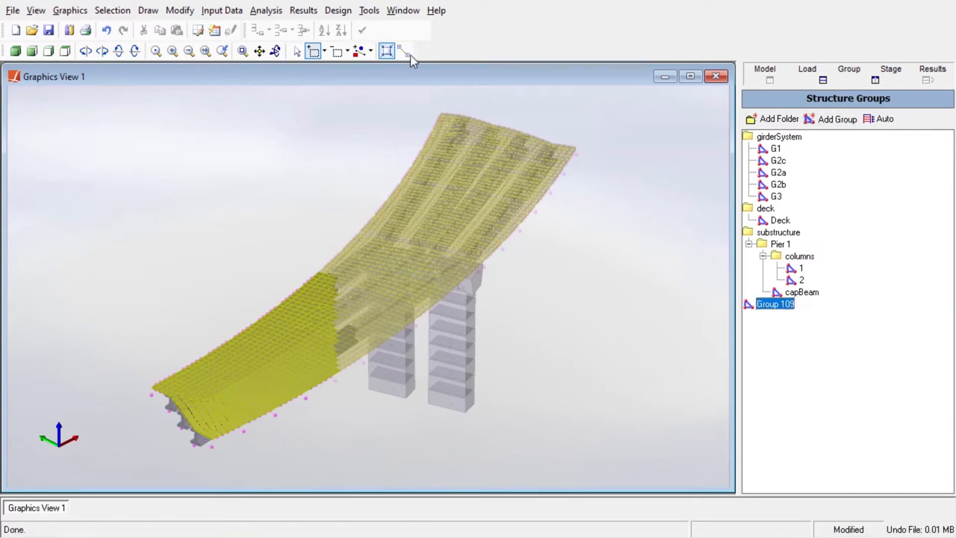
left_click(400, 50)
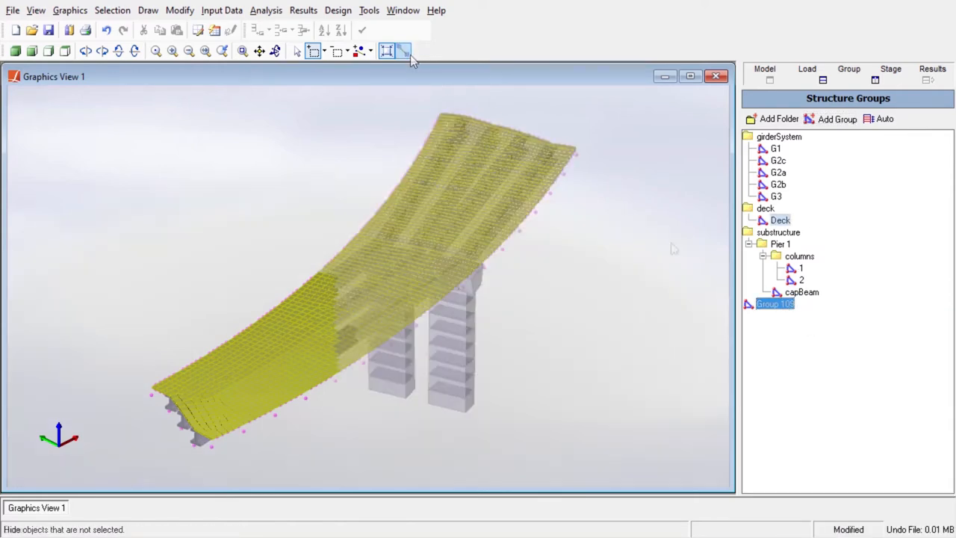
right_click(801, 267)
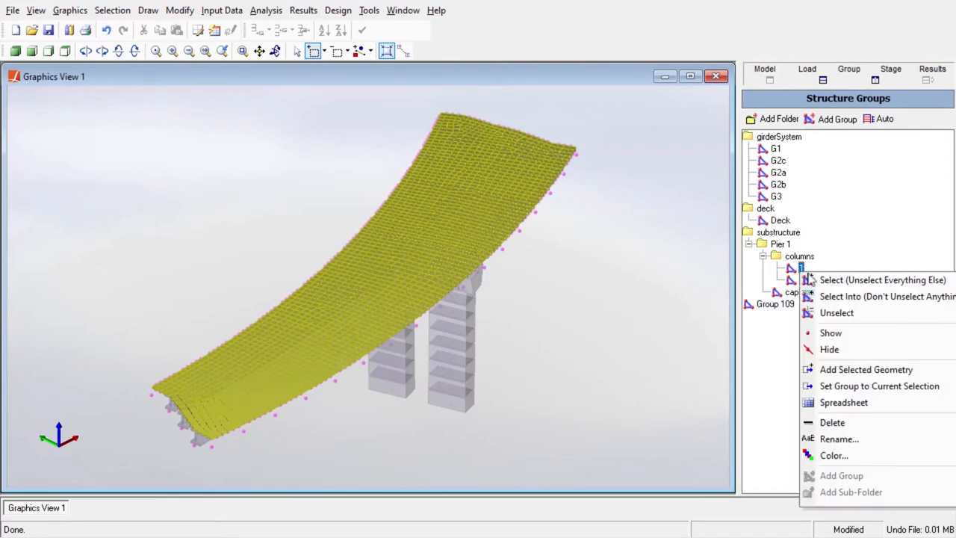
left_click(829, 349)
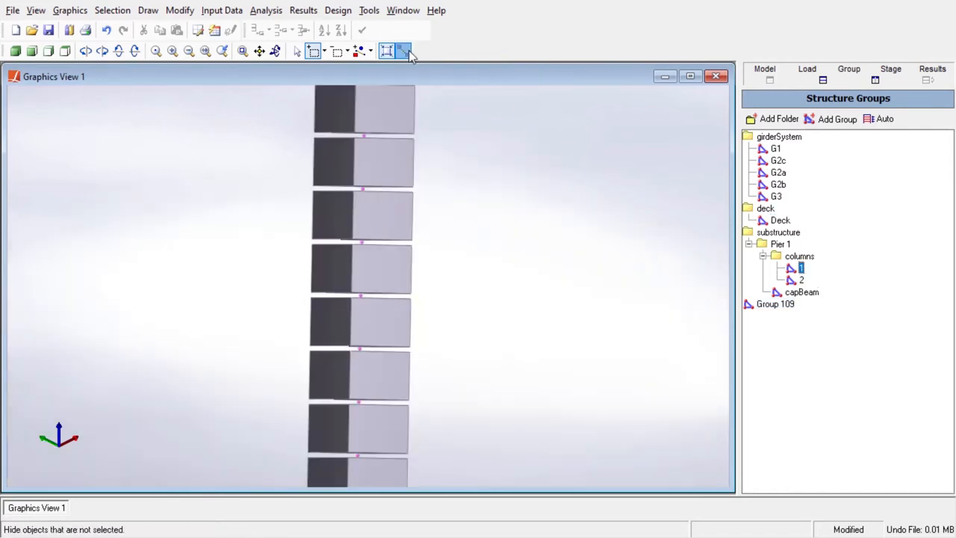
left_click(403, 51)
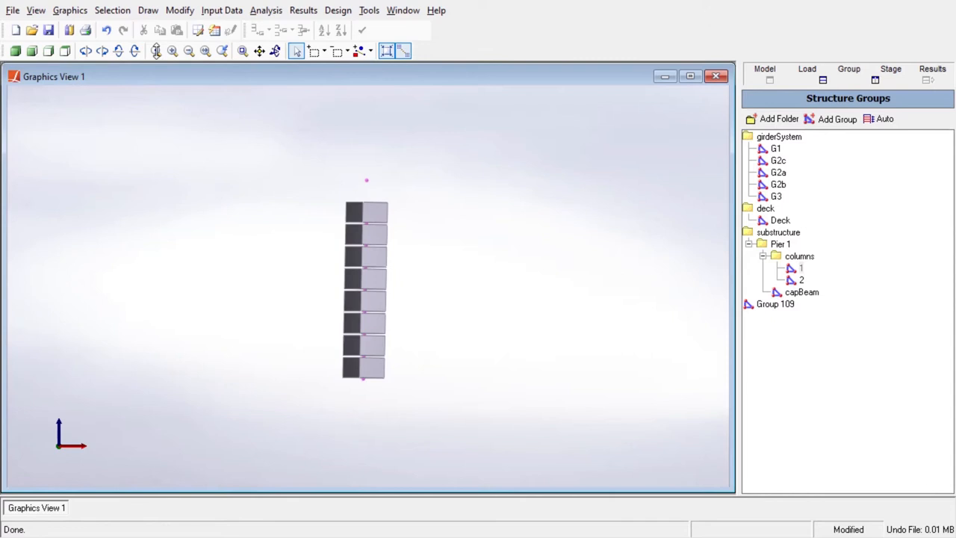
- List the member properties of column 1's eight beams under Model Data
left_click(765, 71)
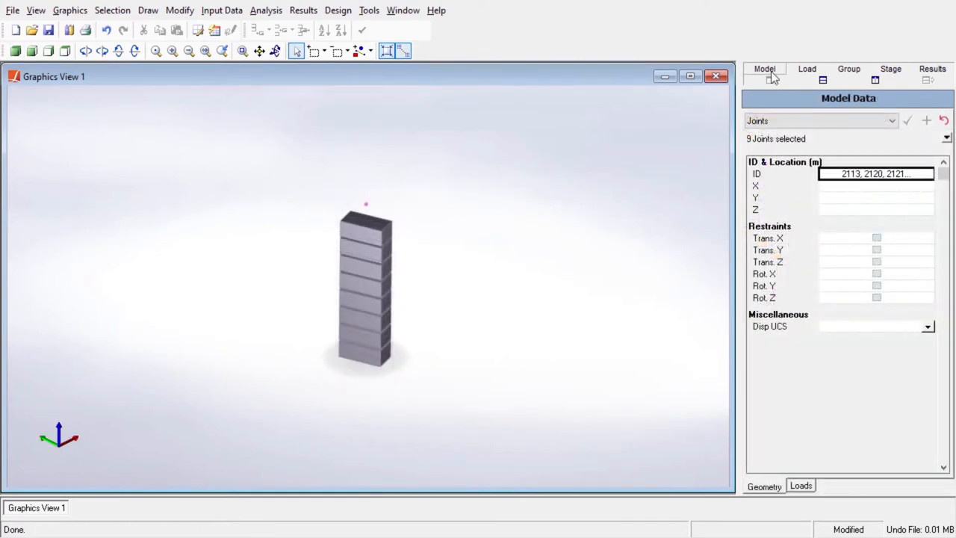
left_click(819, 120)
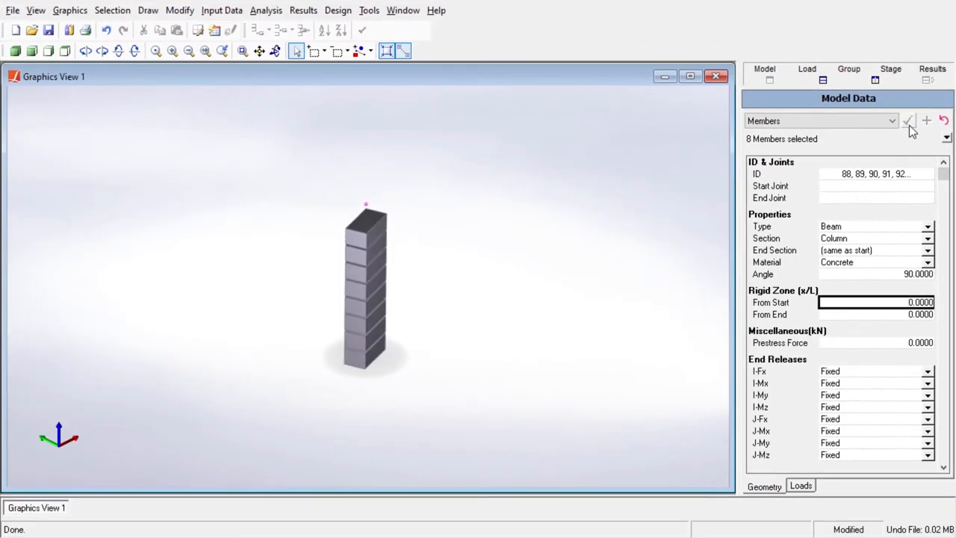
- Review the Wind load case's sixteen member loads in its spreadsheet, then close it
left_click(806, 69)
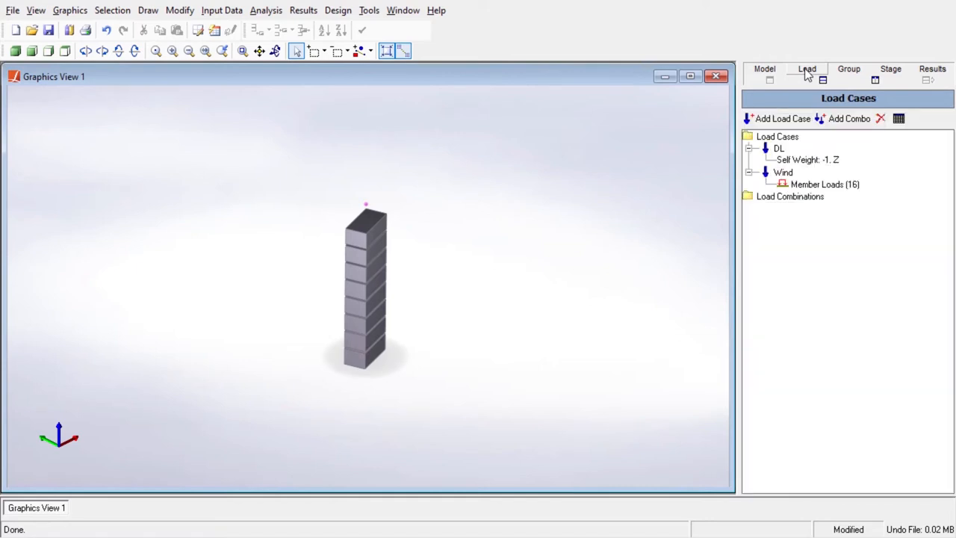
mouse_move(807, 93)
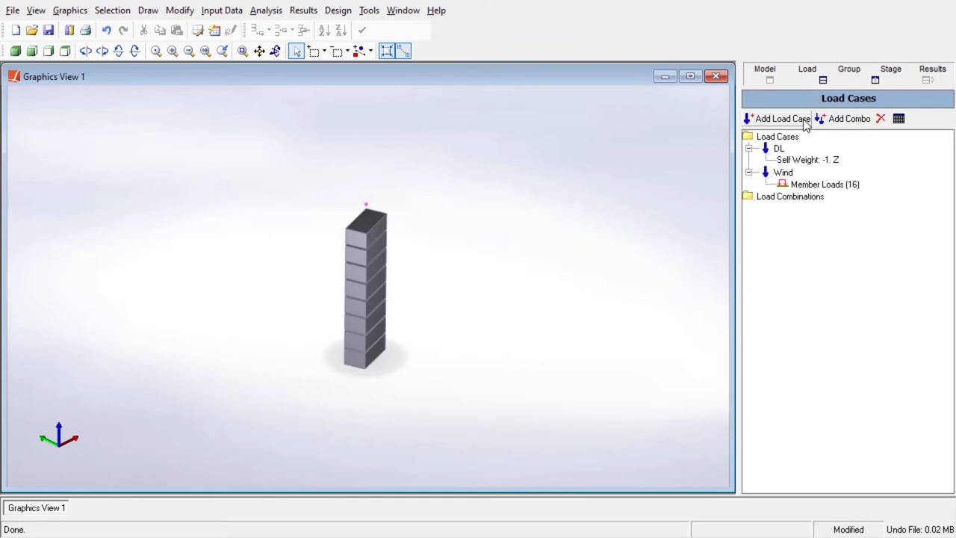
left_click(782, 173)
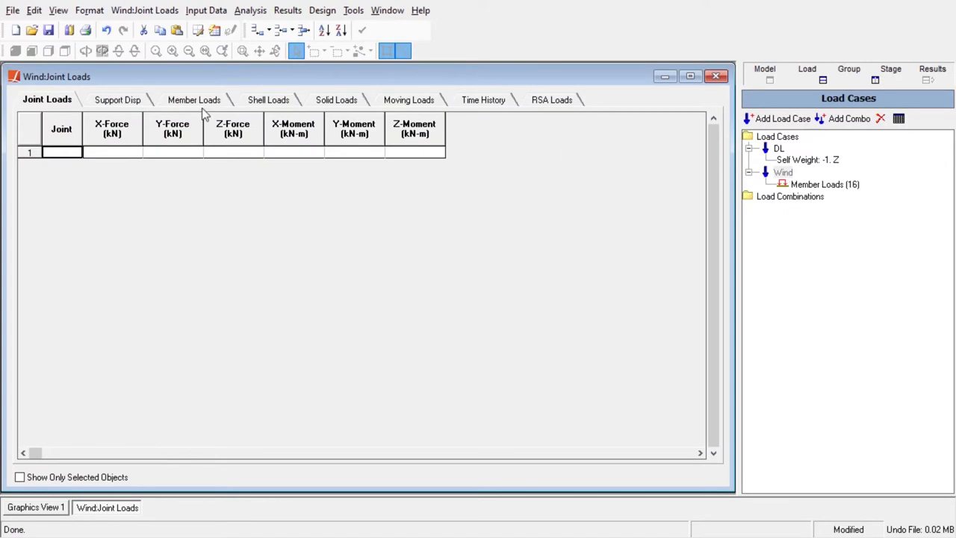
left_click(194, 98)
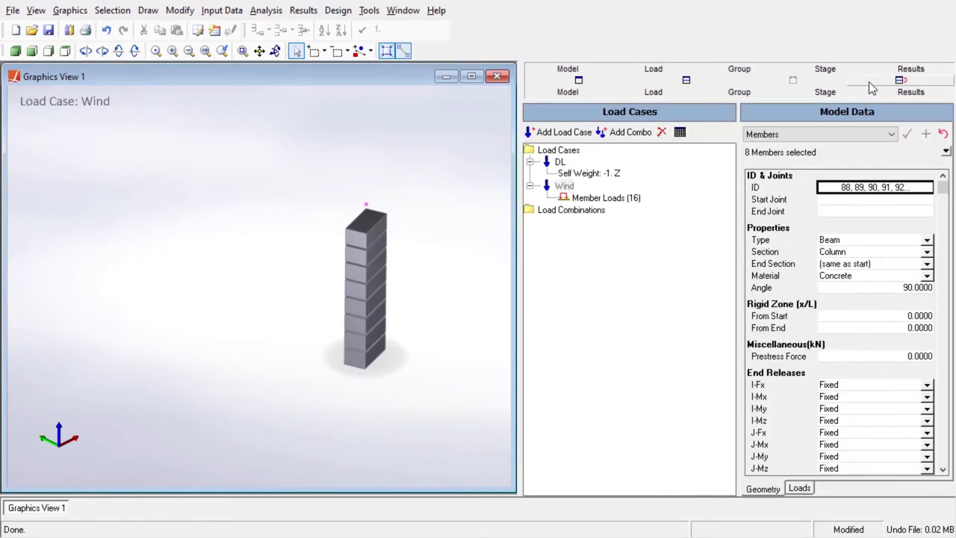
- Toggle the explorer panels off and back on via View > Show Explorers
left_click(36, 9)
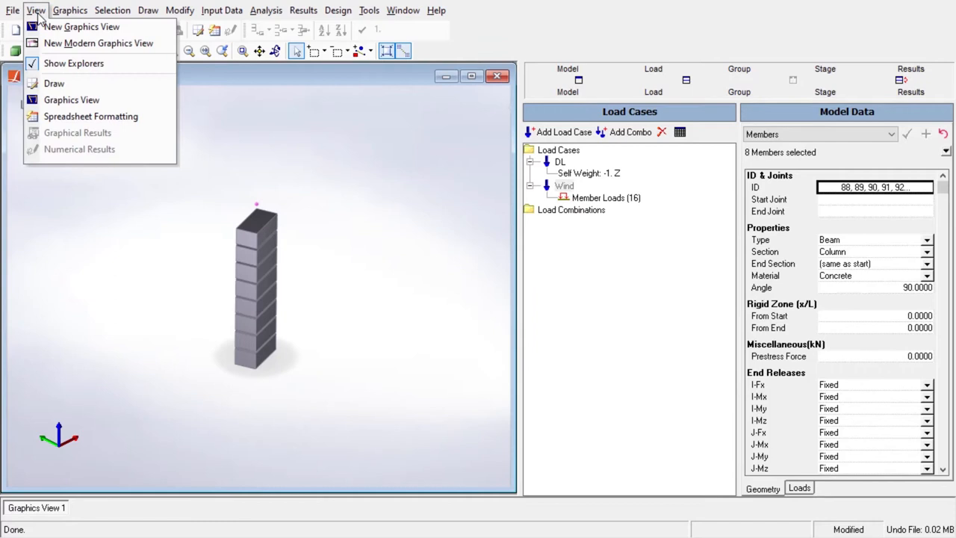
left_click(73, 63)
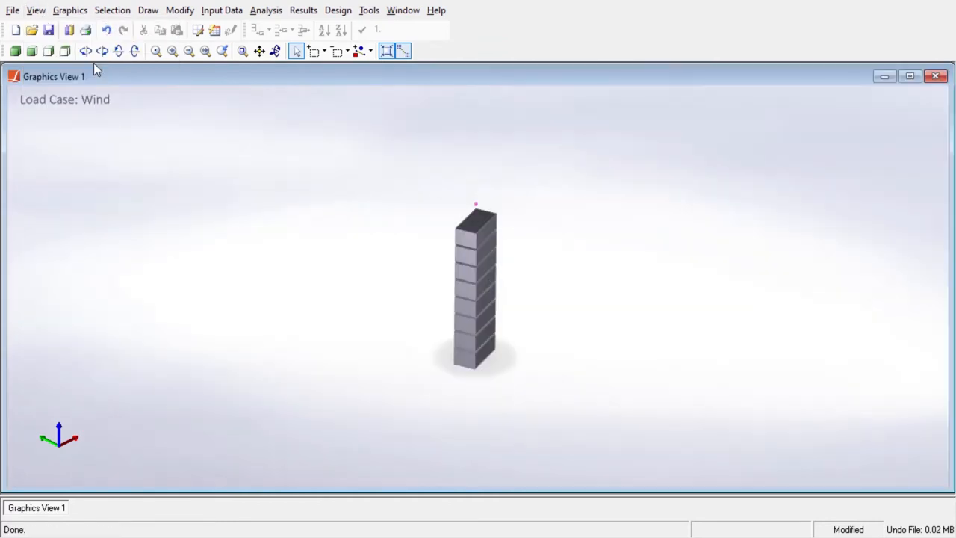
left_click(36, 9)
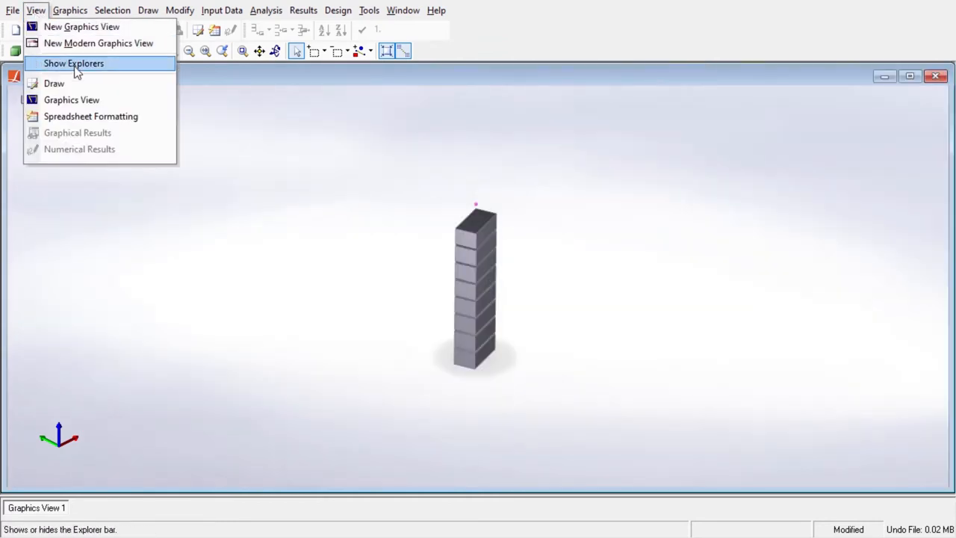
left_click(73, 63)
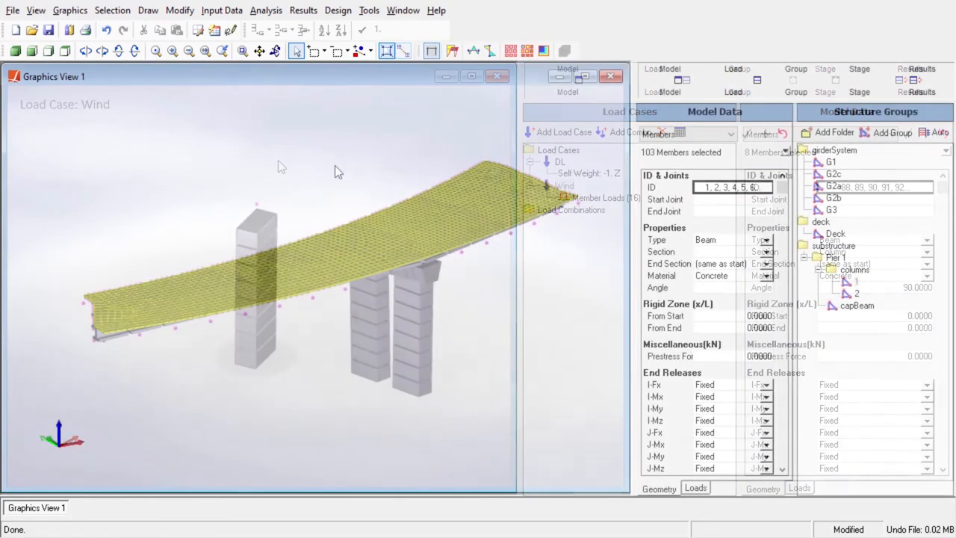
- Launch a Nonlinear Static Analysis run for the bridge's load cases
left_click(266, 9)
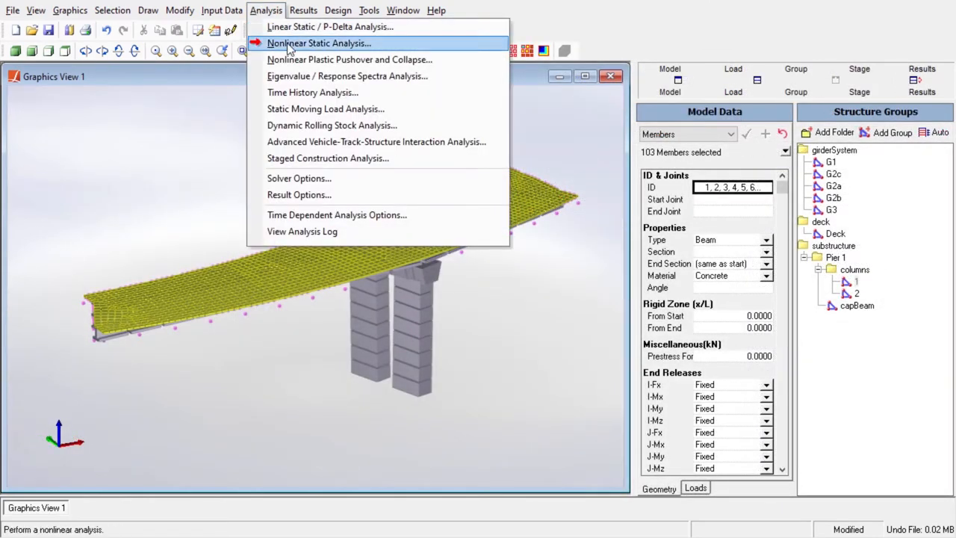
left_click(320, 42)
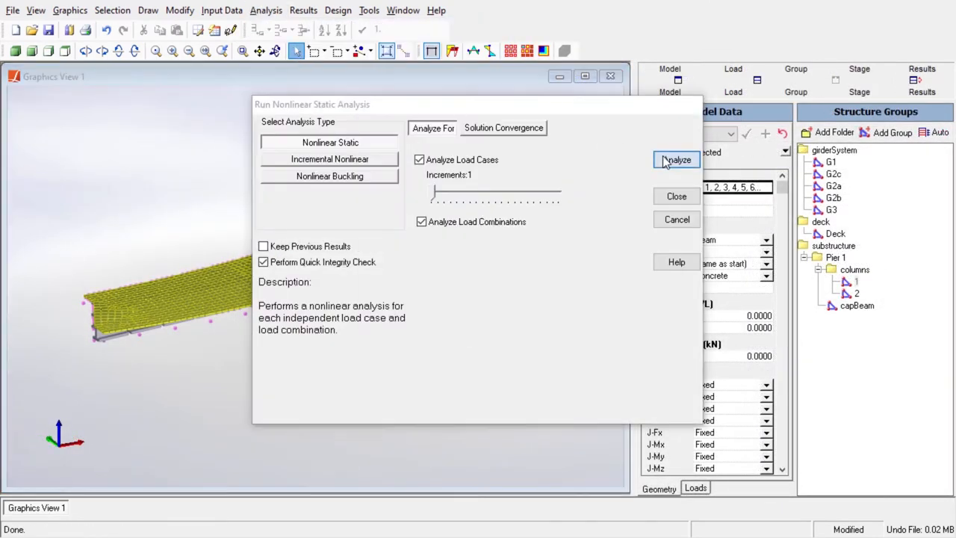
left_click(675, 160)
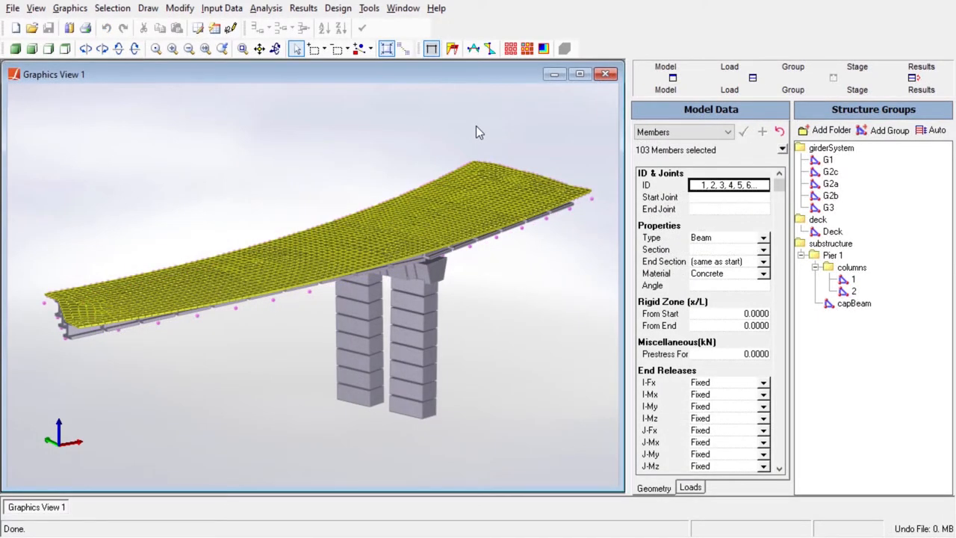
mouse_move(437, 100)
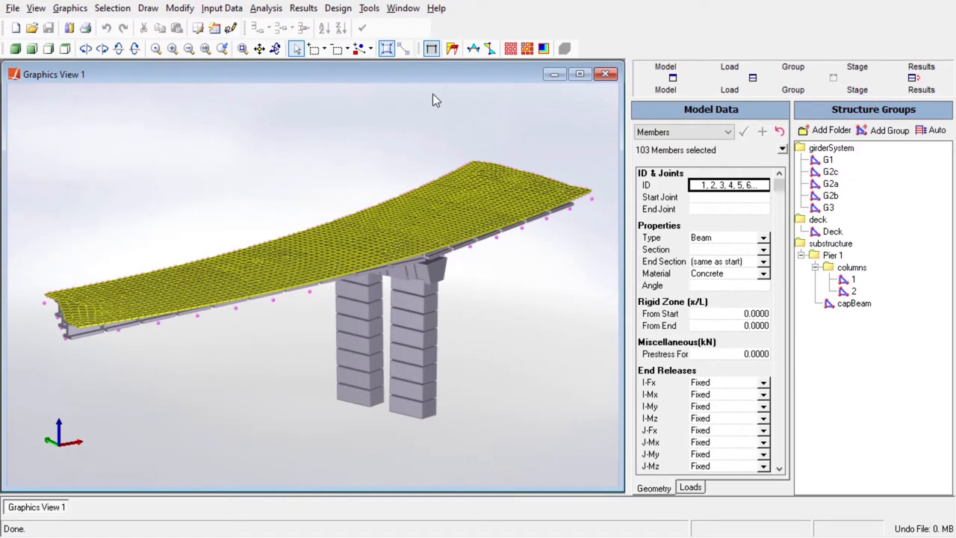
mouse_move(541, 88)
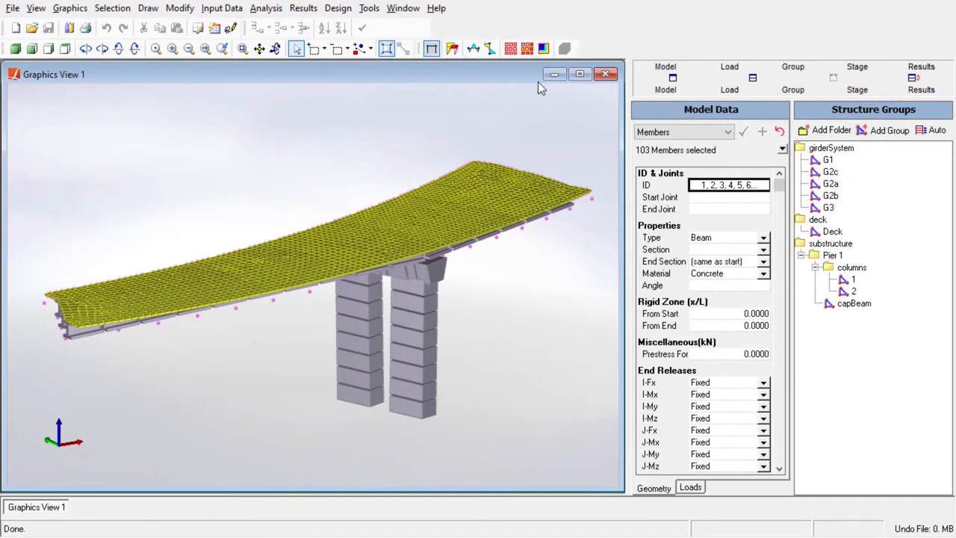
mouse_move(472, 48)
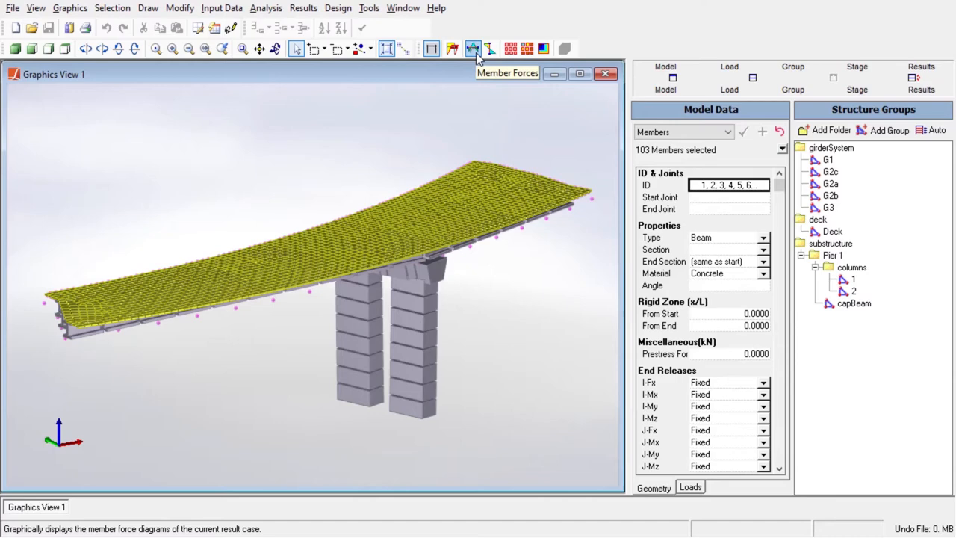
- Show member axial force for the DL load case, then switch the diagram to Moment Mz
left_click(473, 48)
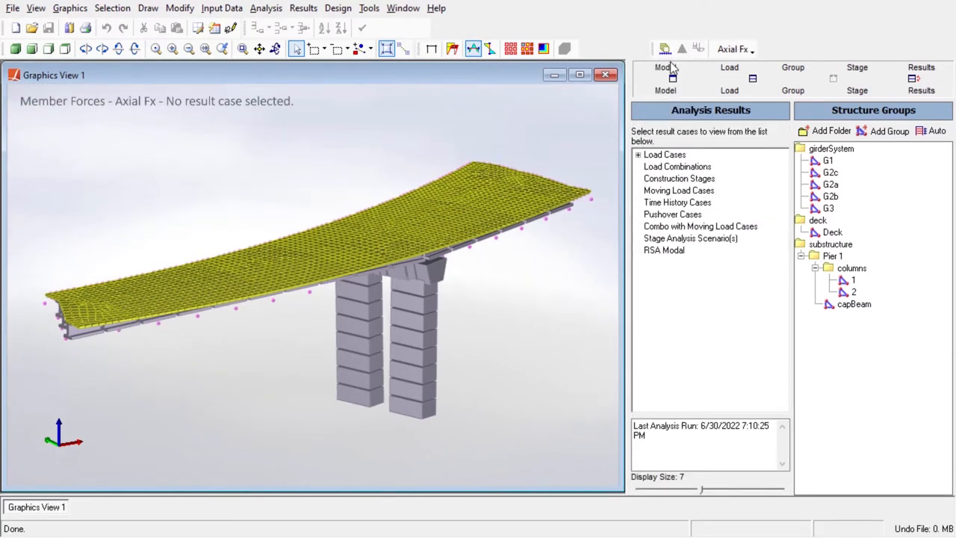
left_click(640, 154)
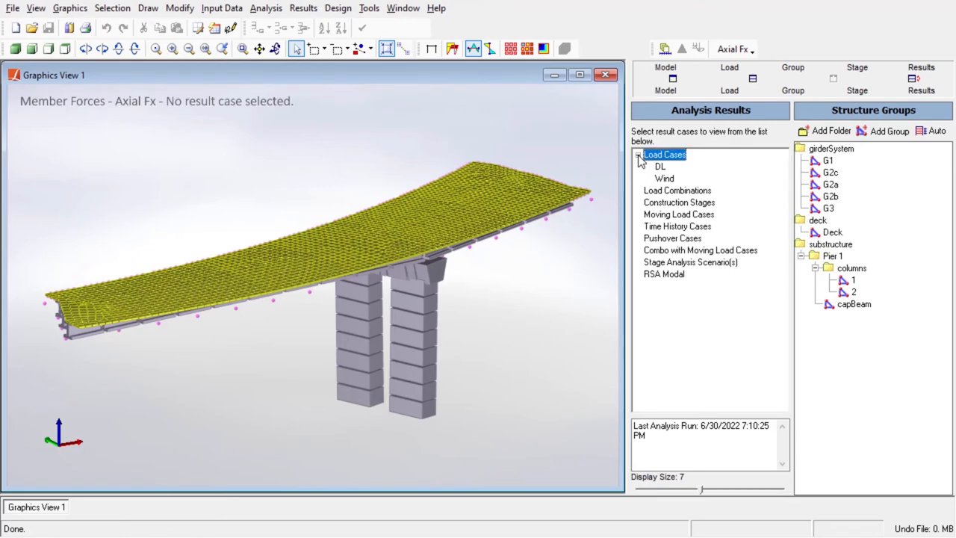
left_click(661, 166)
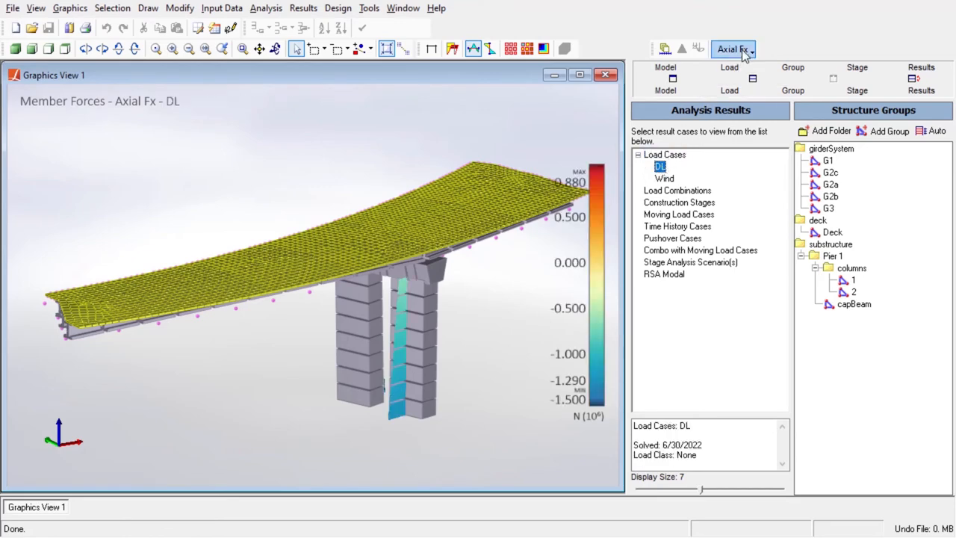
left_click(735, 47)
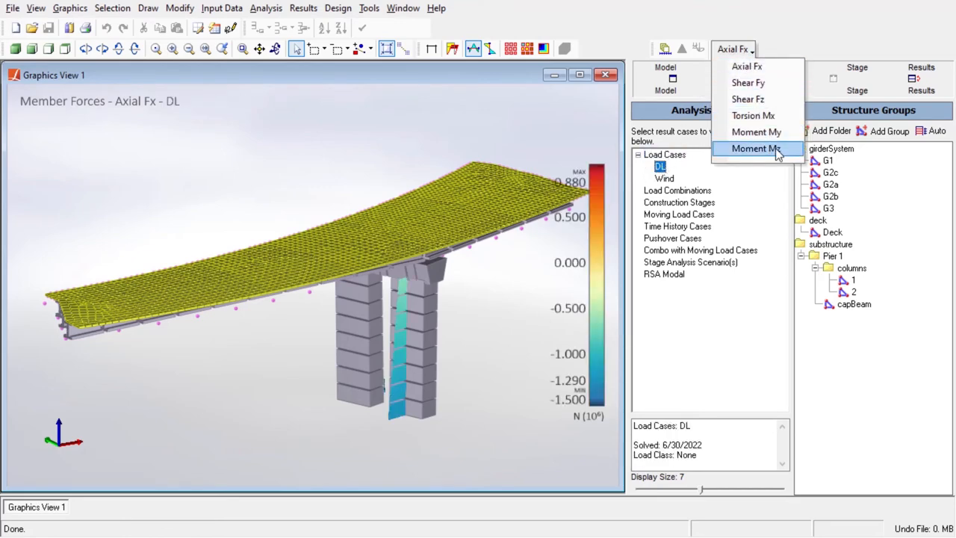
left_click(756, 148)
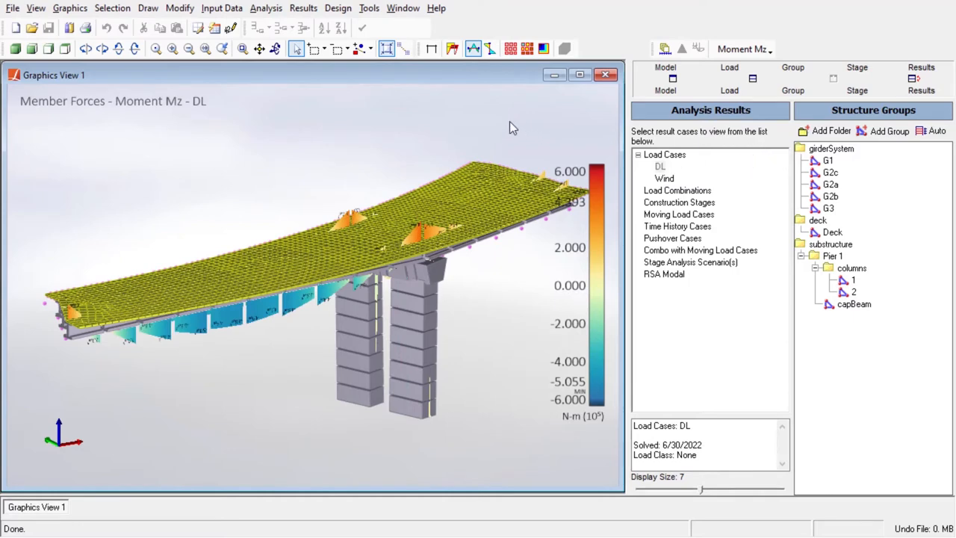
mouse_move(314, 63)
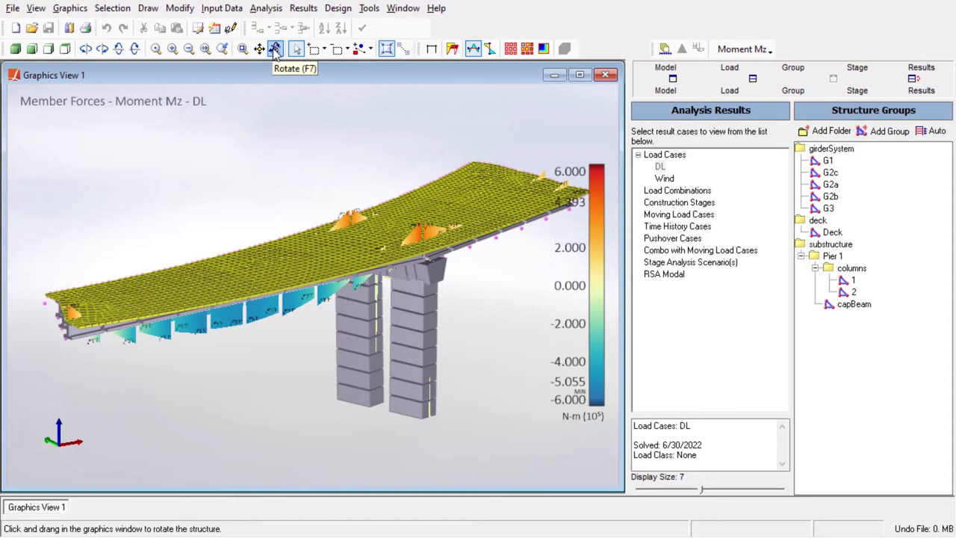
mouse_move(306, 142)
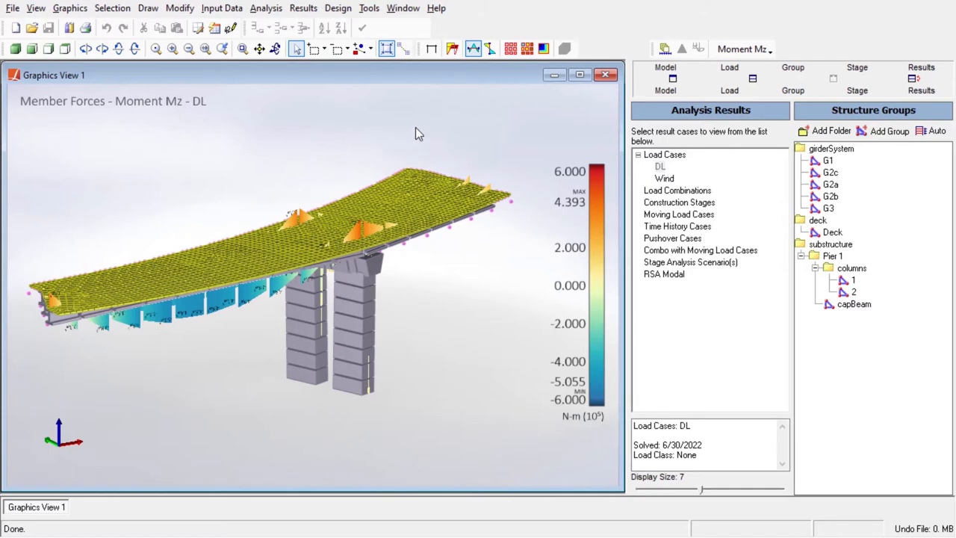
mouse_move(511, 141)
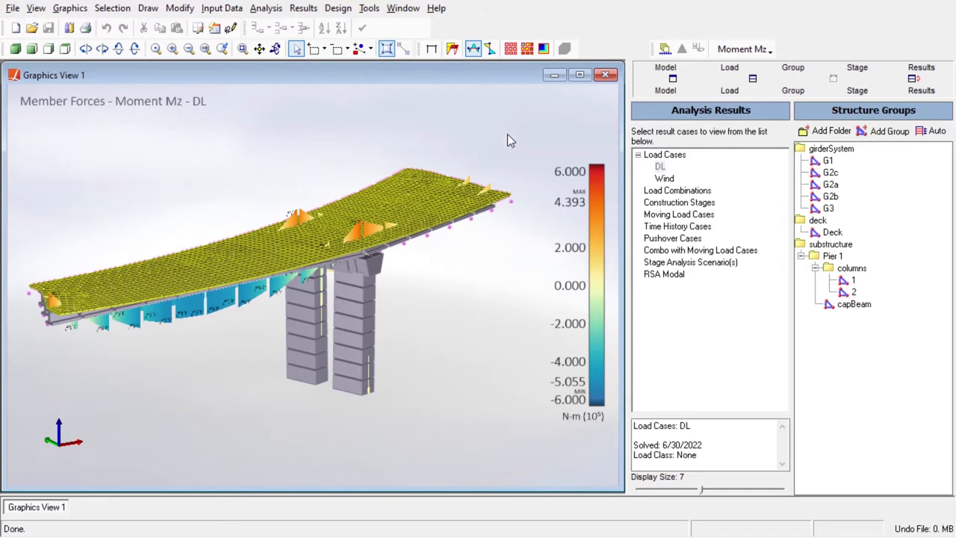
- Hide the deck Shells in the Show... display settings so the girder diagrams are exposed
right_click(511, 141)
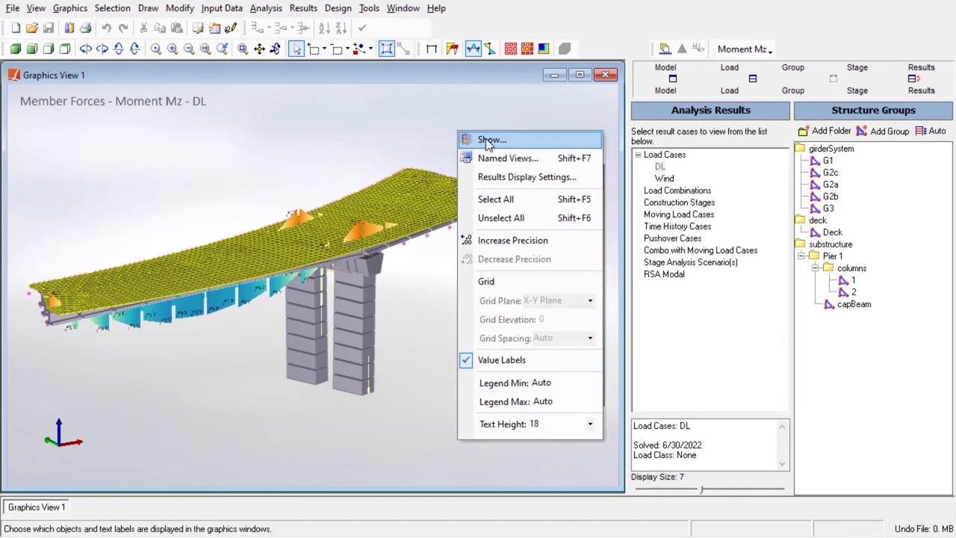
left_click(490, 141)
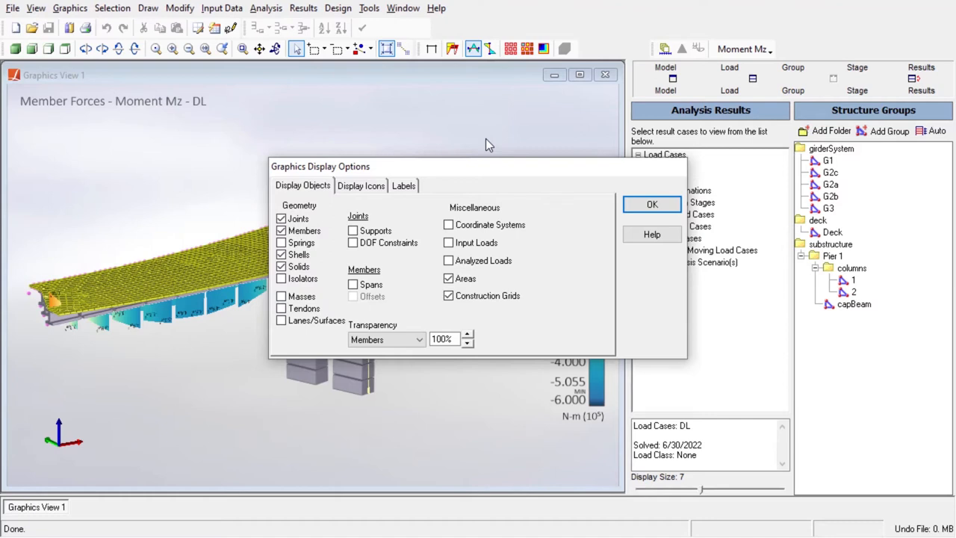
mouse_move(358, 230)
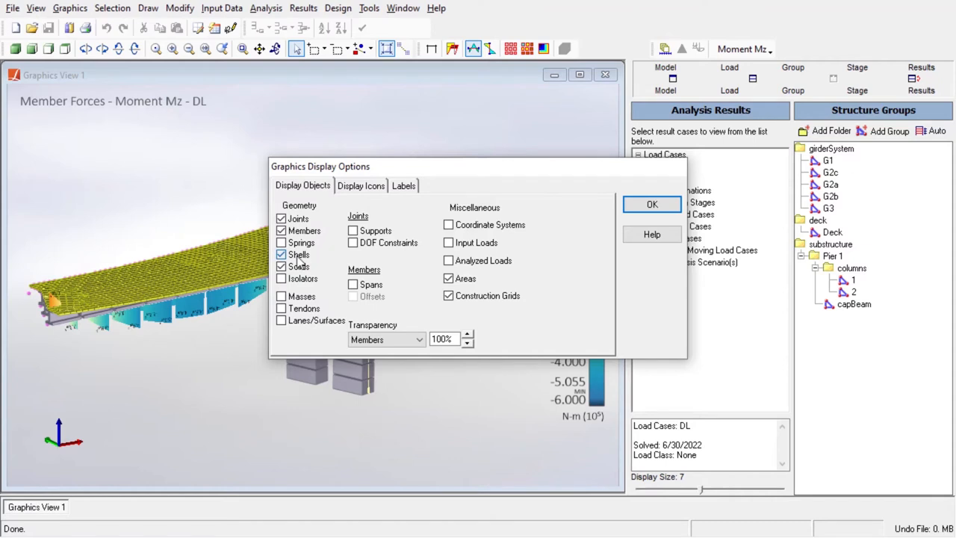
left_click(281, 254)
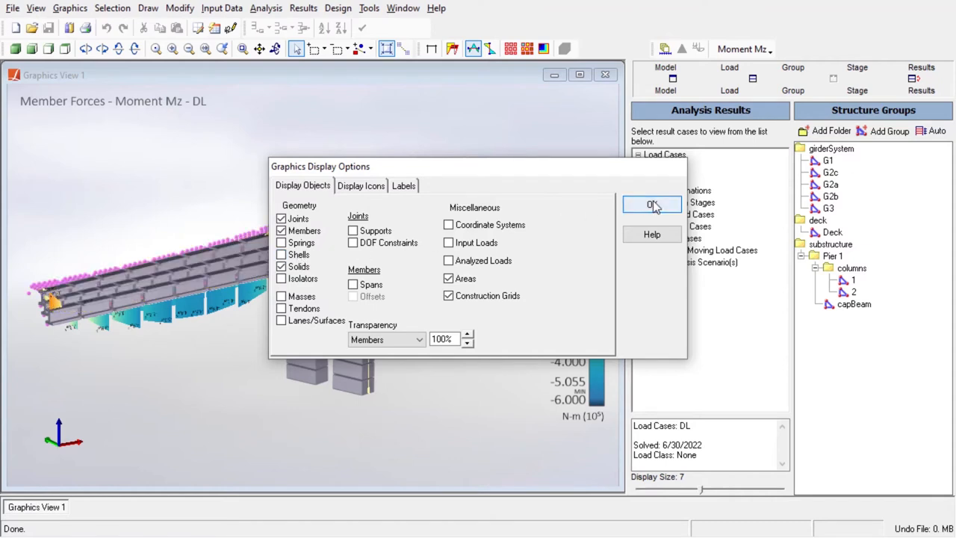
left_click(651, 205)
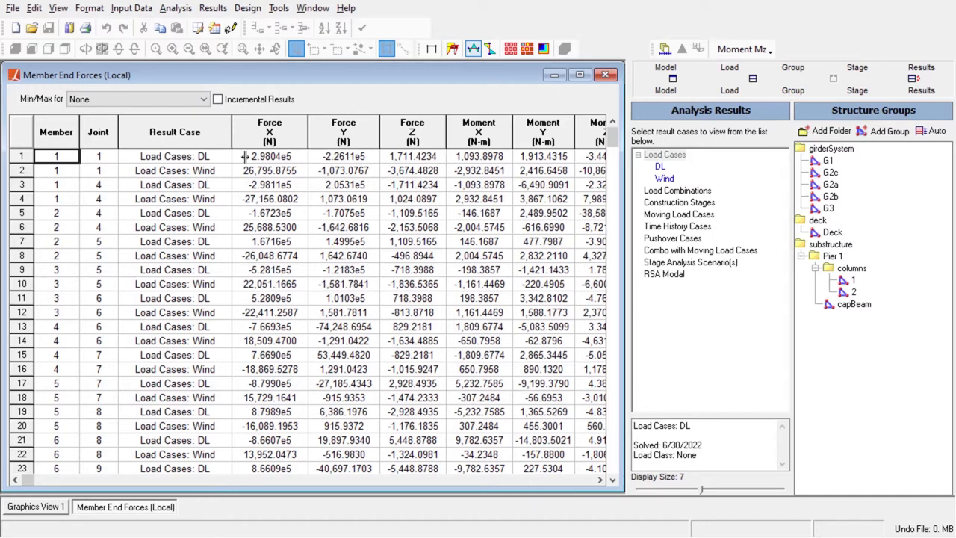
mouse_move(219, 224)
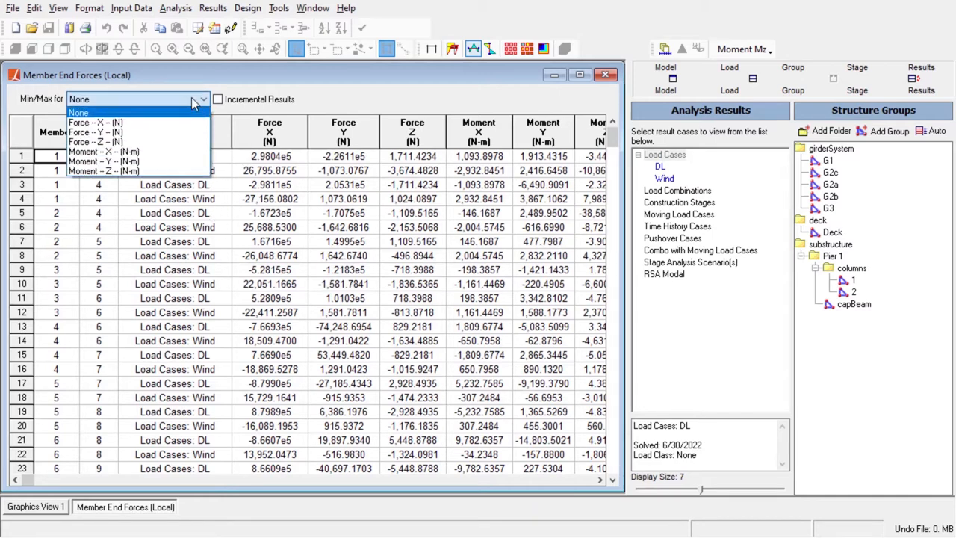
- Envelope the member end forces on Force Z (N), then return to Graphics View 1
left_click(96, 142)
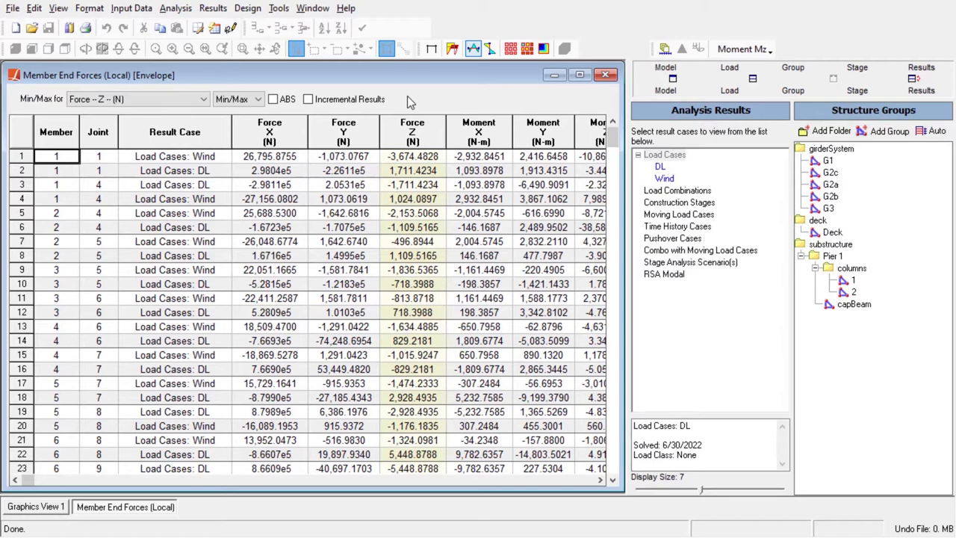
left_click(36, 507)
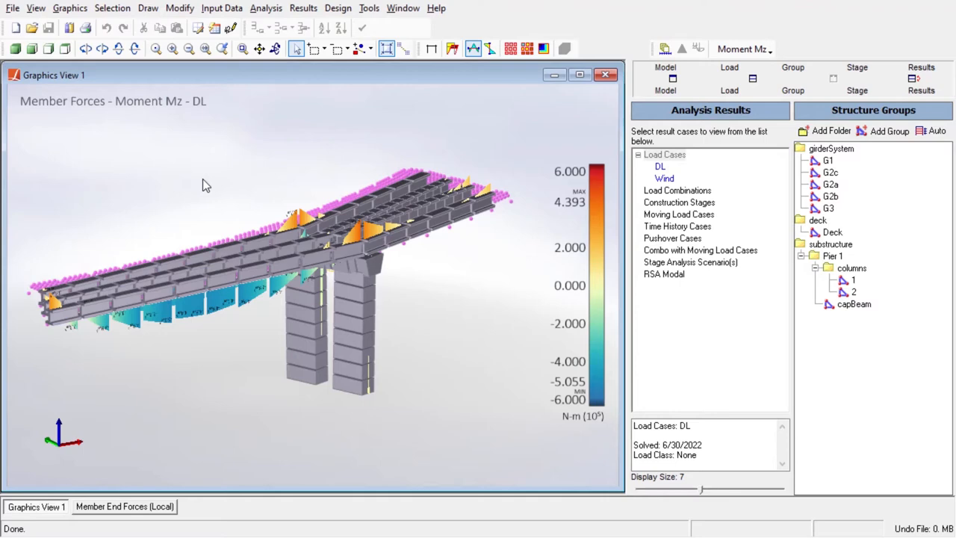
- Increase the force-diagram segment count in the graphical results settings and view member sectional forces
left_click(303, 9)
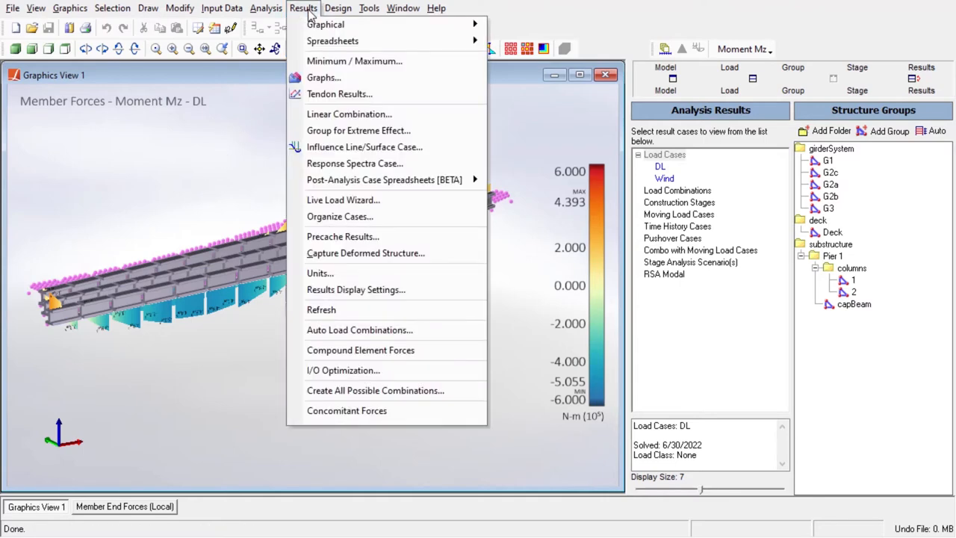
mouse_move(355, 290)
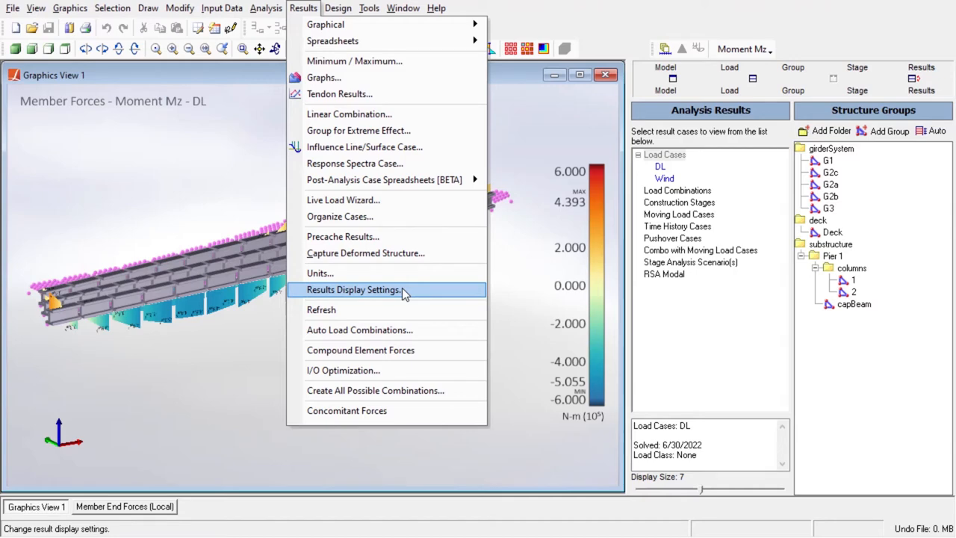
left_click(354, 290)
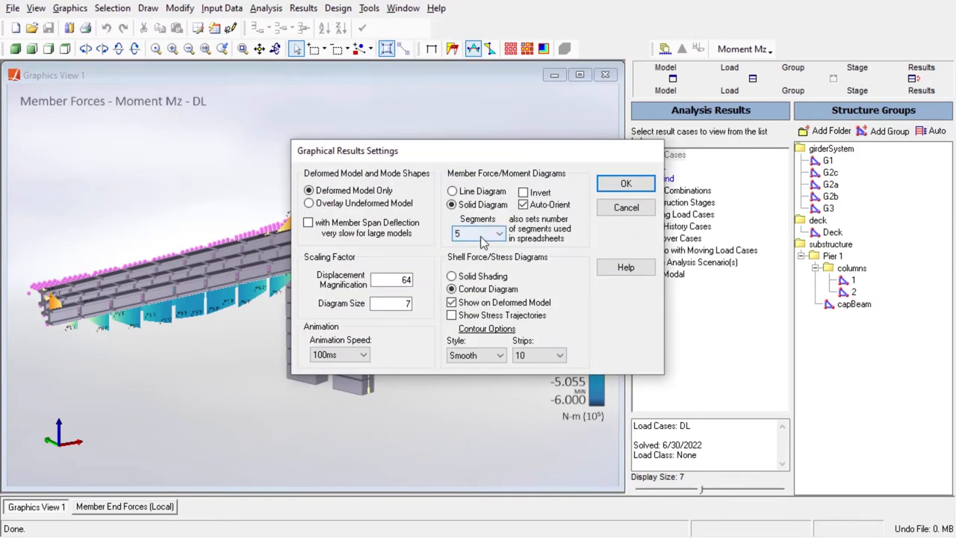
left_click(499, 233)
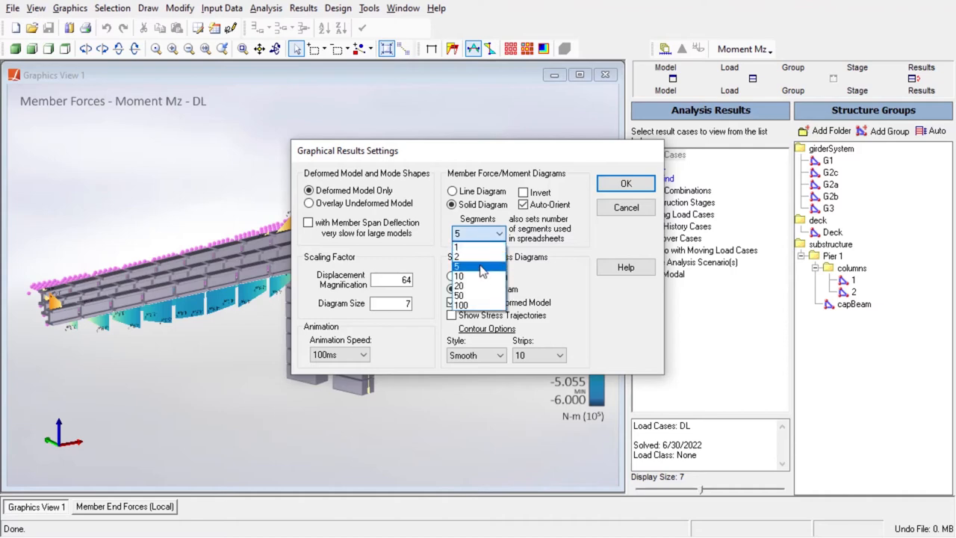
left_click(624, 182)
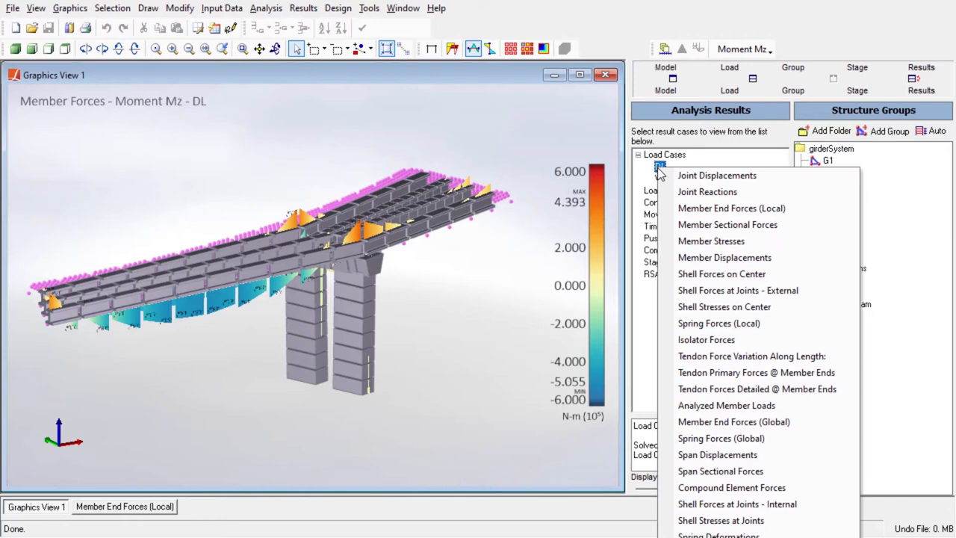
left_click(726, 224)
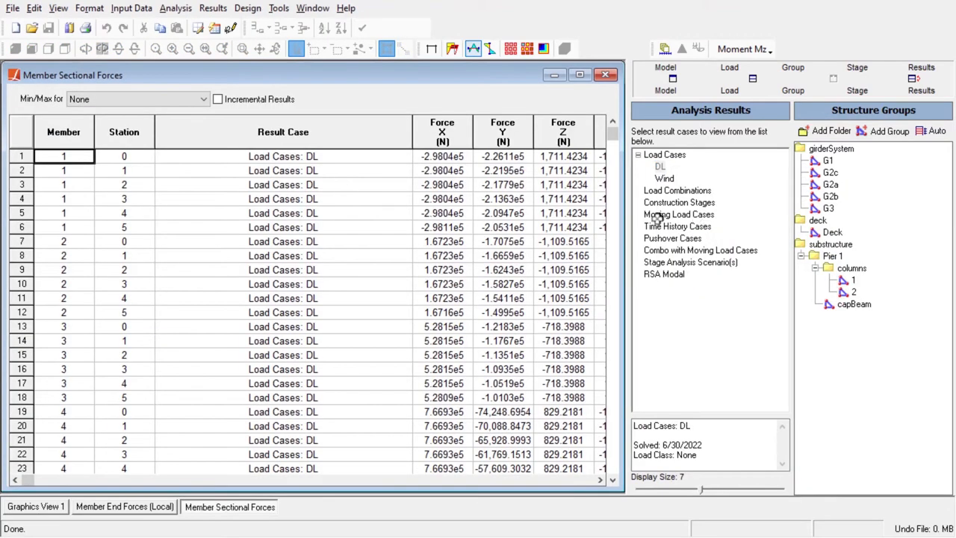
mouse_move(273, 182)
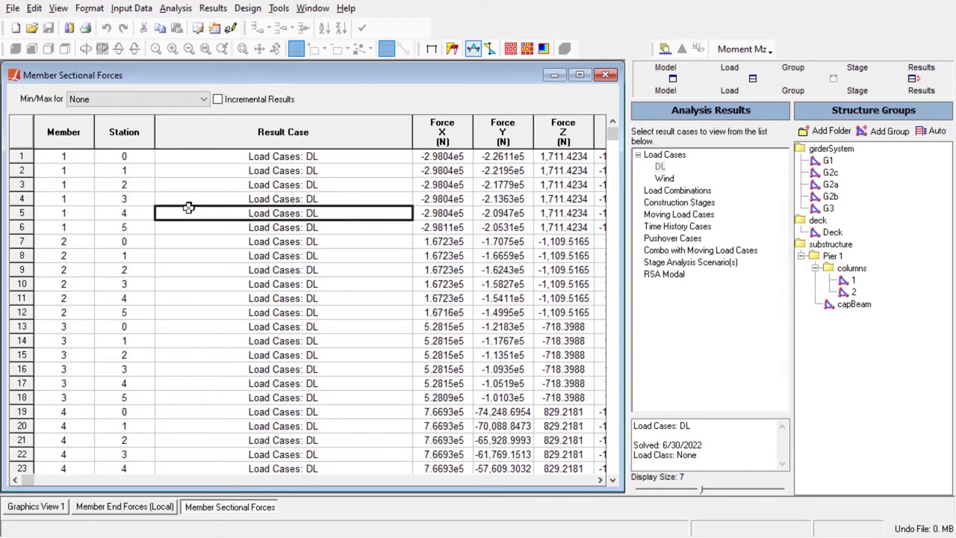
mouse_move(330, 182)
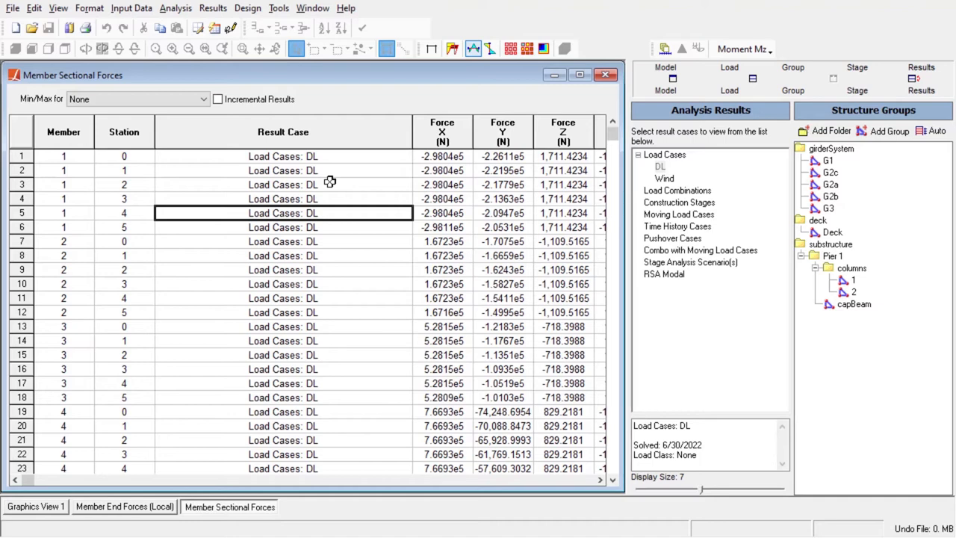
- Show the deformed model with deck shells drawn, viewing the Wind case at scale 512 then 1024
left_click(36, 507)
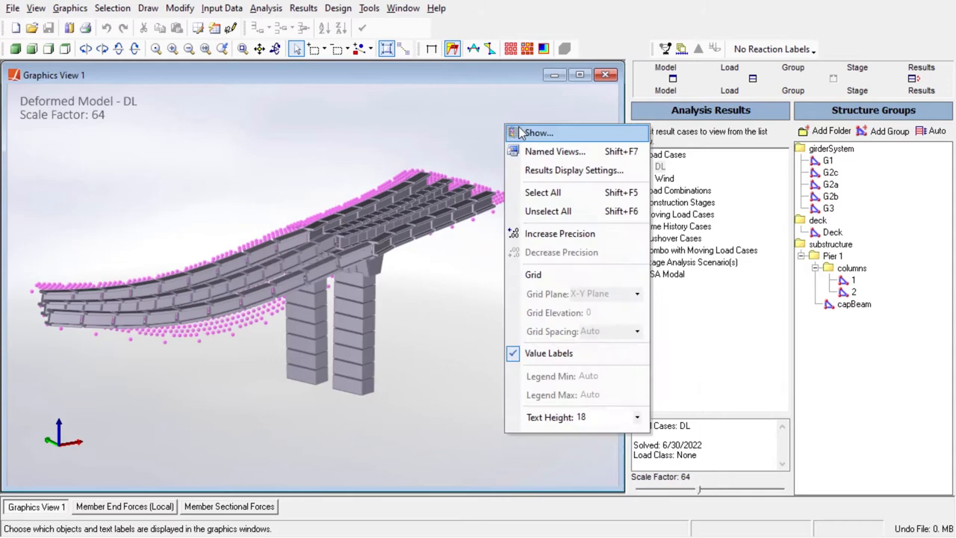
left_click(538, 131)
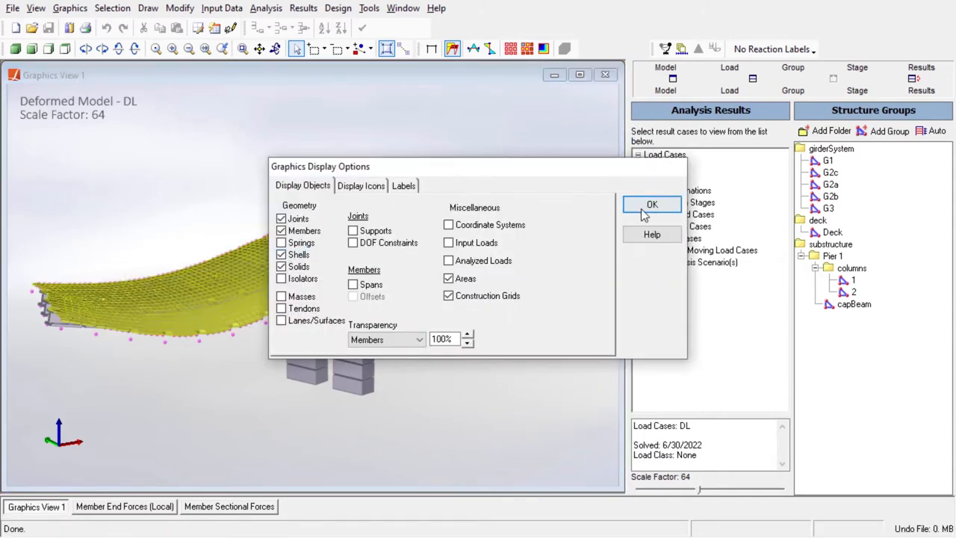
left_click(652, 204)
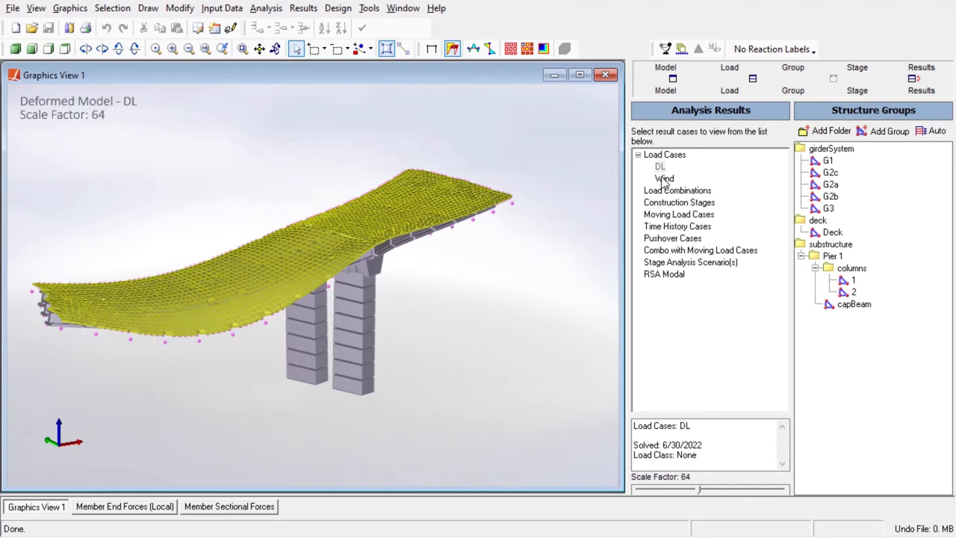
left_click(663, 179)
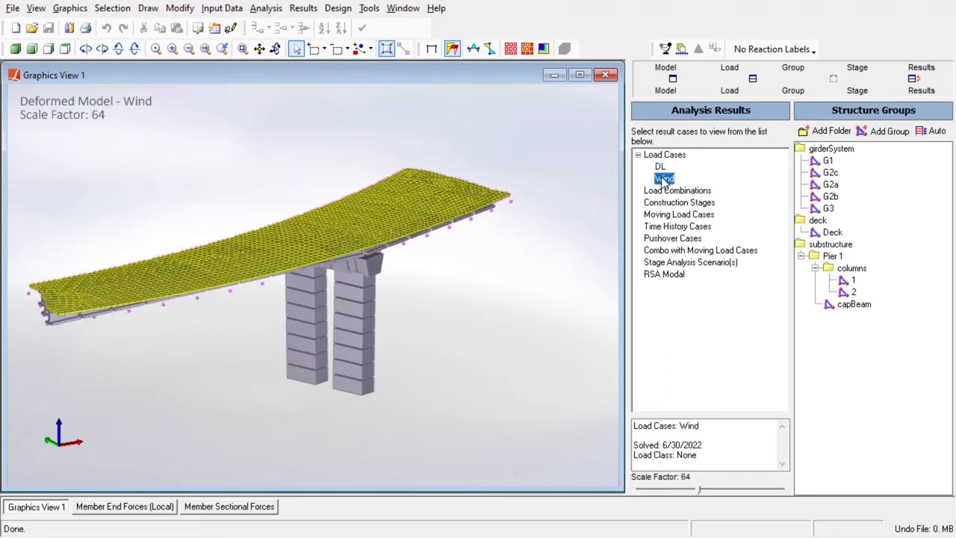
left_click_drag(673, 489, 739, 489)
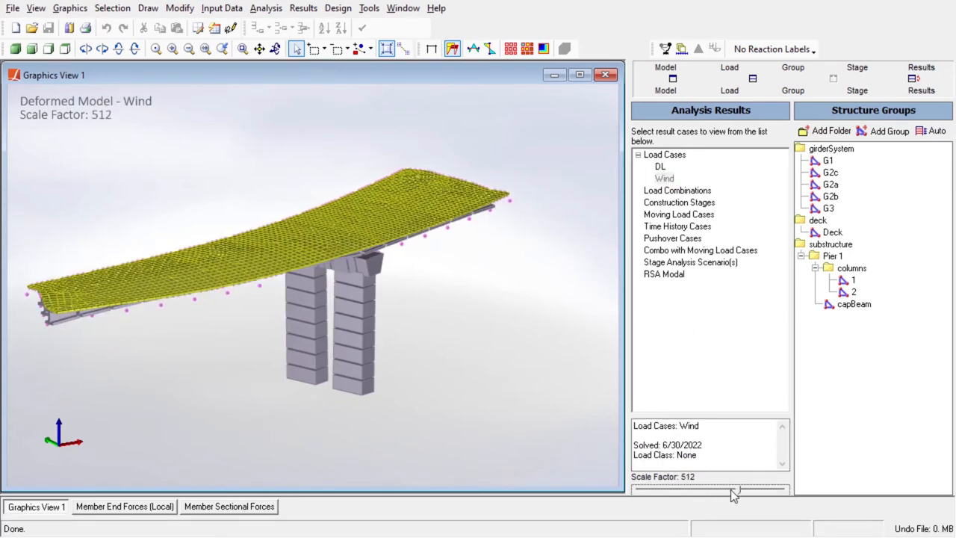
left_click(665, 48)
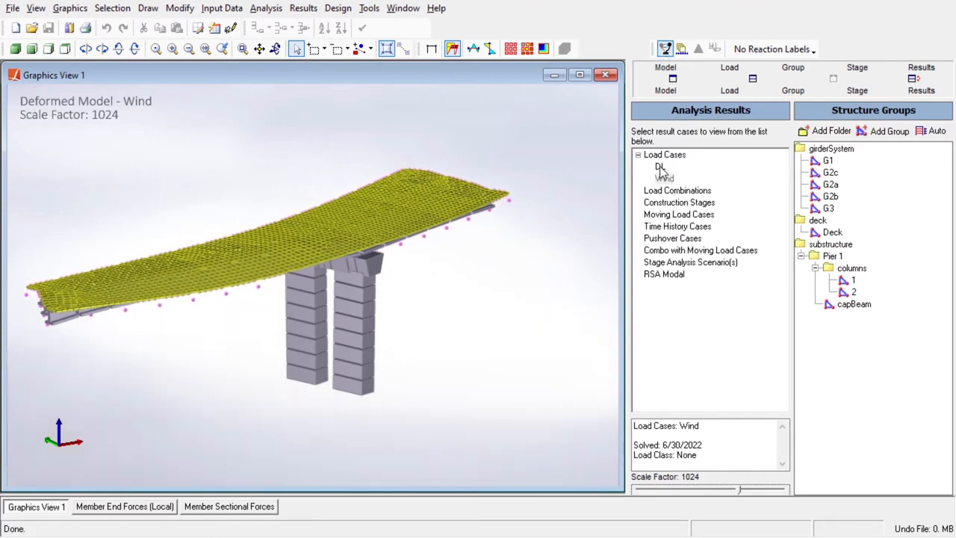
- Show the deformed shape for the DL load case and reduce the deflection scale again
left_click(660, 165)
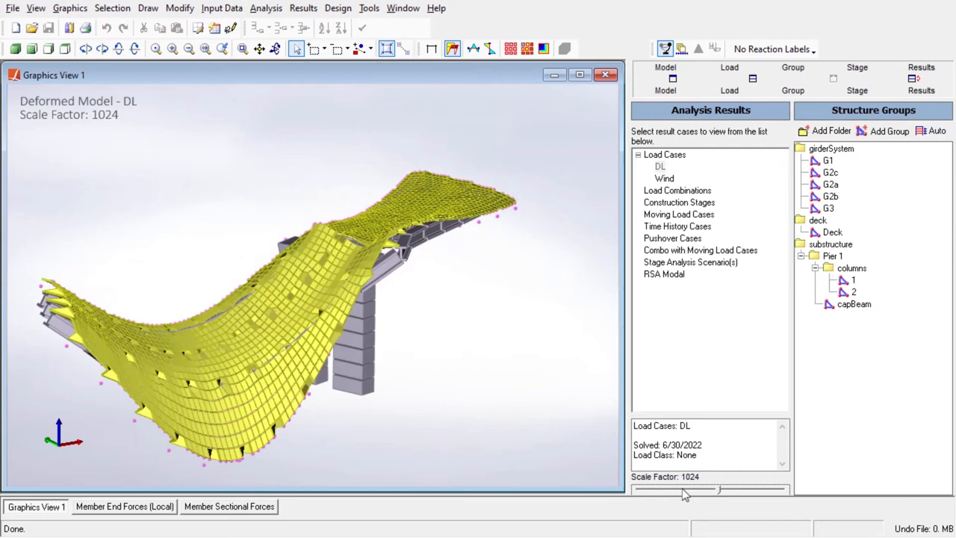
left_click_drag(740, 490, 669, 490)
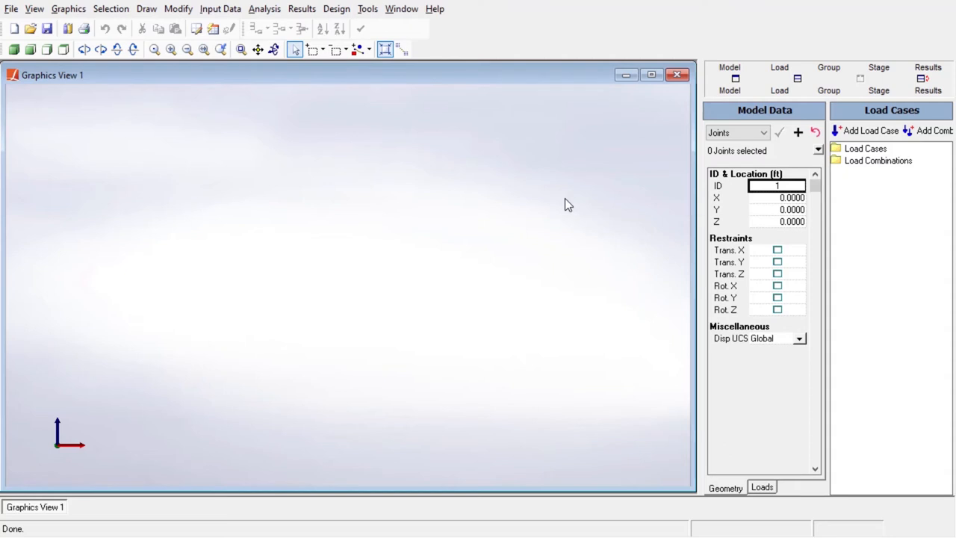
mouse_move(215, 18)
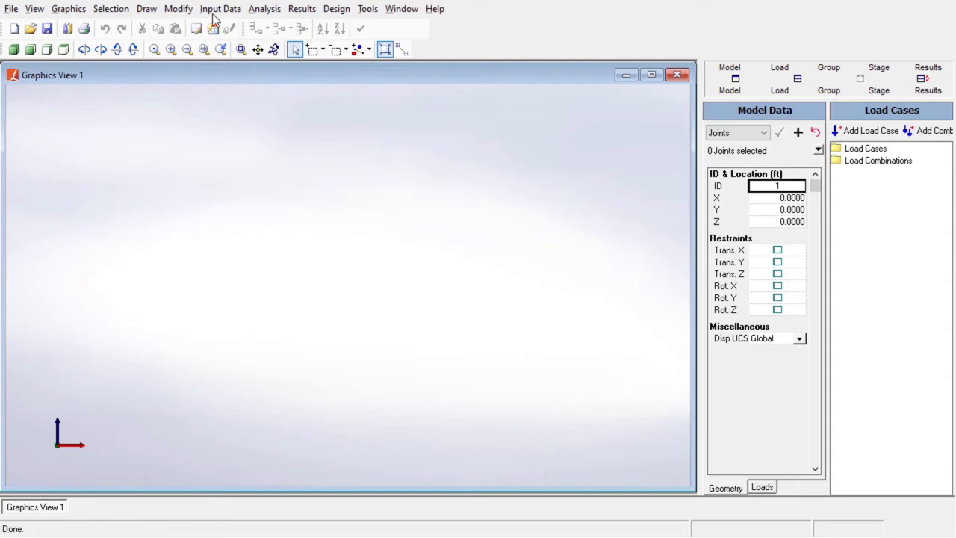
- Set the input units to metric (m, mm, kN, Celsius) and apply the conversion to all model values
left_click(220, 9)
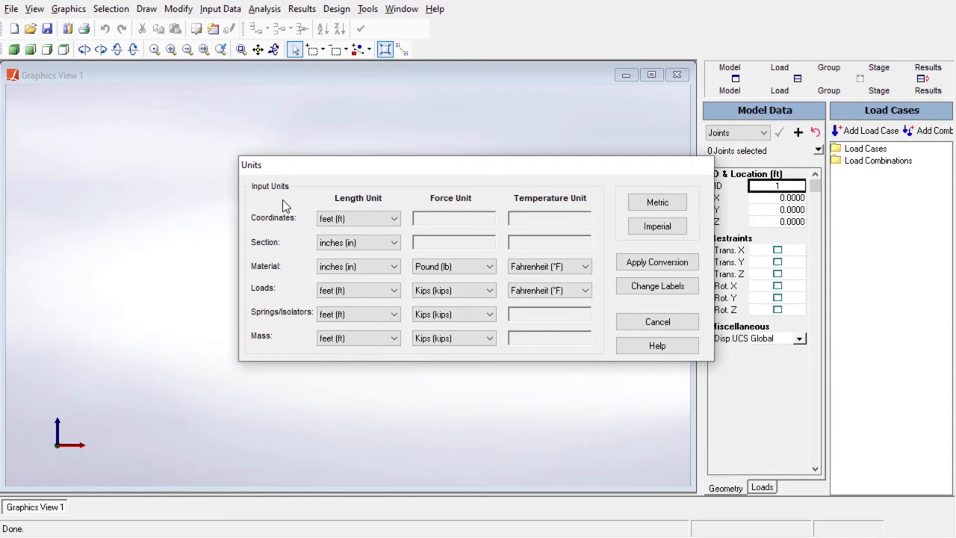
mouse_move(320, 212)
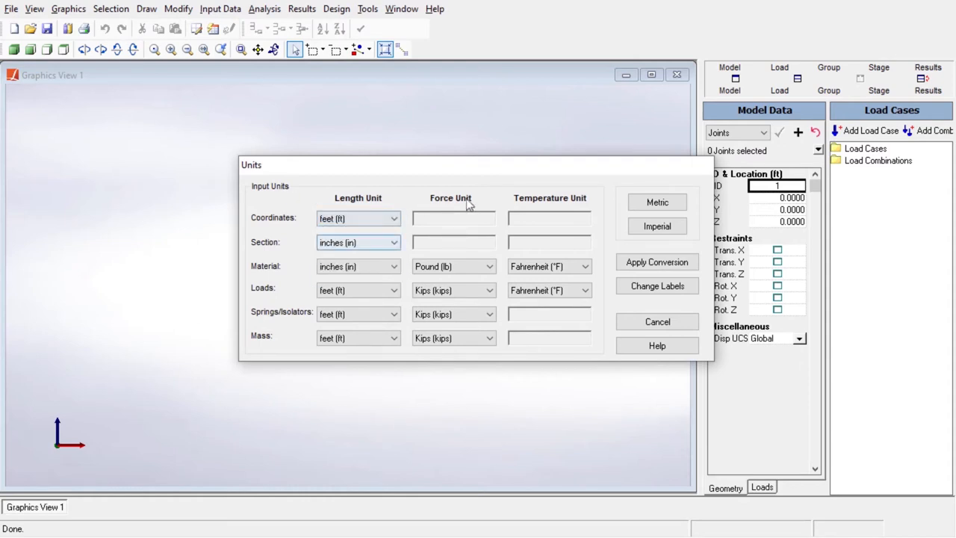
left_click(657, 203)
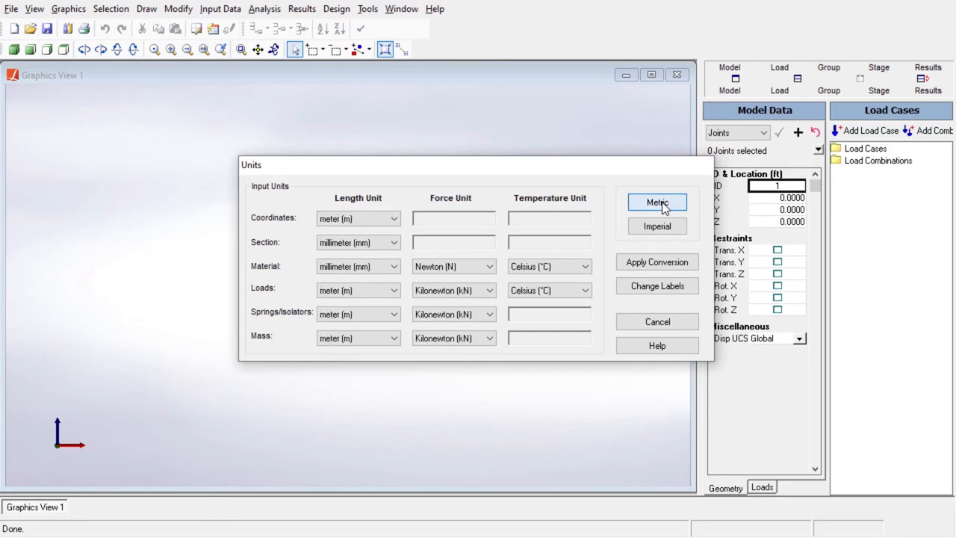
left_click(657, 225)
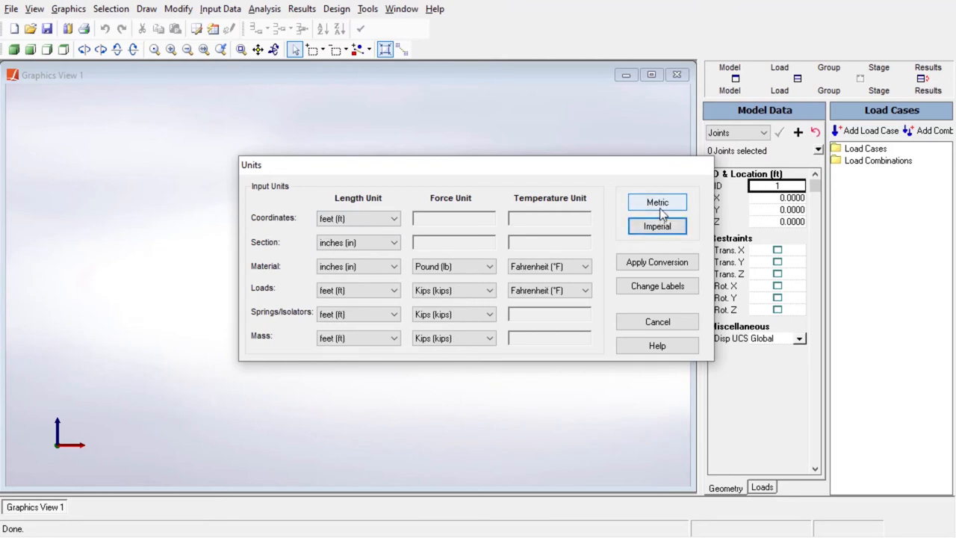
left_click(657, 201)
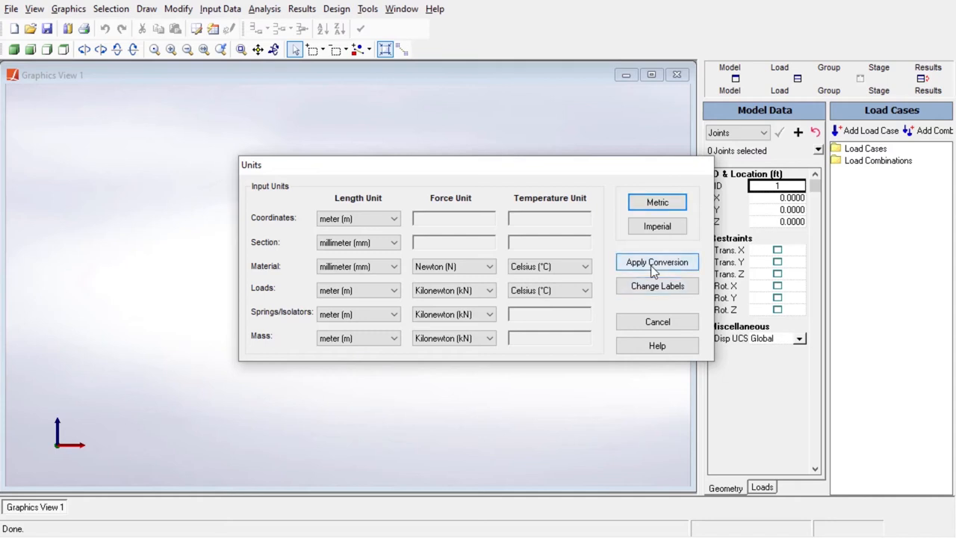
left_click(657, 262)
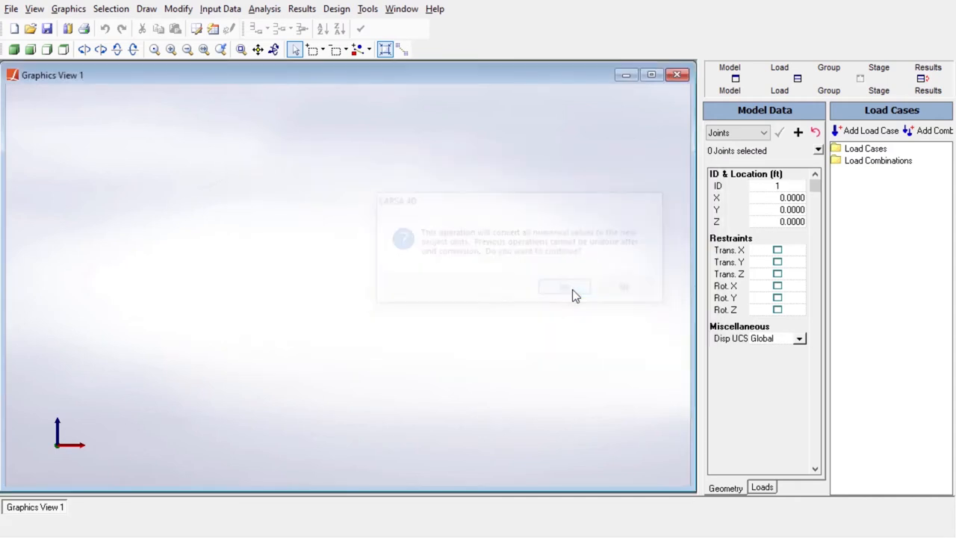
left_click(565, 287)
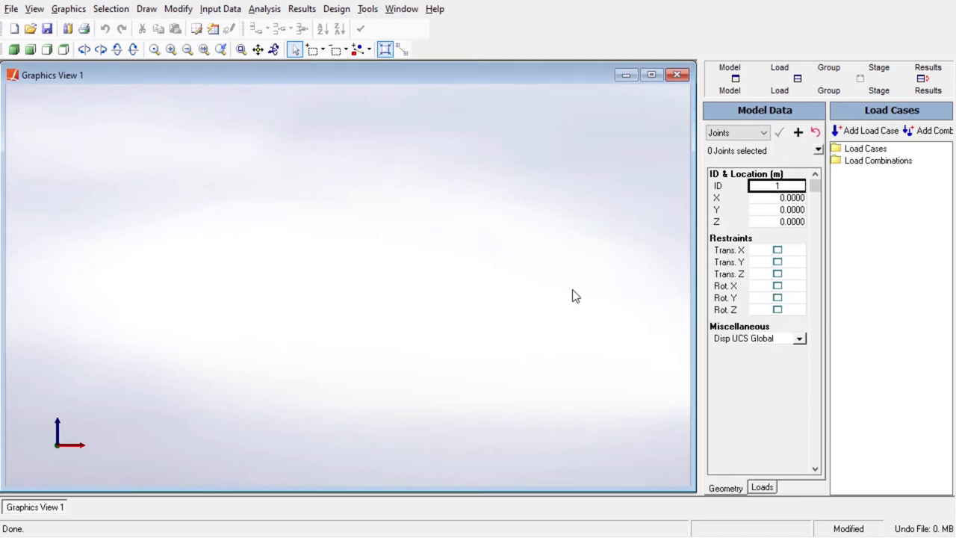
- Import a Symmetrical I-Beam section 1108 mm deep with 402 mm flanges from the Sections templates
left_click(220, 9)
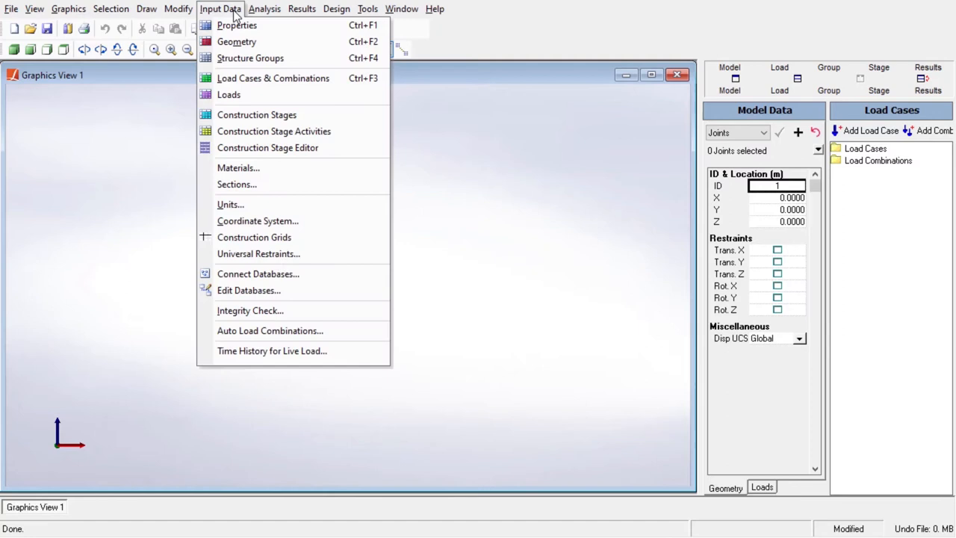
mouse_move(236, 185)
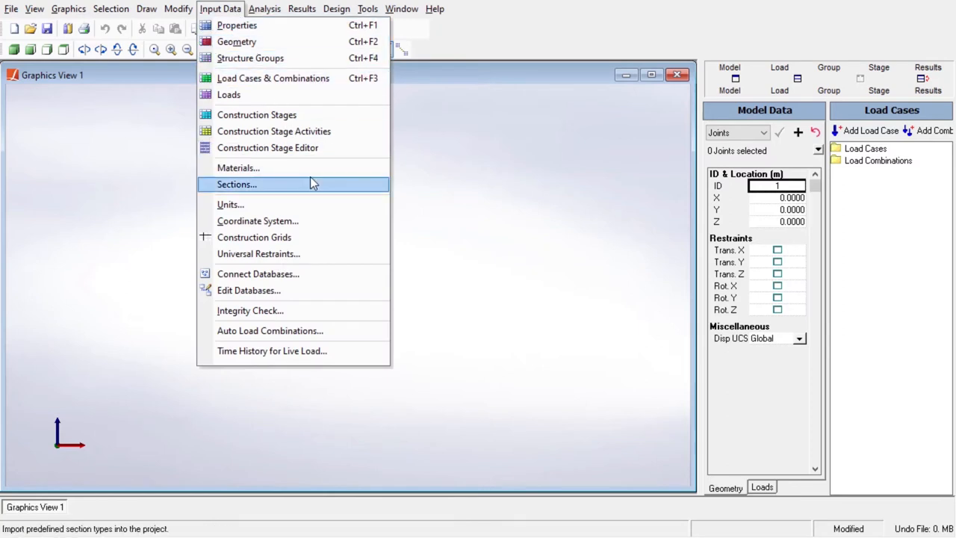
mouse_move(312, 185)
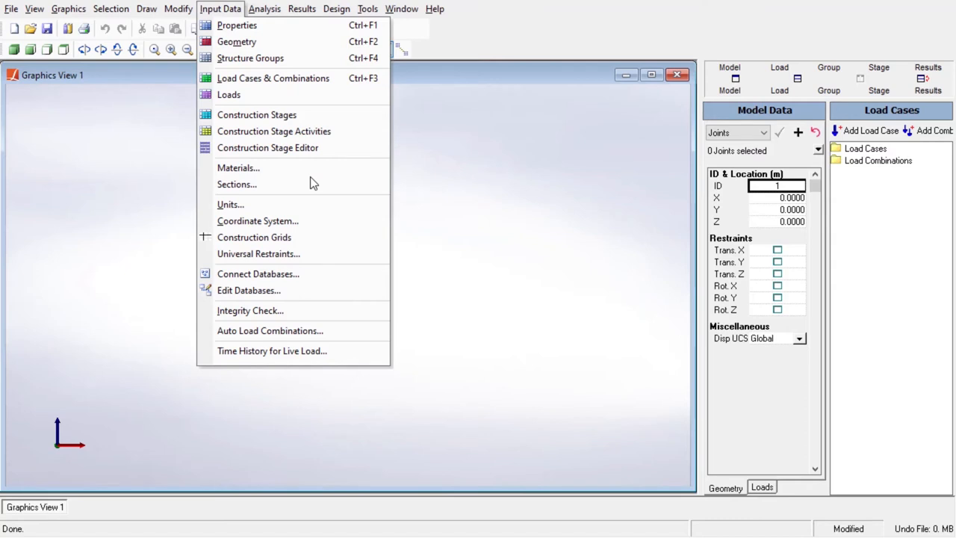
mouse_move(239, 168)
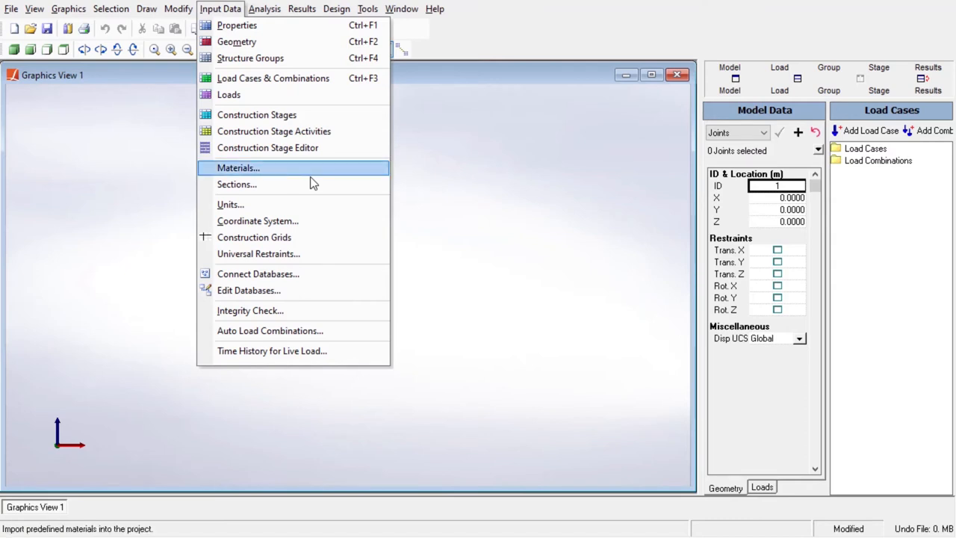
mouse_move(314, 183)
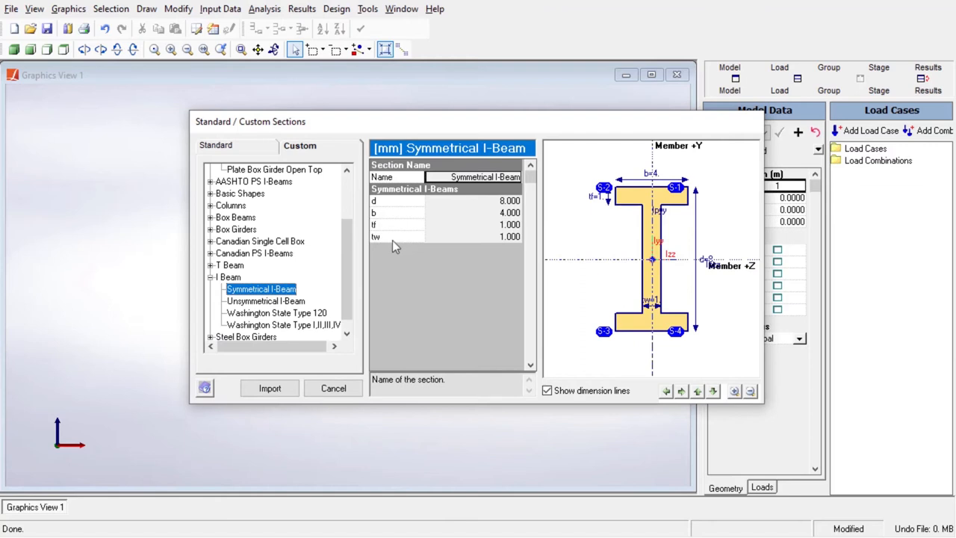
left_click(508, 200)
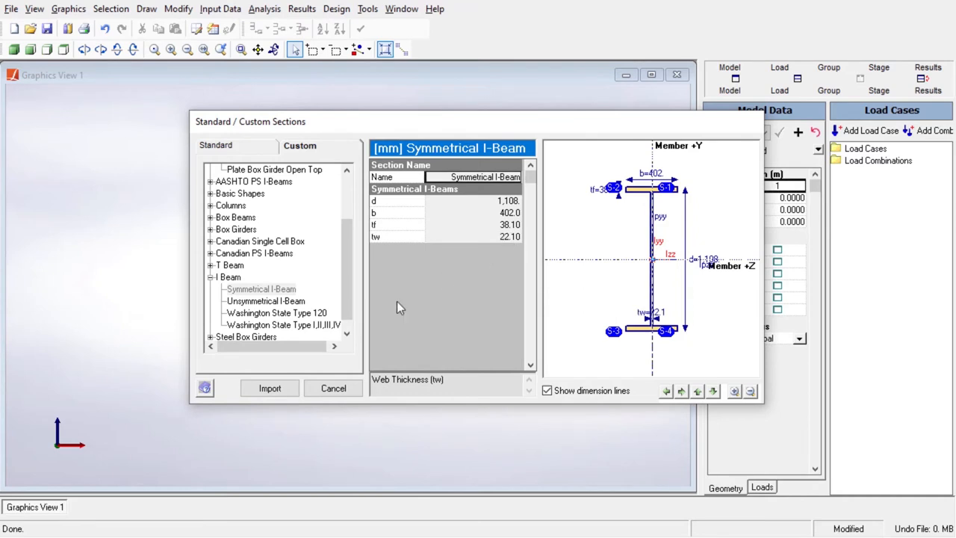
left_click(219, 9)
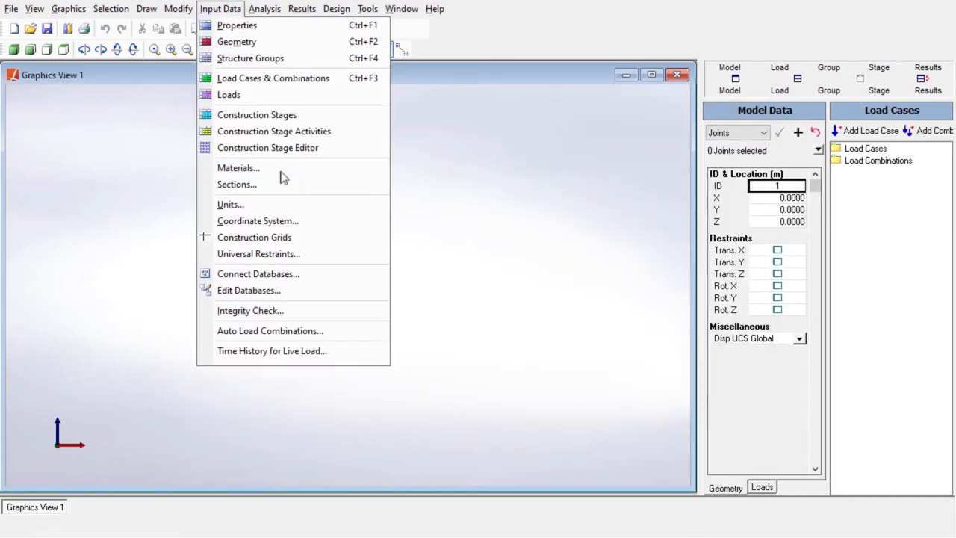
left_click(239, 167)
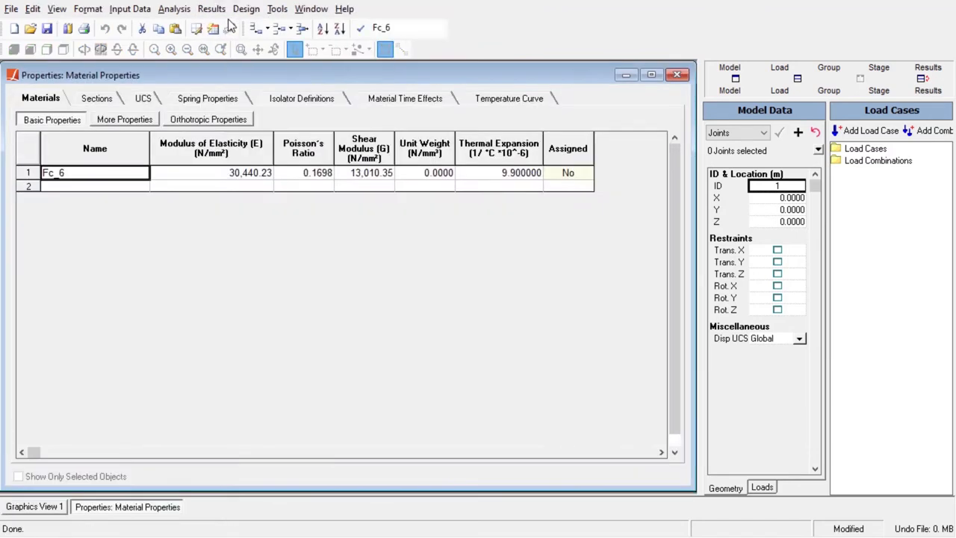
mouse_move(152, 69)
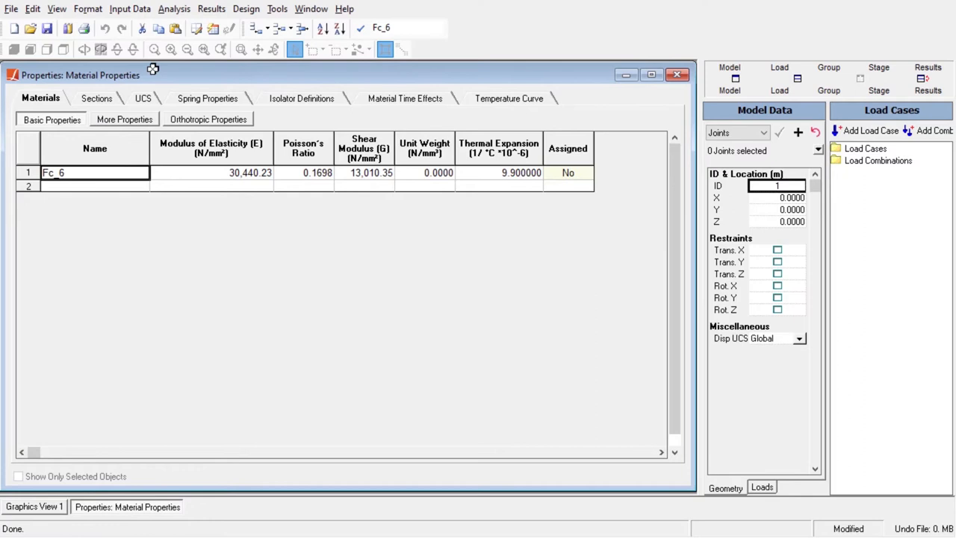
- Review the Symmetrical I-Beam in the sections table and its stress recovery point coordinates
left_click(96, 98)
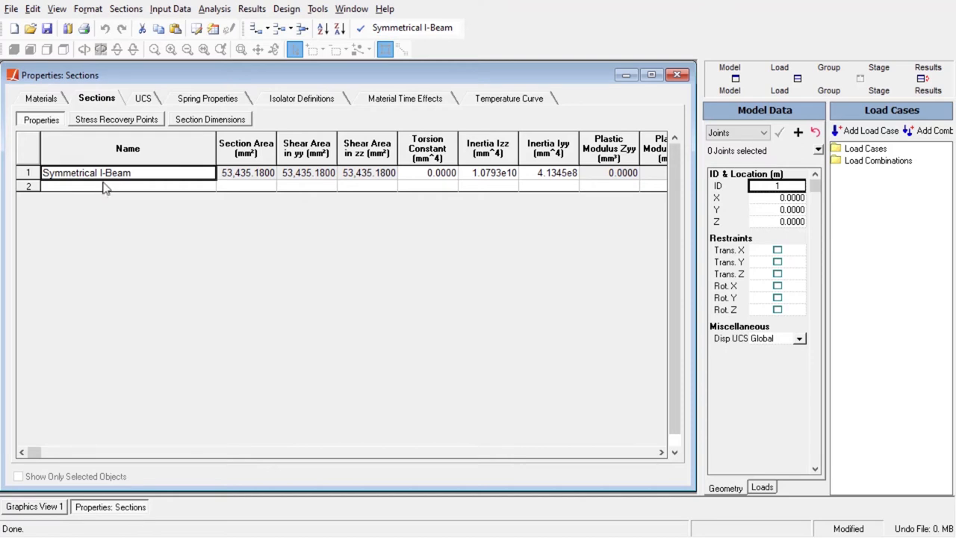
left_click(117, 119)
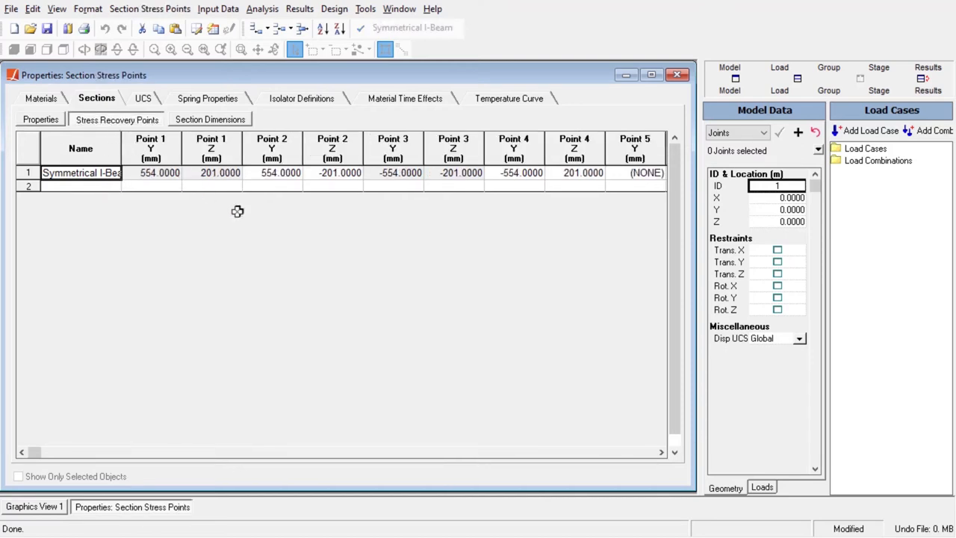
mouse_move(322, 272)
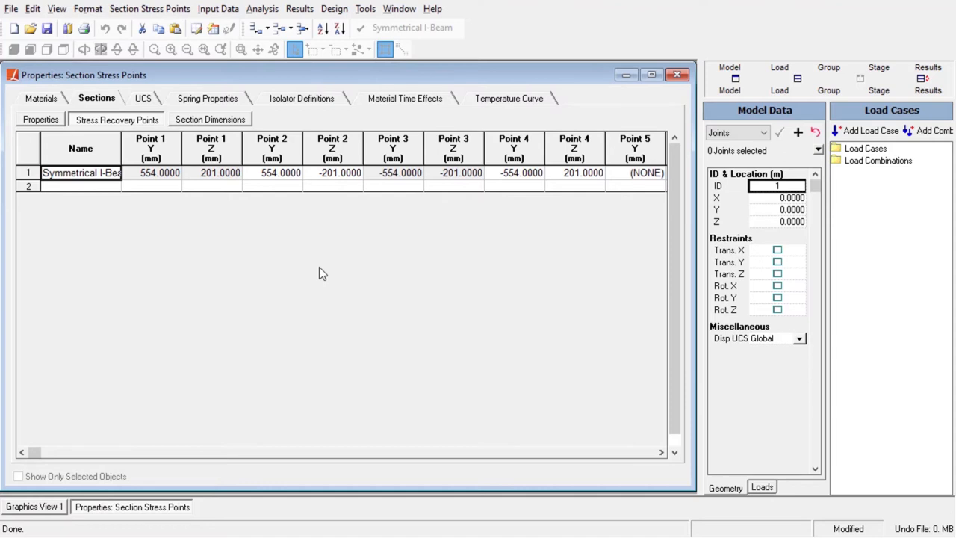
mouse_move(241, 46)
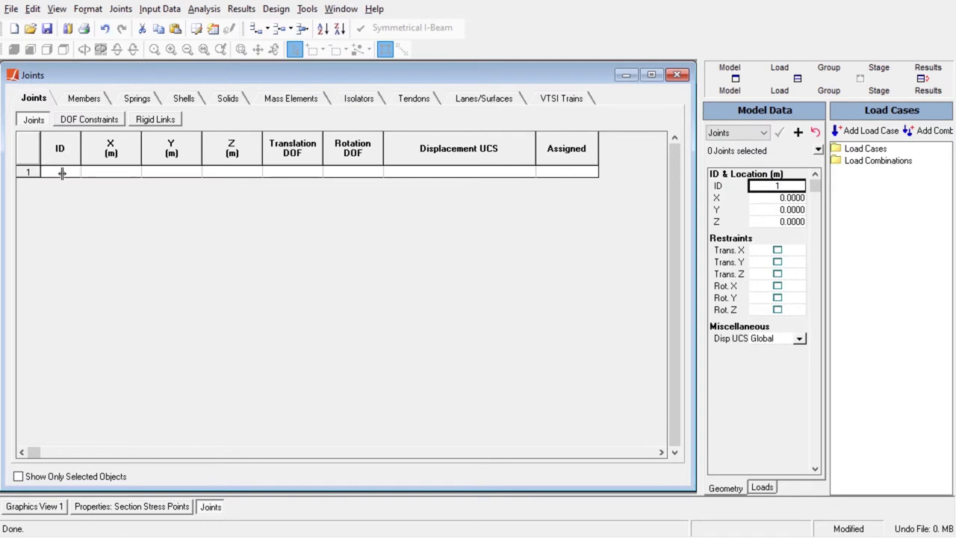
- Enter the first joints in the joints table and change joint 1's rotational restraint
left_click(317, 173)
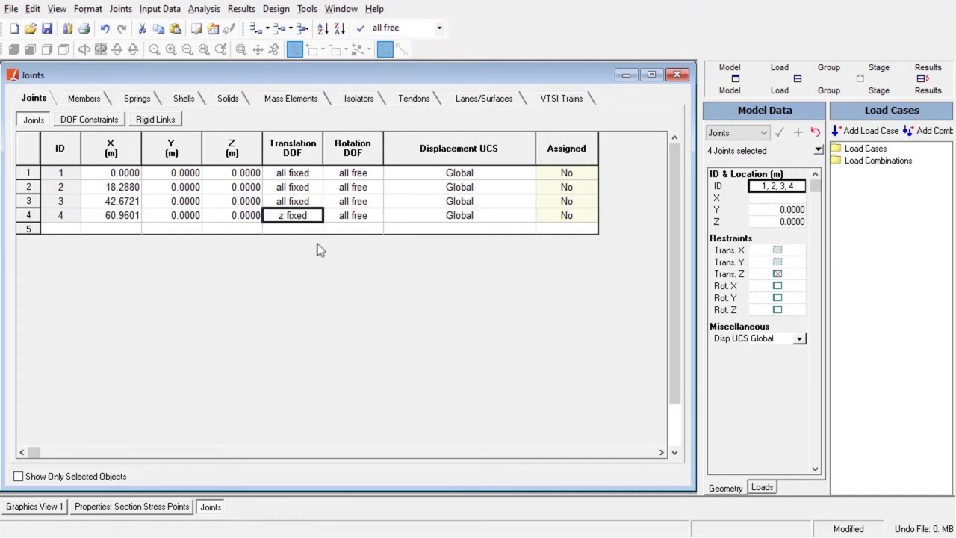
left_click(351, 173)
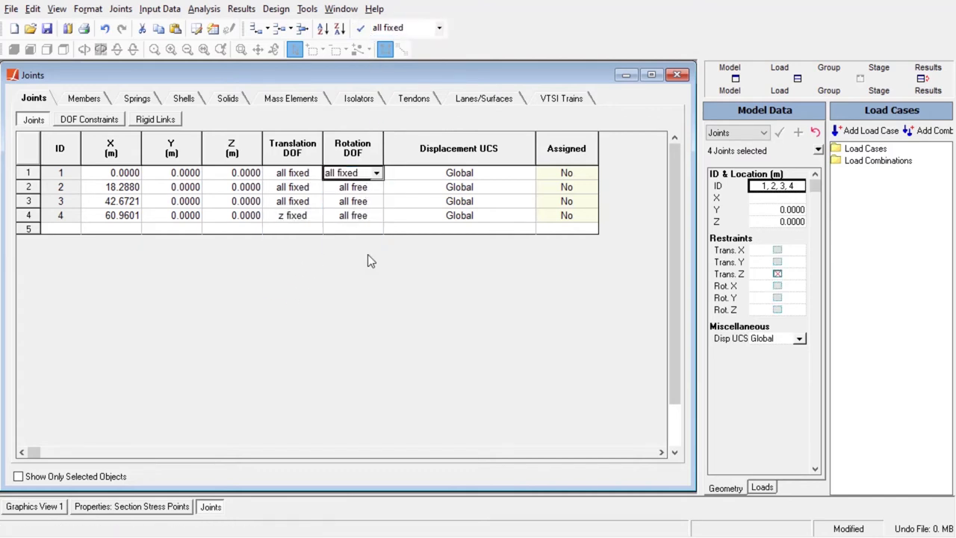
left_click(33, 507)
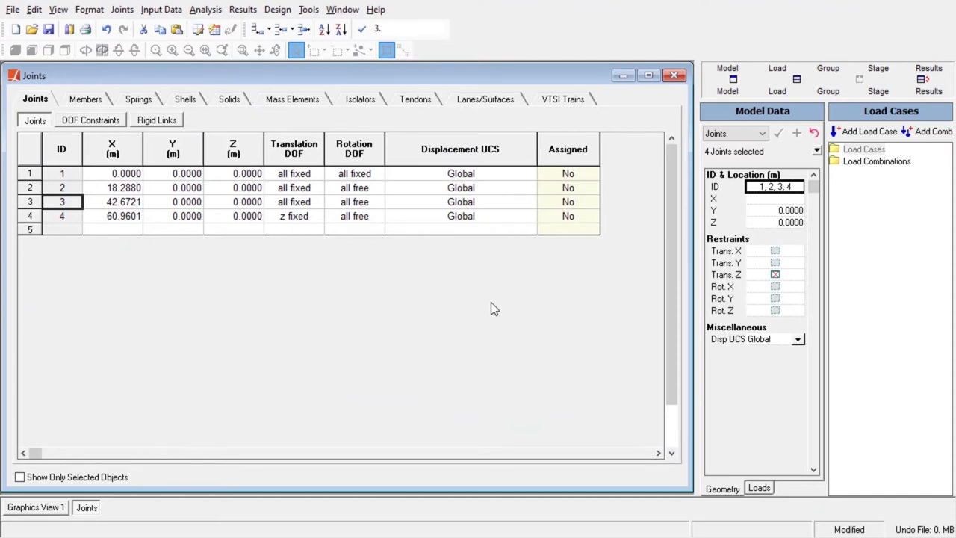
- Tile the joints table above the graphics view and undo the last joint cell change
left_click(342, 9)
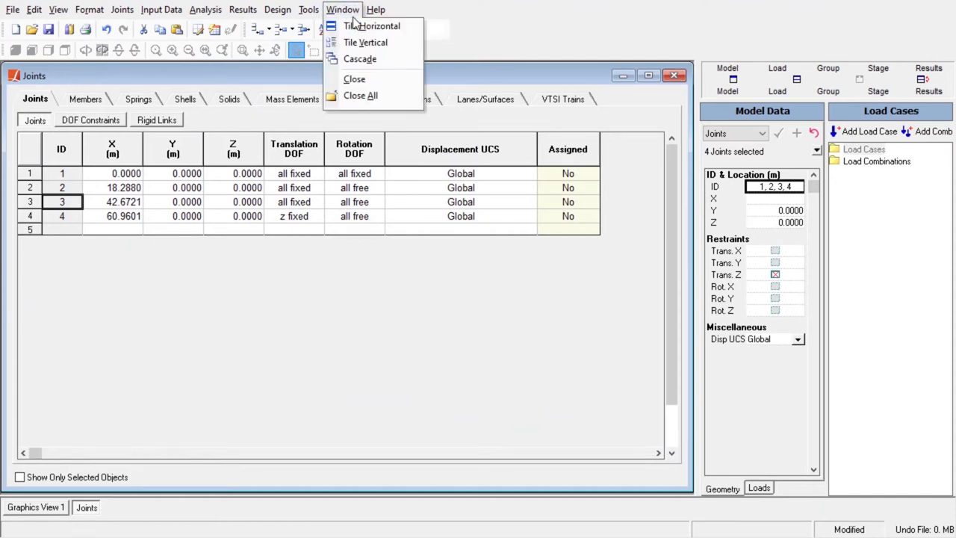
left_click(373, 25)
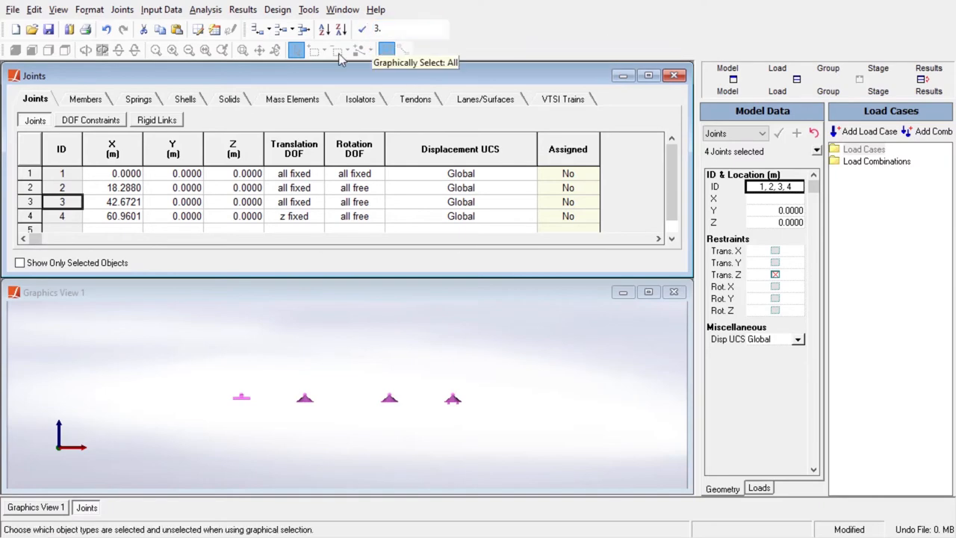
left_click(57, 9)
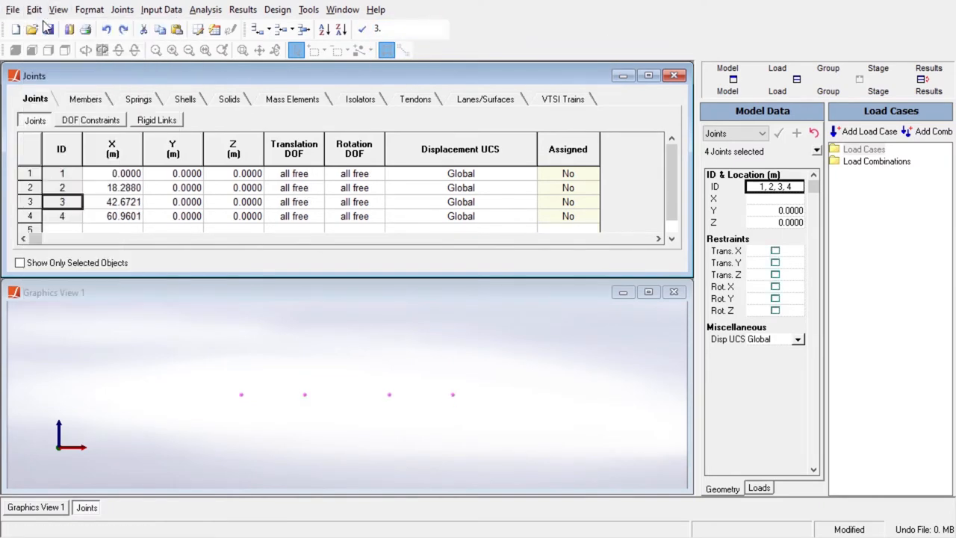
left_click(33, 9)
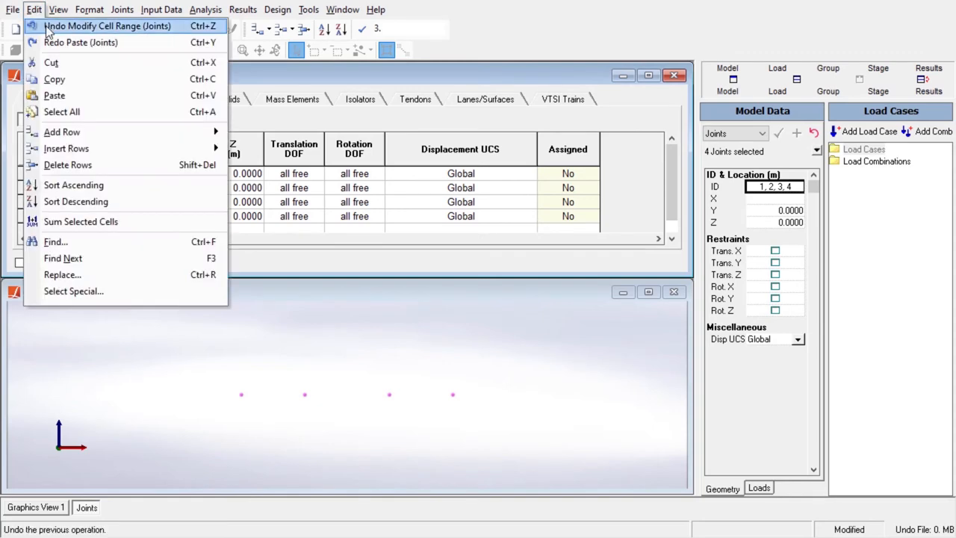
left_click(107, 25)
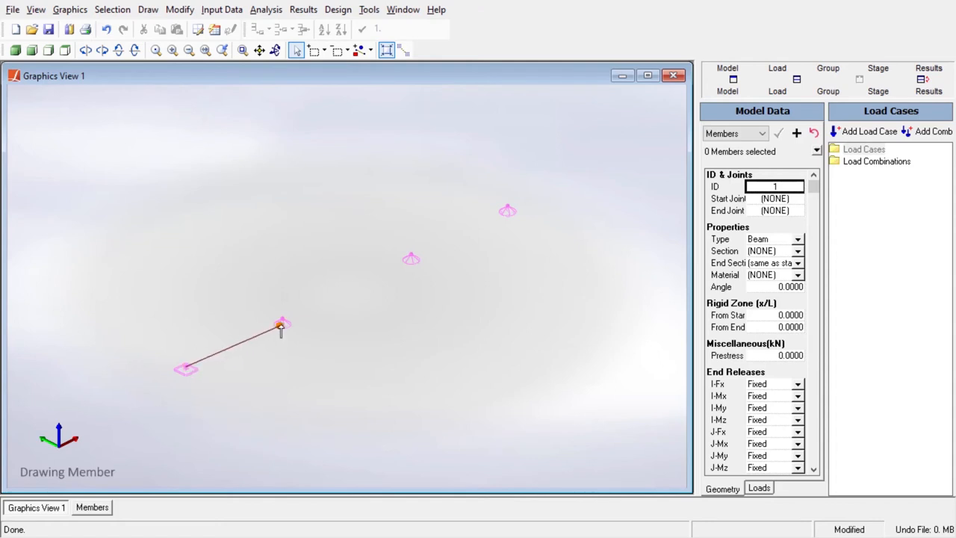
mouse_move(281, 320)
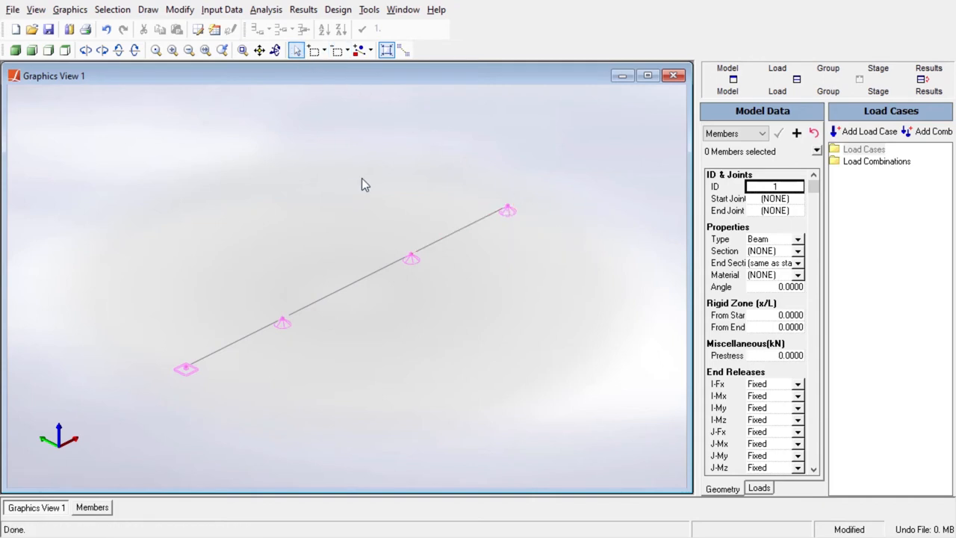
mouse_move(611, 206)
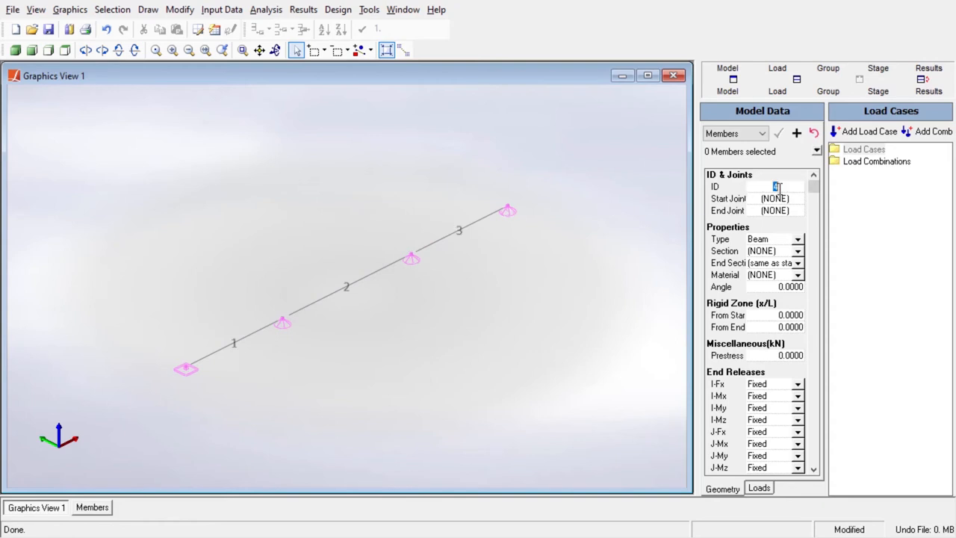
- Assign the three members the Symmetrical section, Fc_6 material and a 90 degree orientation angle
type("1.2")
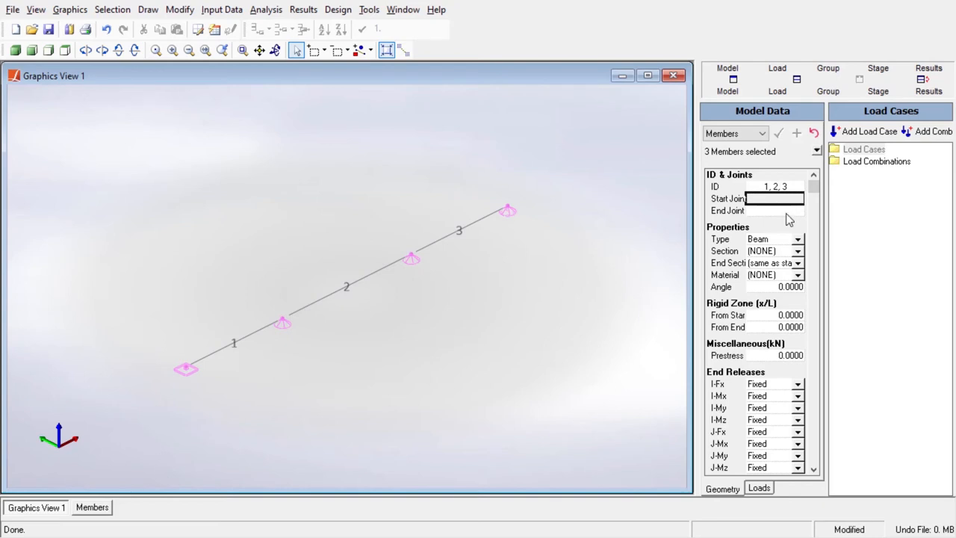
left_click(798, 251)
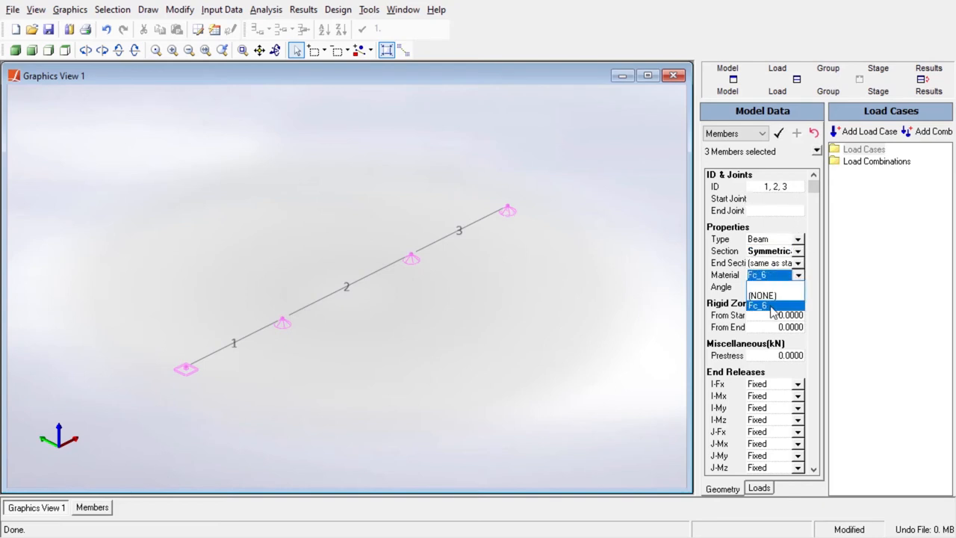
left_click(759, 305)
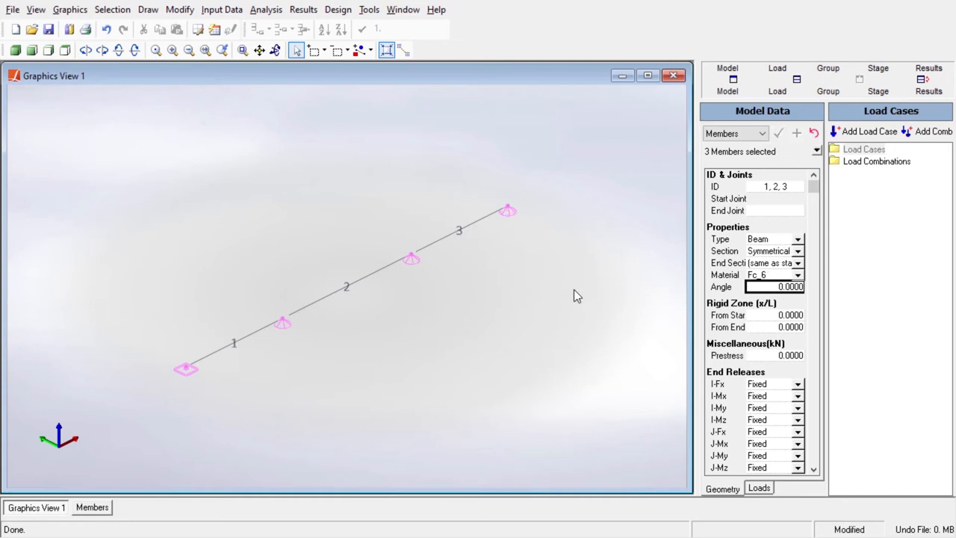
triple_click(774, 287)
type("90.0000")
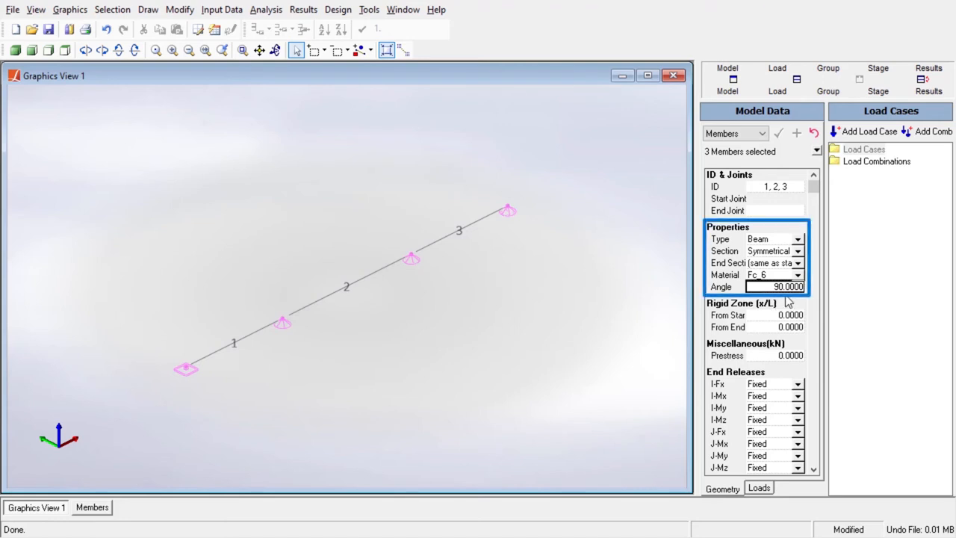
left_click(92, 508)
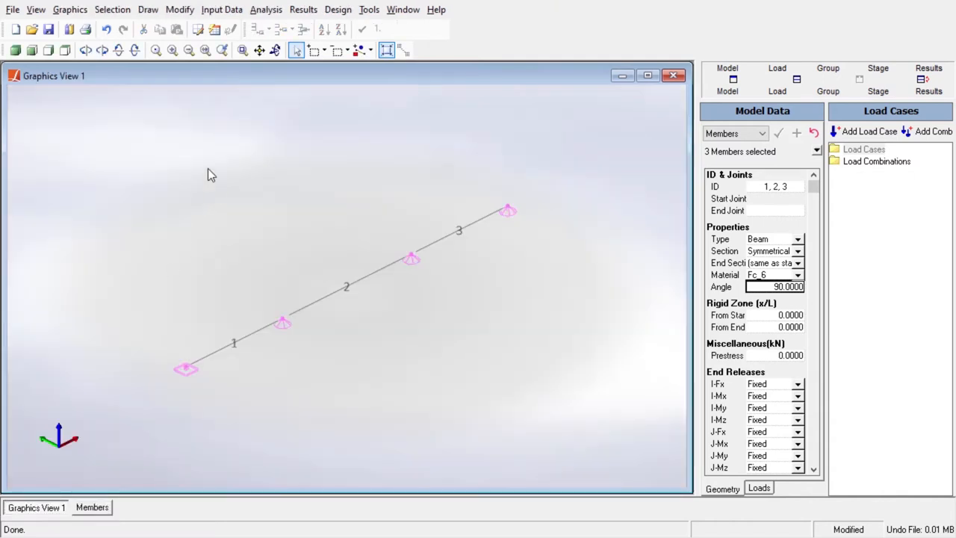
- Switch the model view to complete rendering so the members show as solid girders
left_click(68, 9)
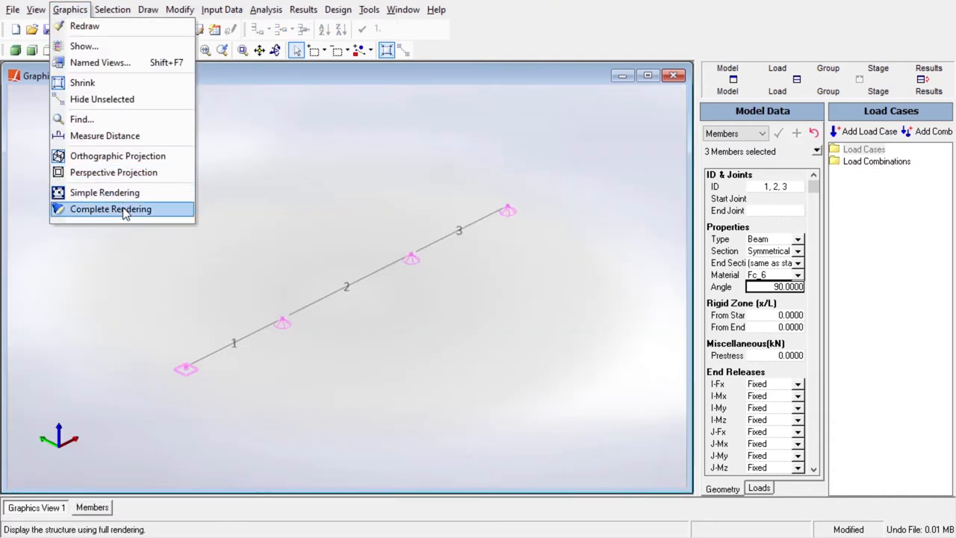
left_click(110, 209)
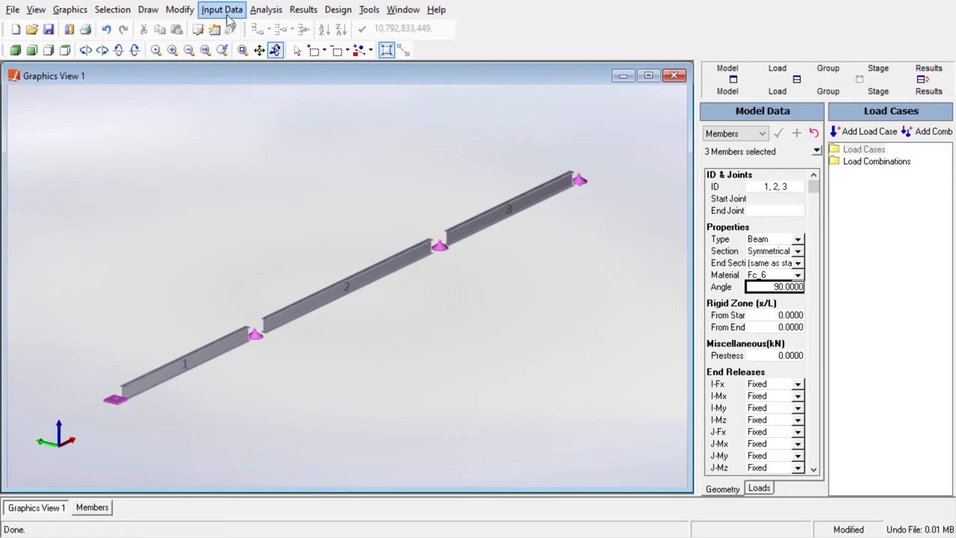
mouse_move(248, 31)
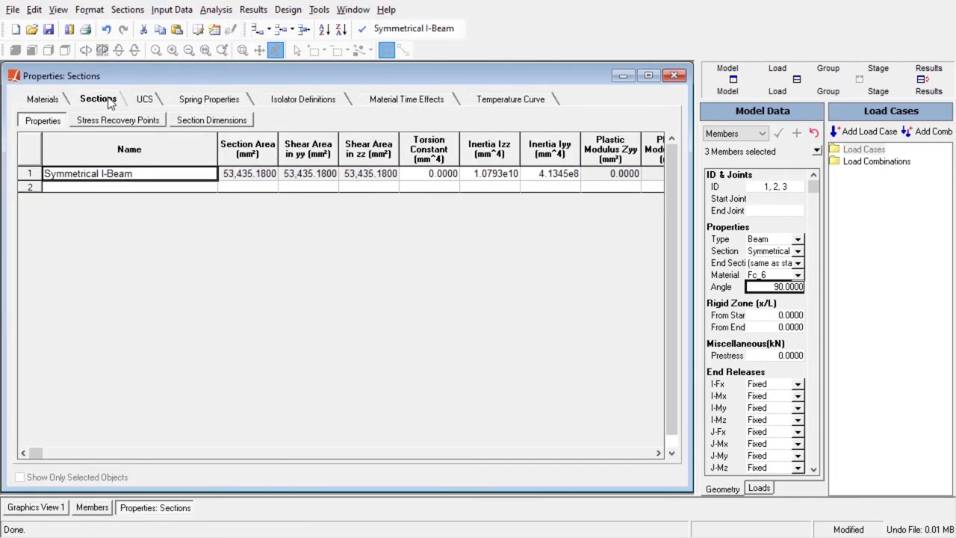
- Inspect the I-beam's Izz inertia in the sections sheet and bring up the Members program guide
left_click(367, 174)
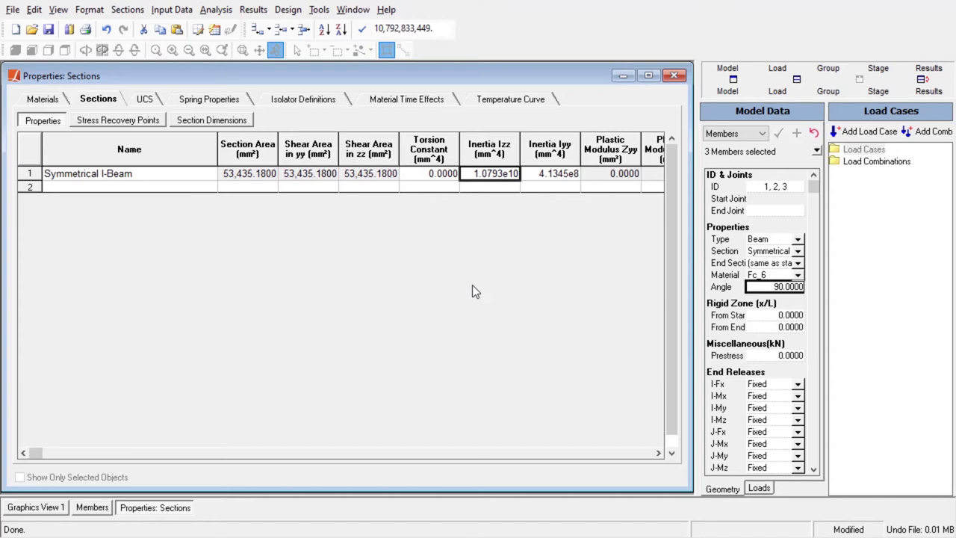
left_click(92, 508)
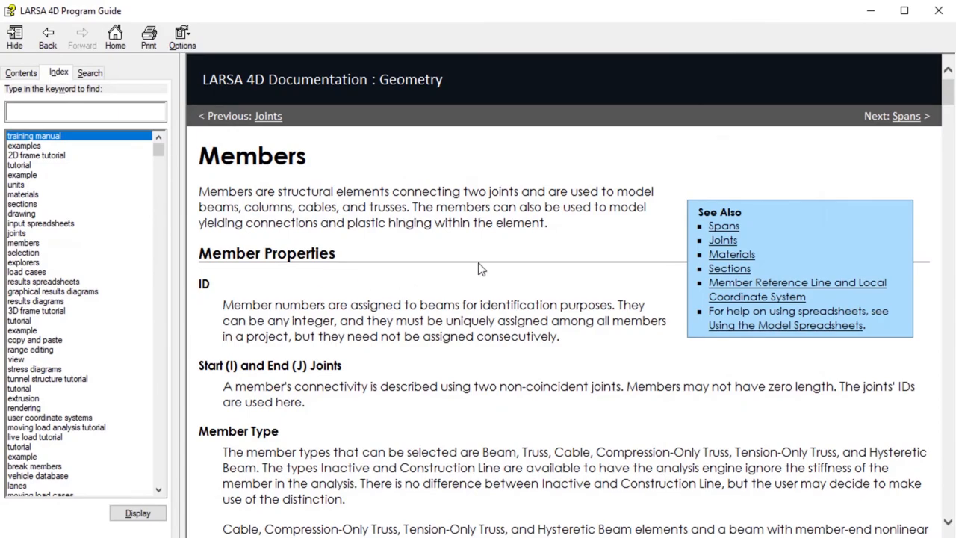
- Scroll the Members guide to the orientation angle and reference-axes figures
scroll("down", 3)
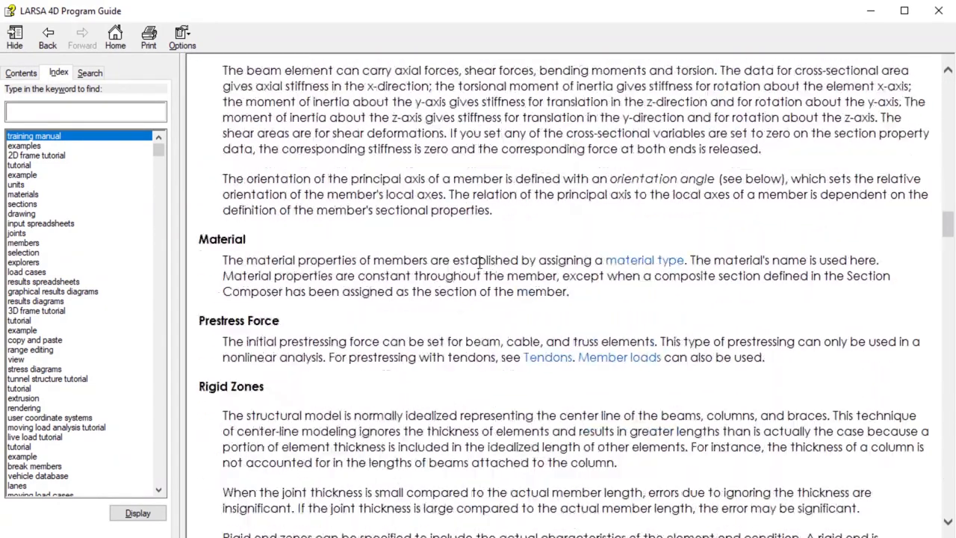
scroll("down", 3)
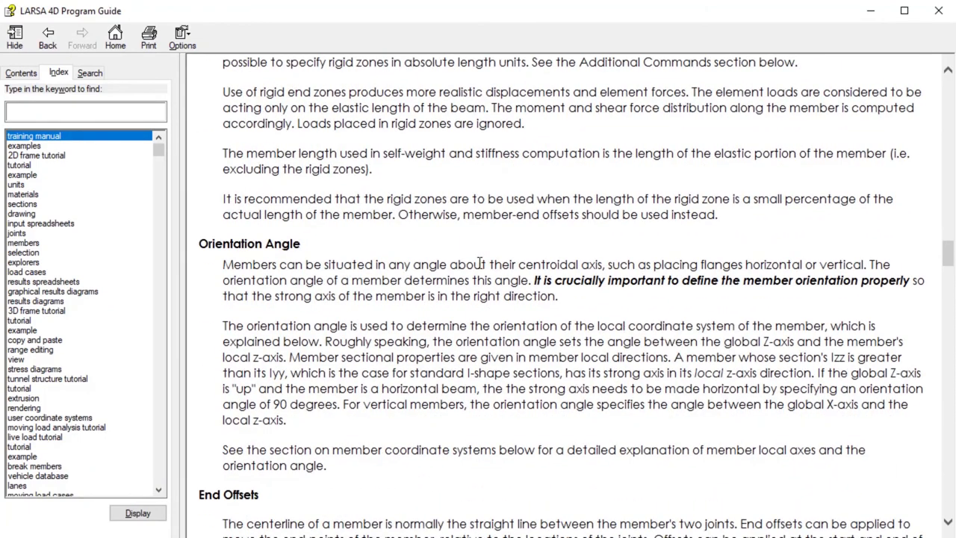
mouse_move(458, 236)
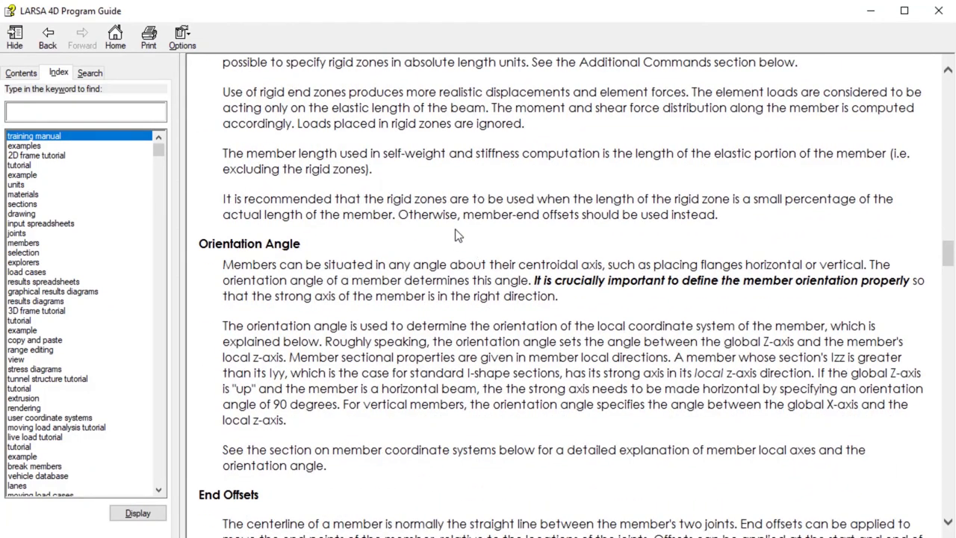
scroll("down", 3)
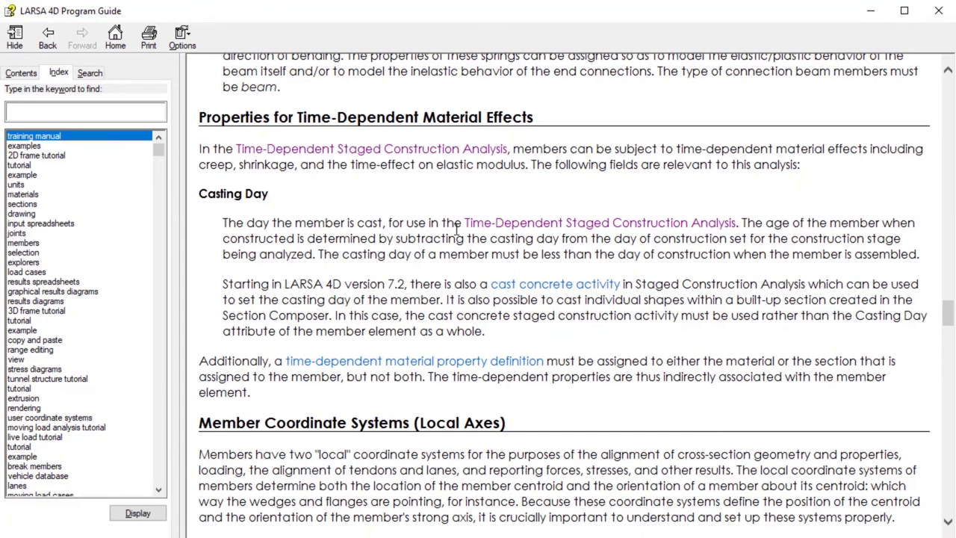
scroll("down", 3)
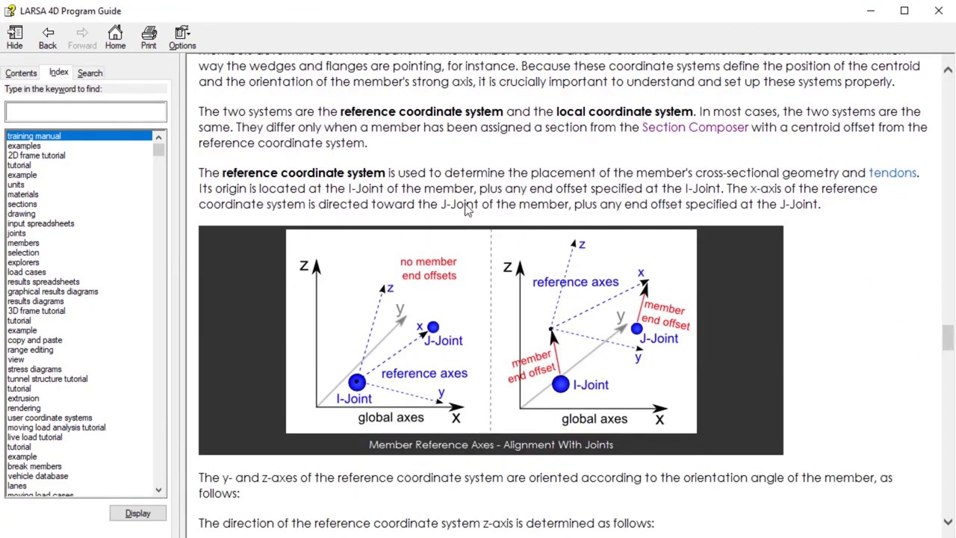
scroll("down", 3)
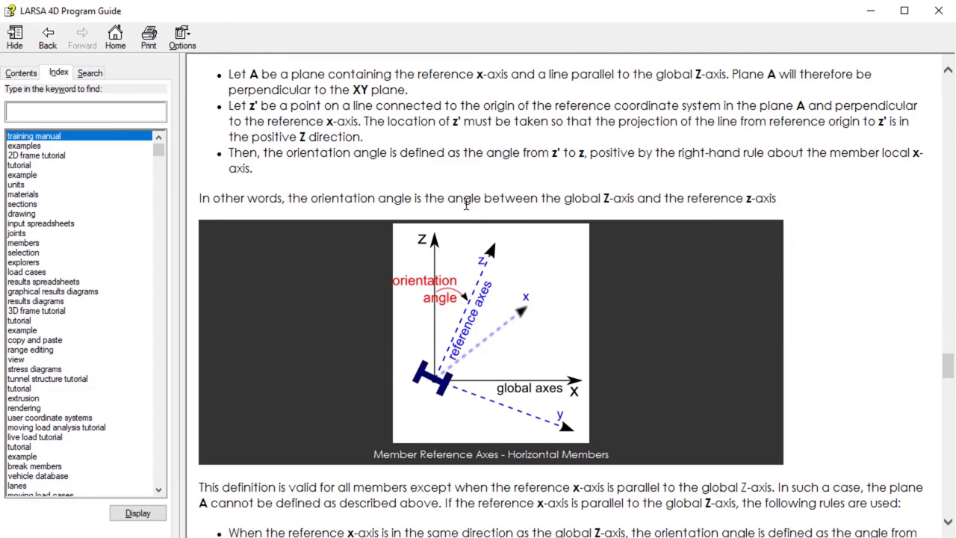
scroll("down", 3)
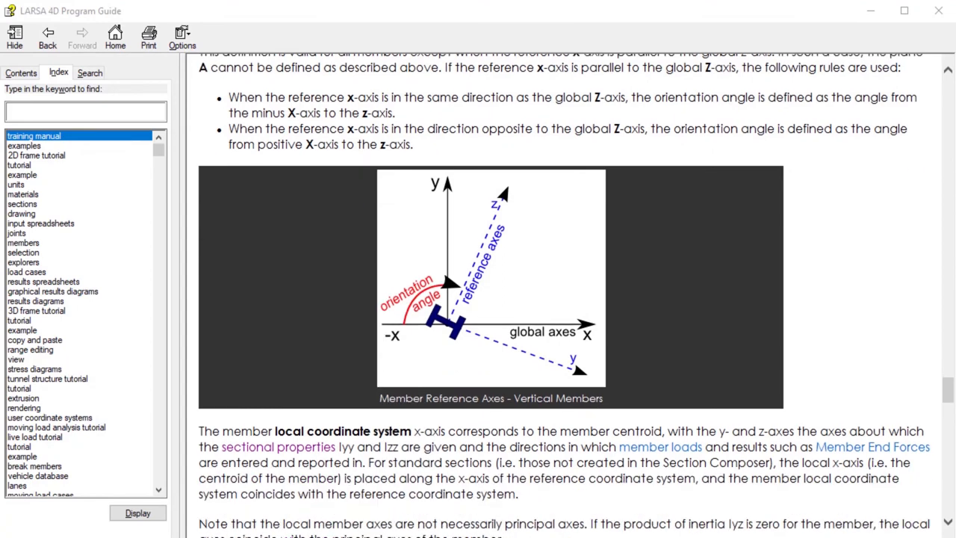
scroll("up", 3)
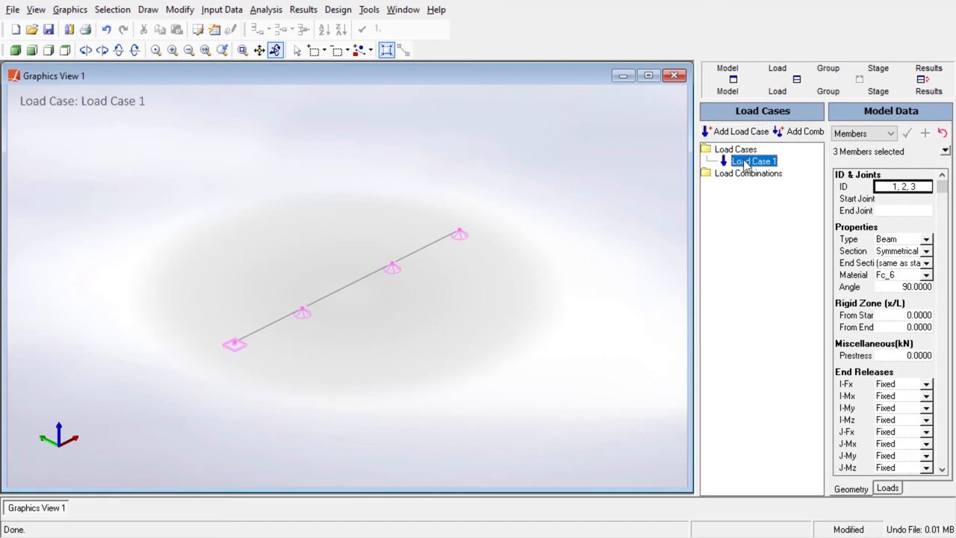
- Give Load Case 1 a self weight factor of -1 in Z through its properties
right_click(753, 162)
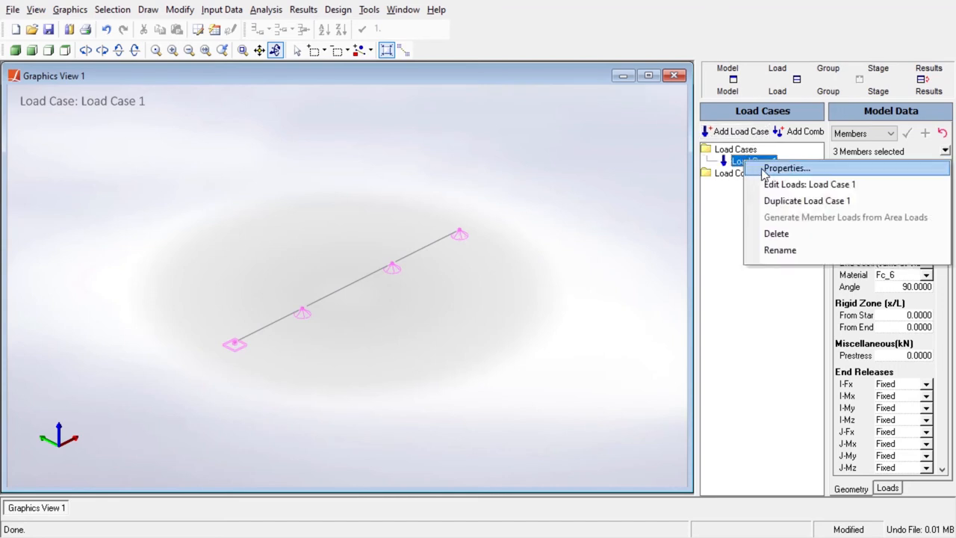
left_click(786, 168)
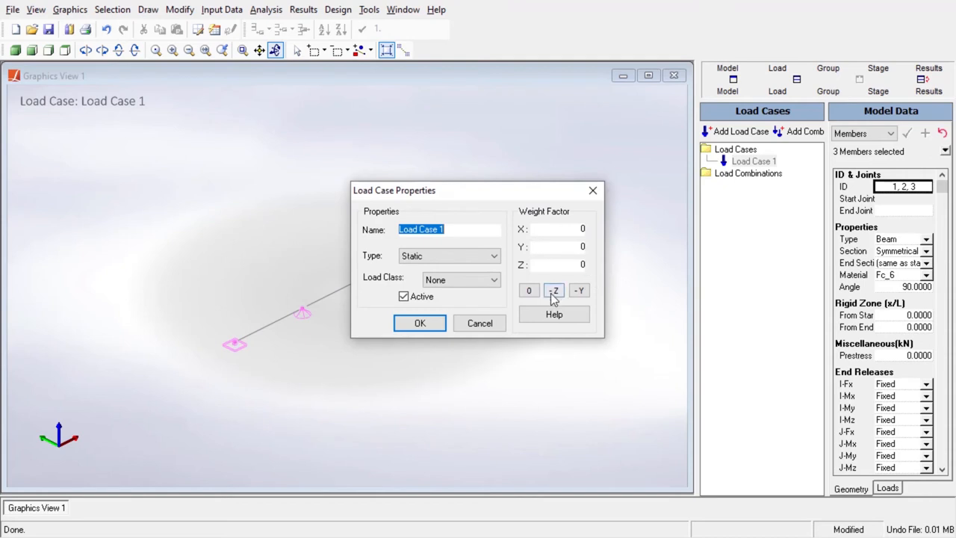
left_click(554, 289)
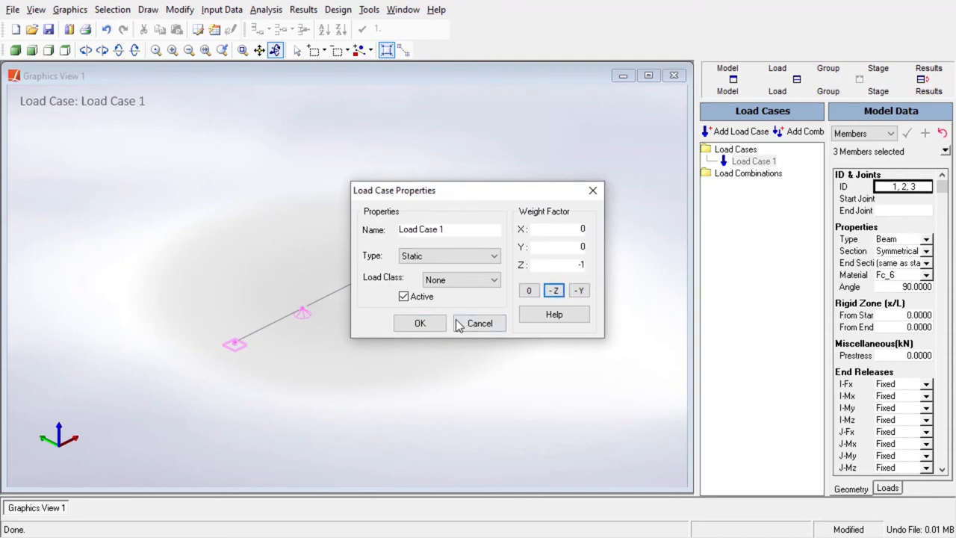
left_click(419, 322)
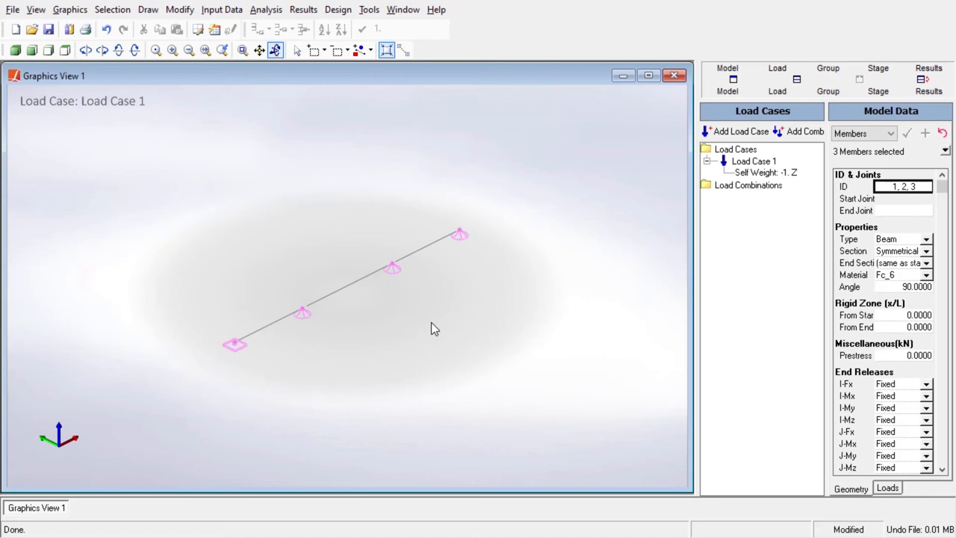
mouse_move(735, 131)
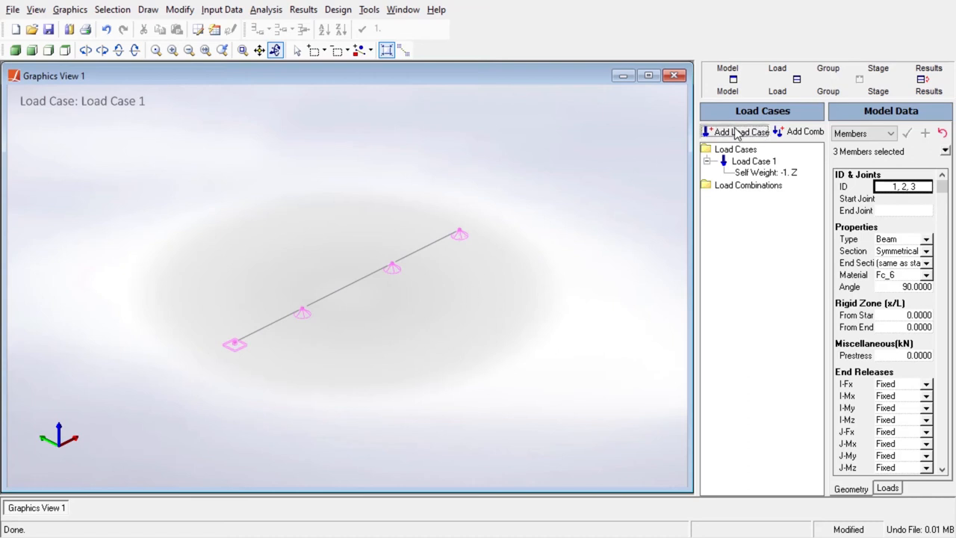
- Add Load Case 2, view its empty member loads table, and return to the 3D girder view
left_click(735, 132)
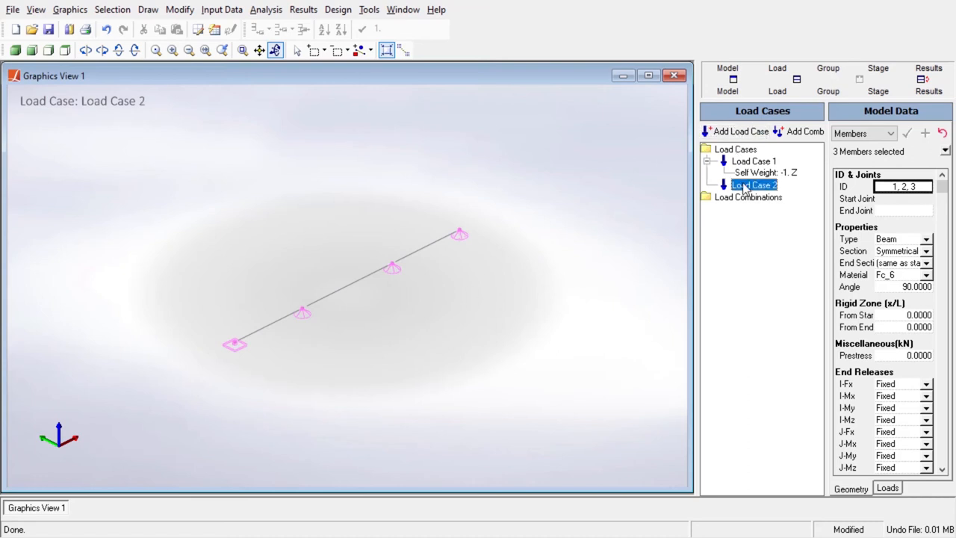
double_click(753, 185)
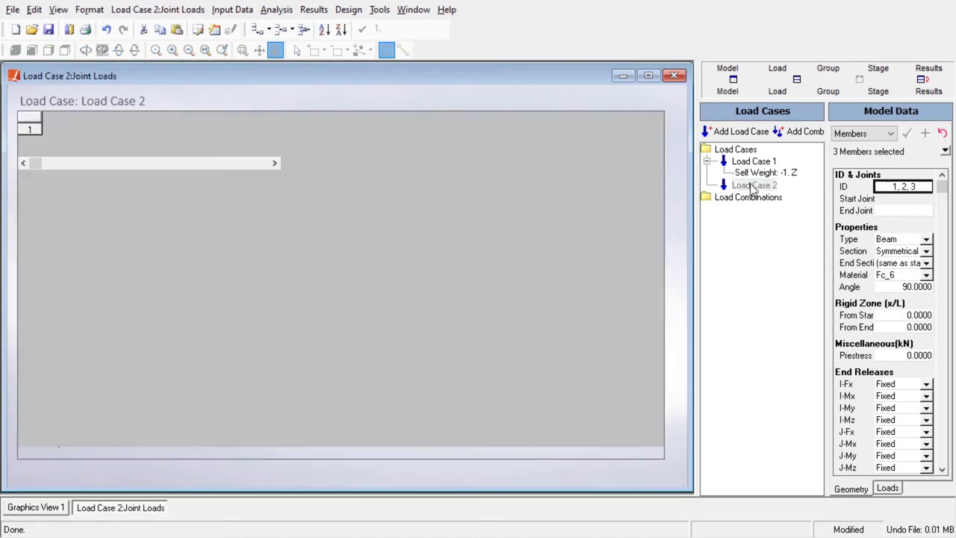
left_click(194, 99)
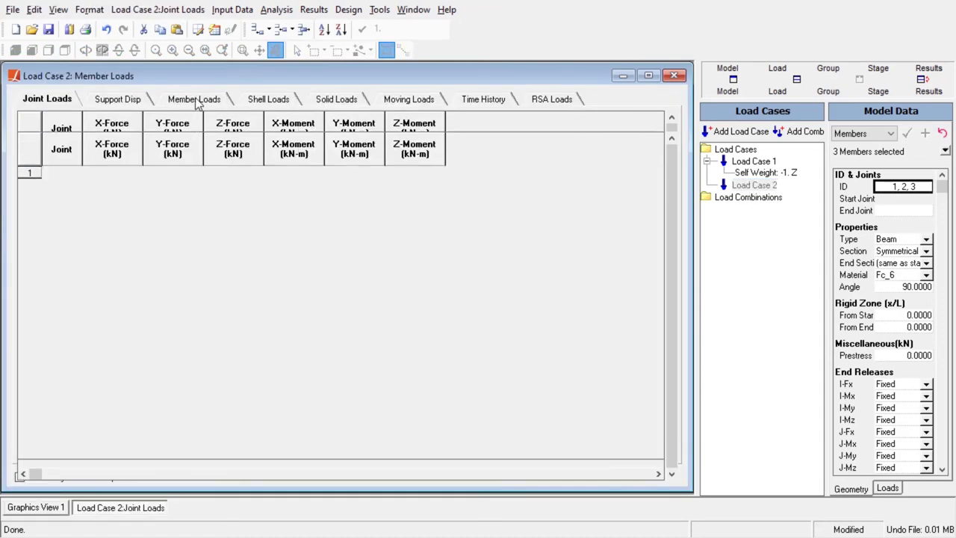
left_click(194, 99)
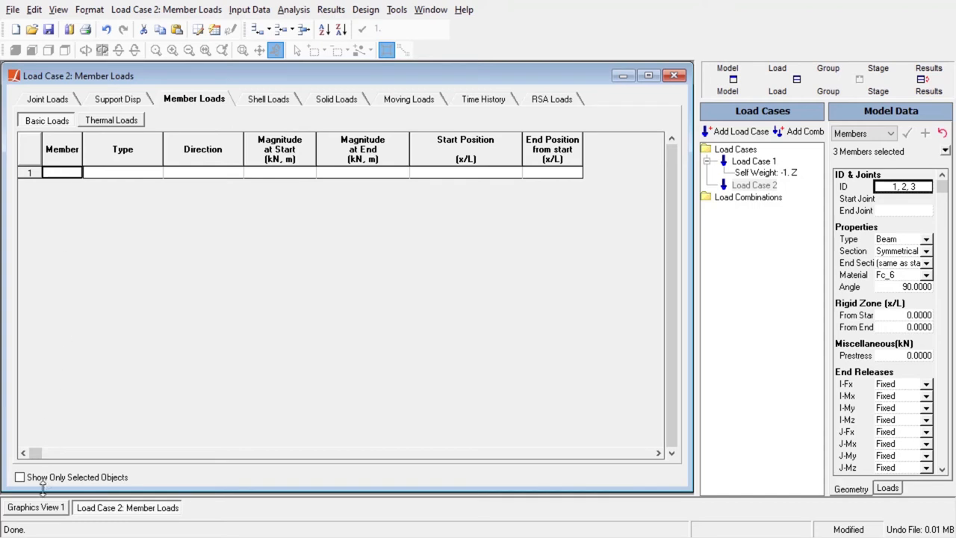
left_click(36, 508)
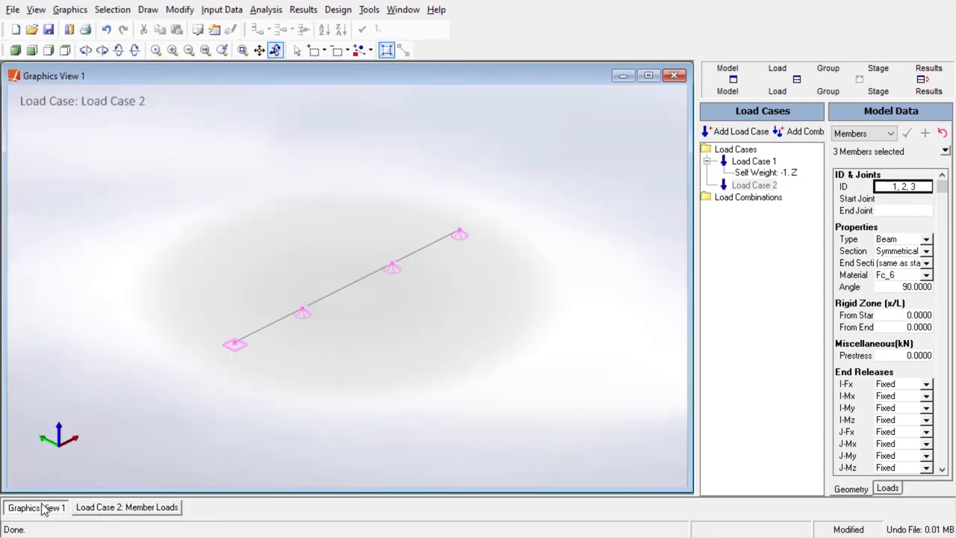
right_click(232, 344)
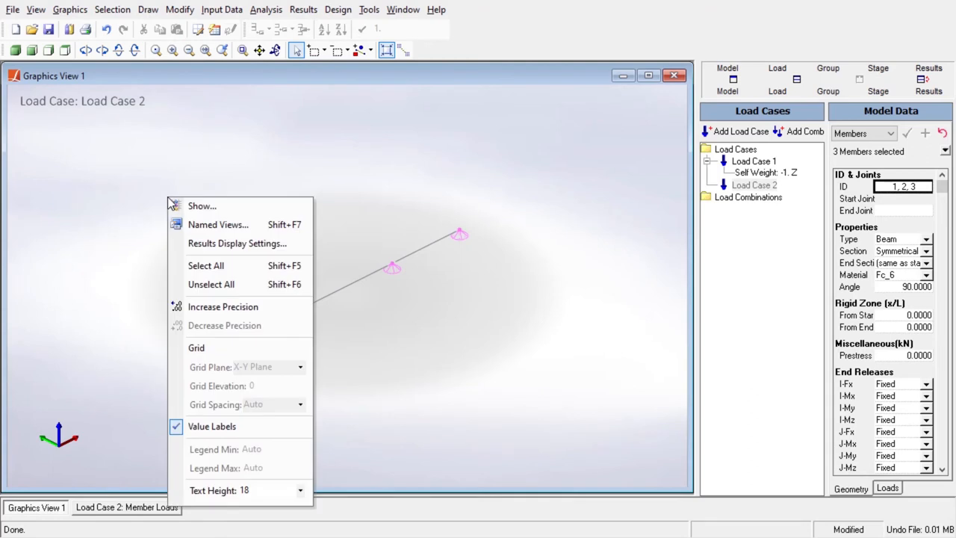
left_click(201, 206)
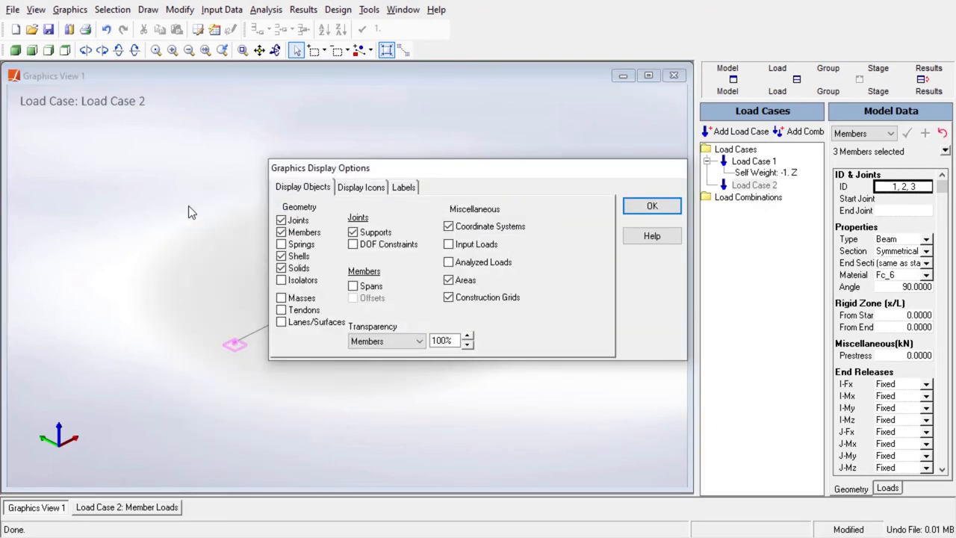
left_click(403, 187)
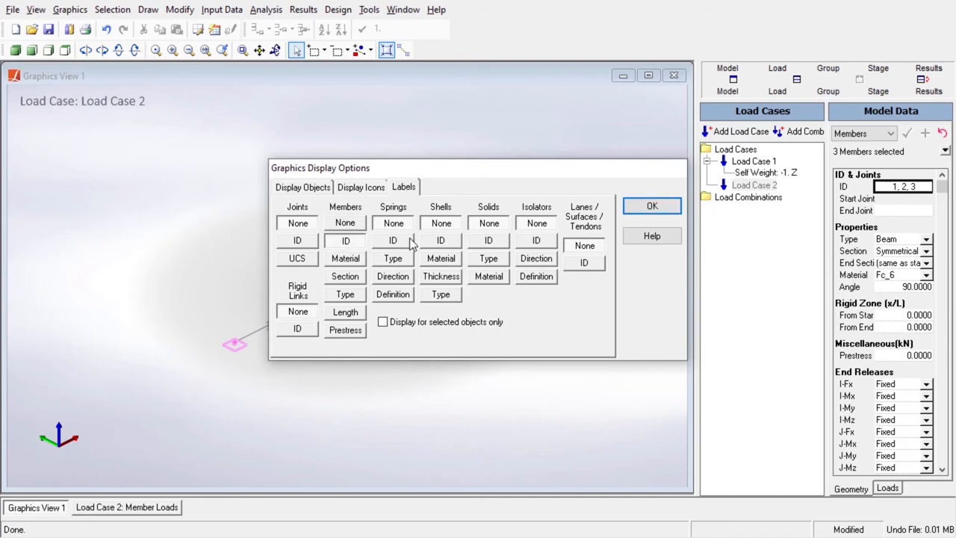
left_click(651, 206)
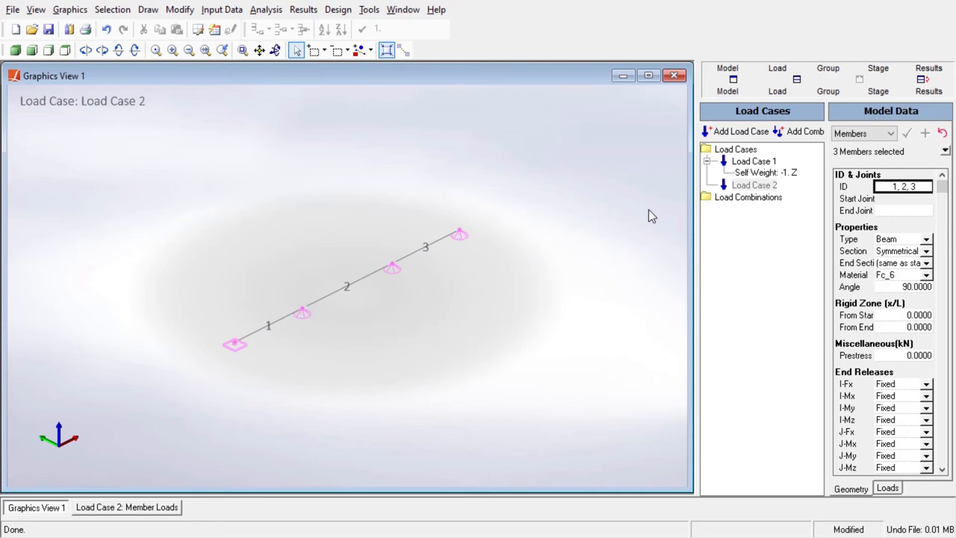
mouse_move(451, 269)
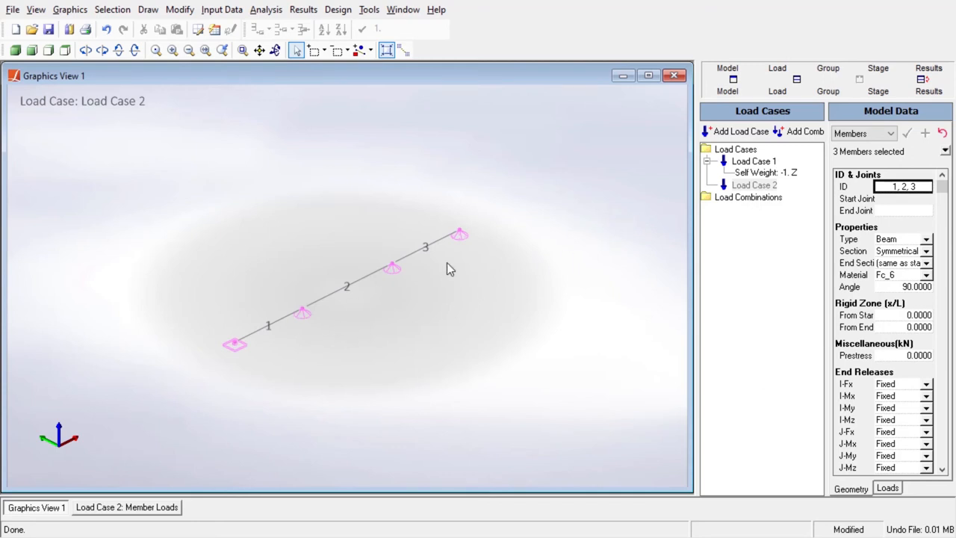
mouse_move(336, 330)
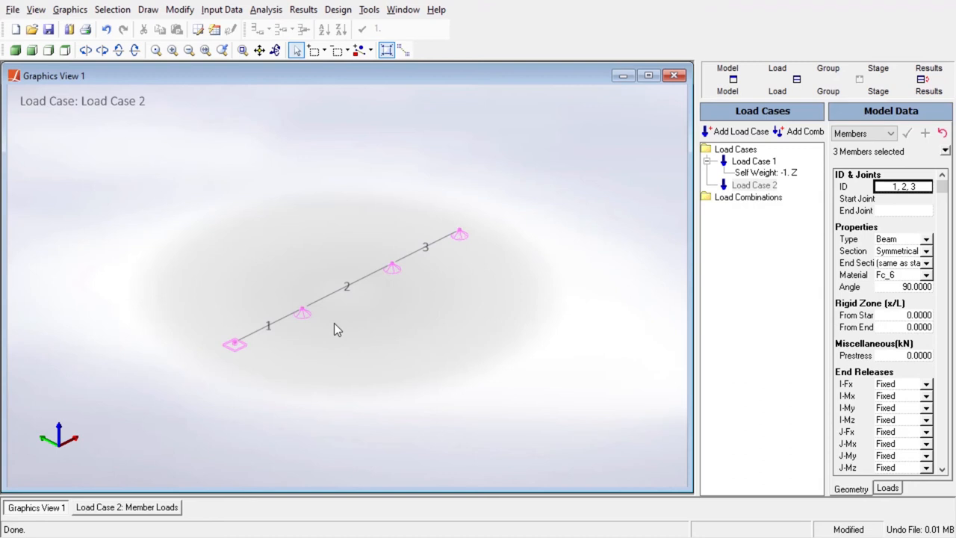
mouse_move(269, 326)
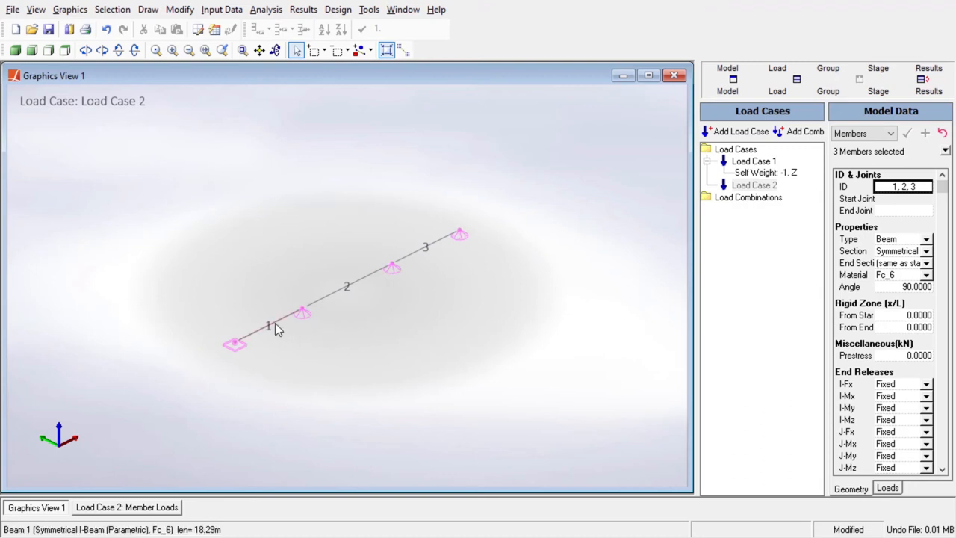
left_click(276, 329)
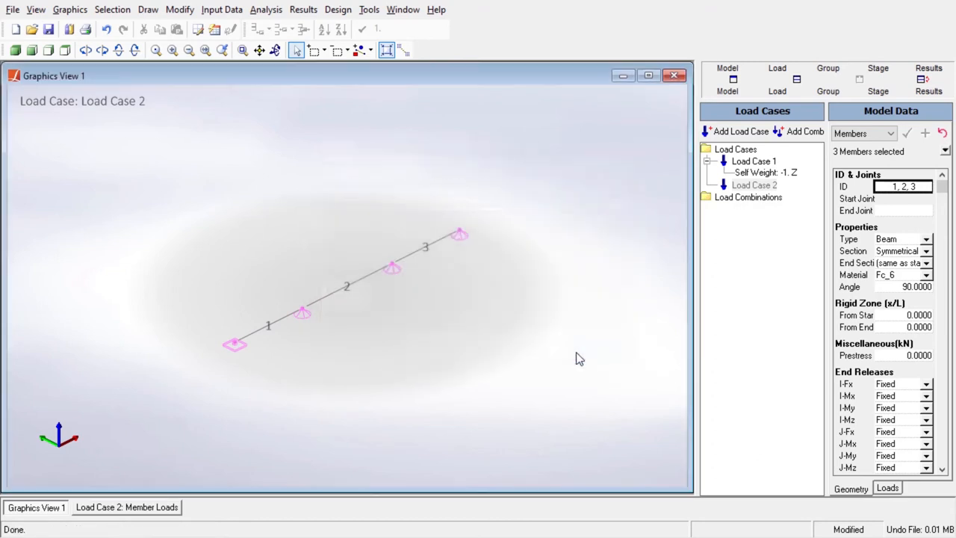
mouse_move(452, 342)
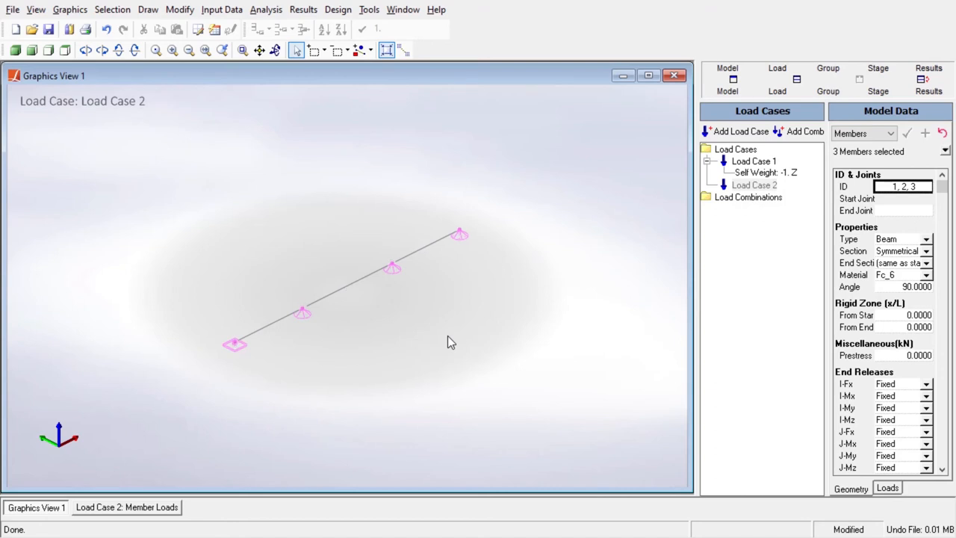
mouse_move(417, 41)
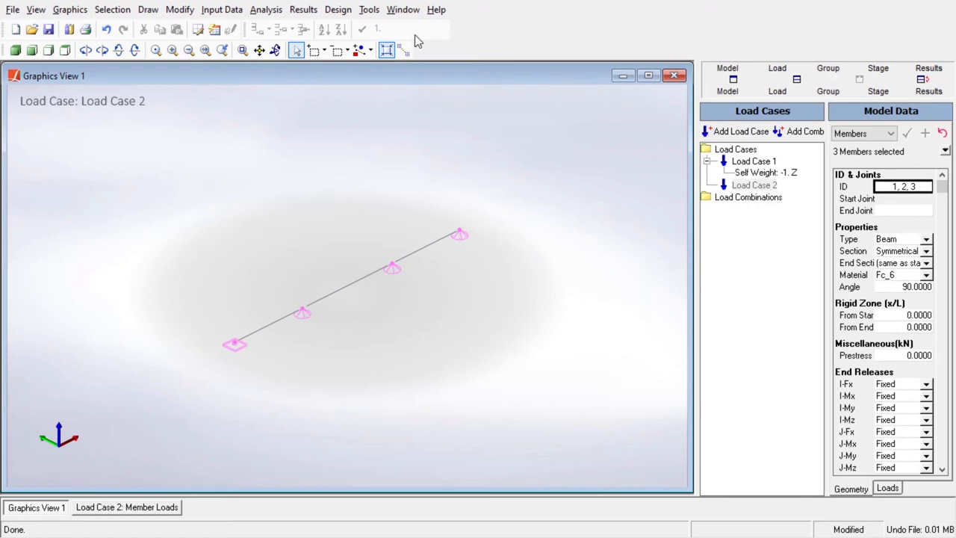
- Assign members 1–3 a Uniform Force in Global Z in the Member Loads table, with view and table tiled
left_click(125, 508)
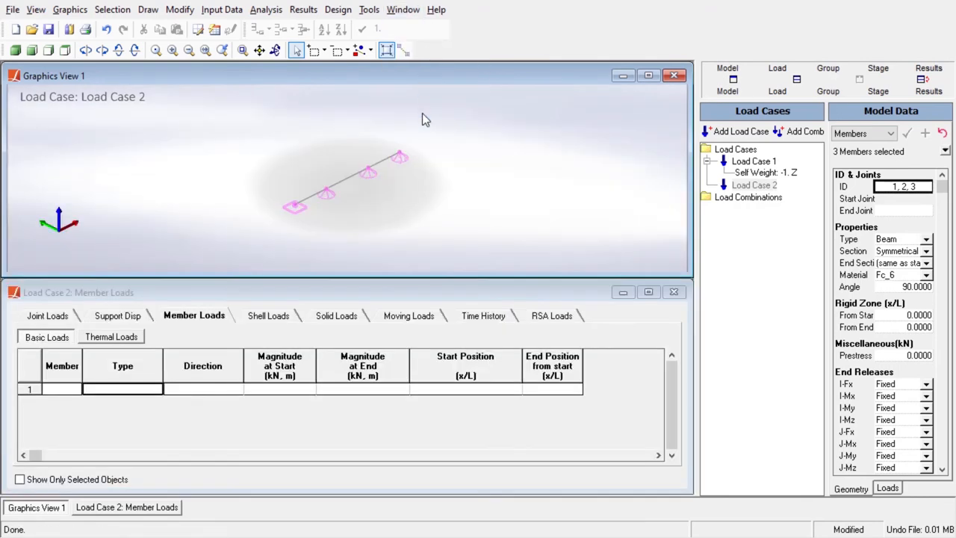
left_click(66, 49)
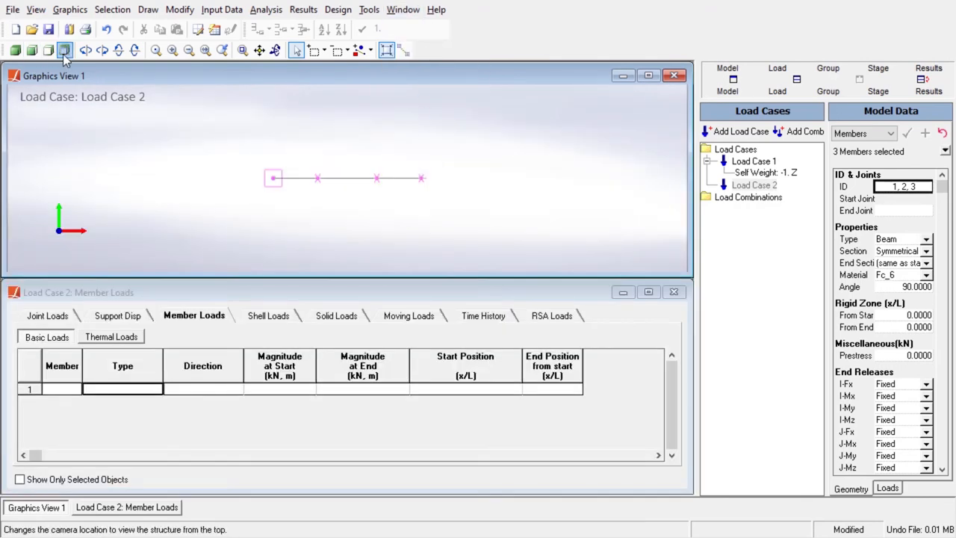
left_click(65, 51)
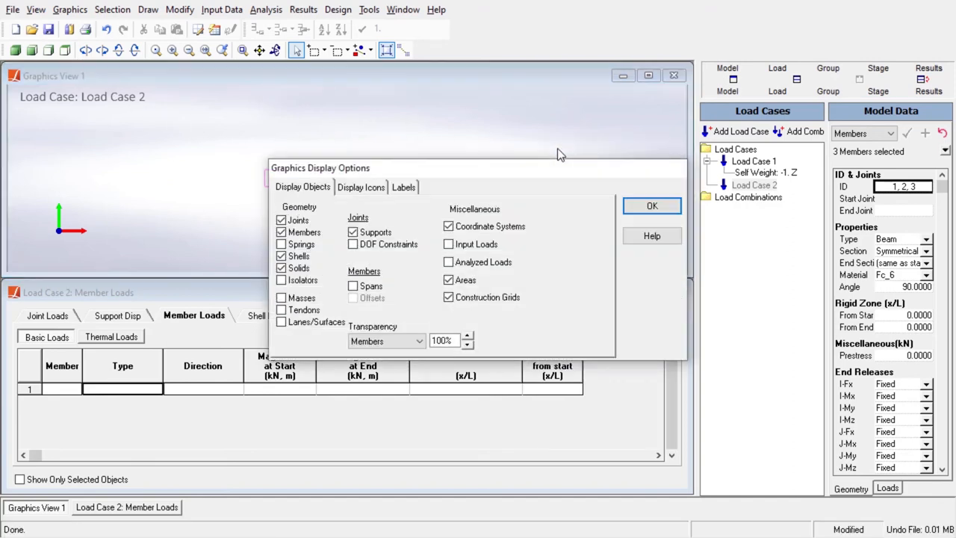
left_click(651, 206)
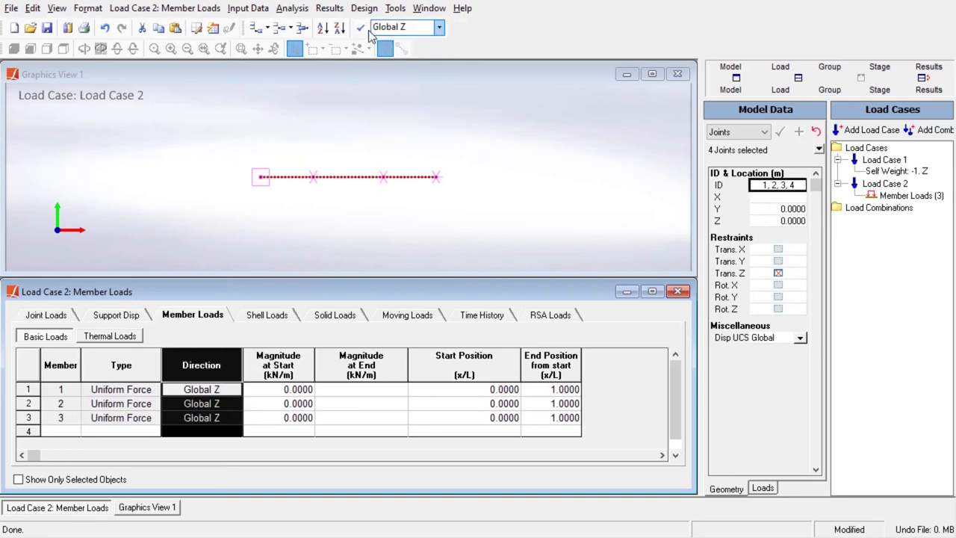
left_click(361, 27)
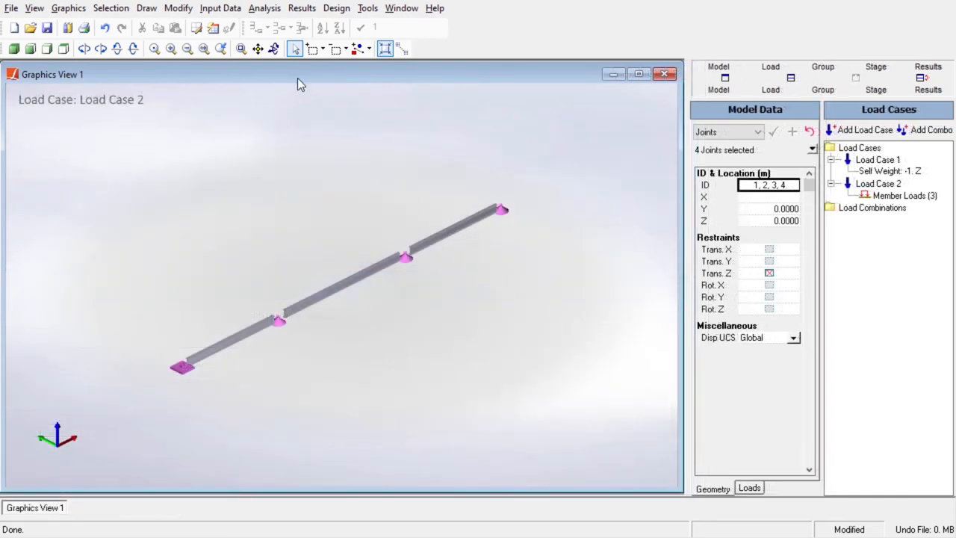
left_click(265, 9)
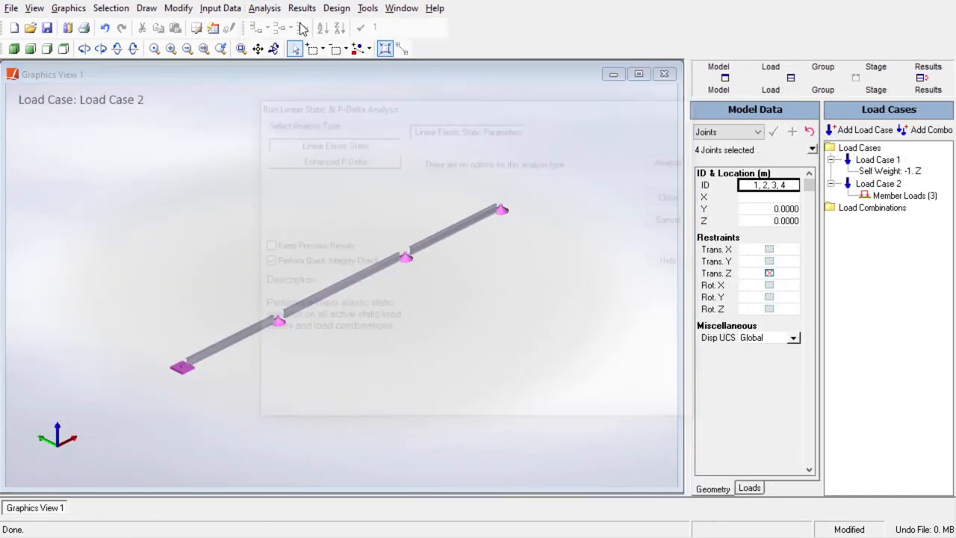
- Run the Linear Static analysis, saving the project when prompted, and dismiss the engine report
left_click(676, 159)
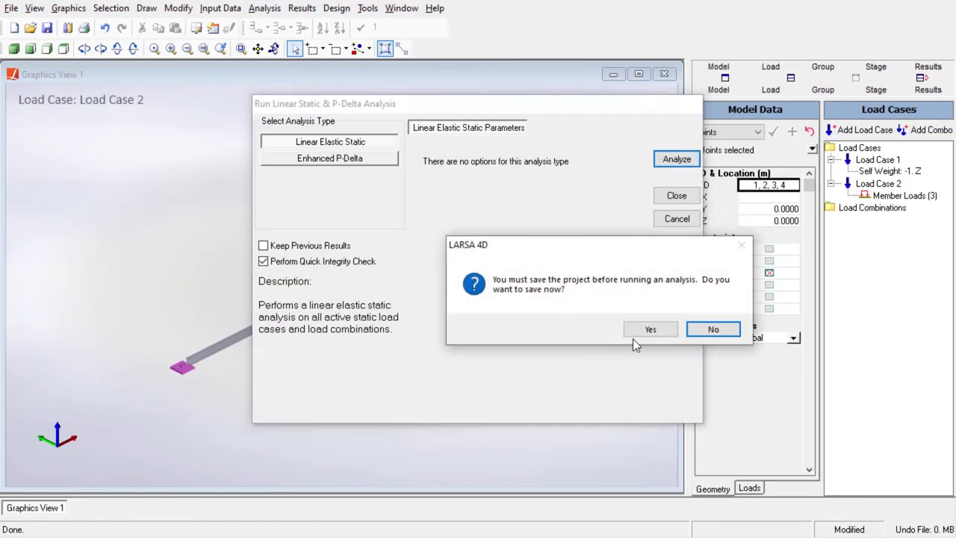
left_click(650, 330)
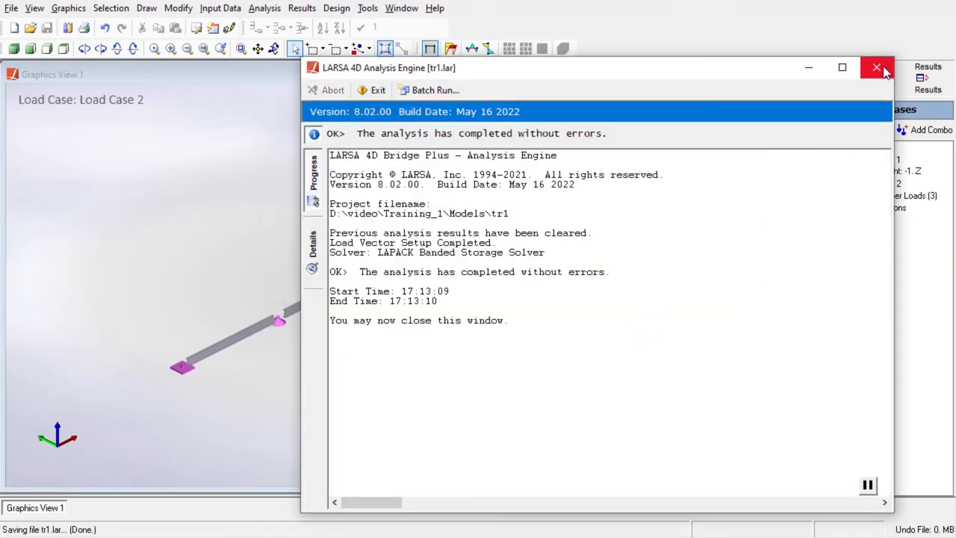
left_click(875, 67)
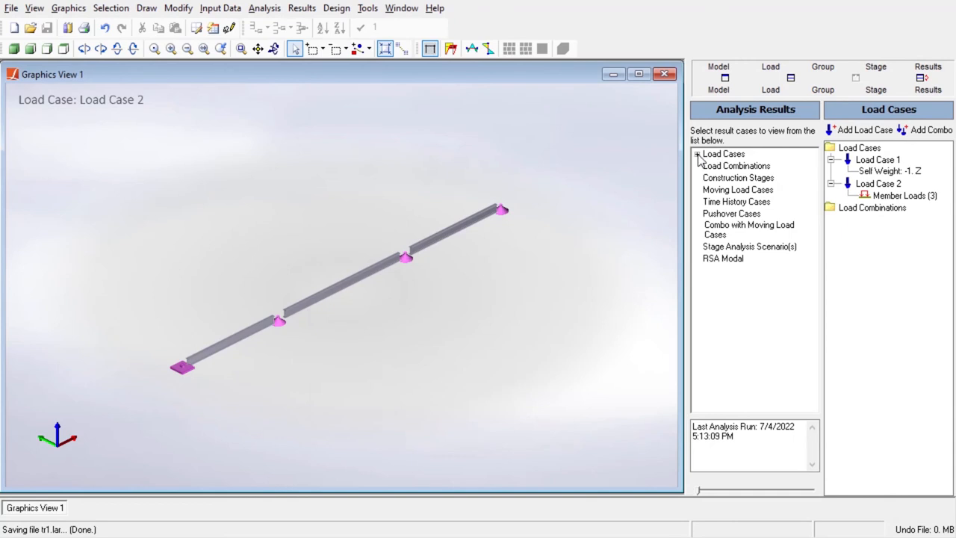
- Review the Load Case 1 joint displacements and return to the 3D girder view
left_click(697, 154)
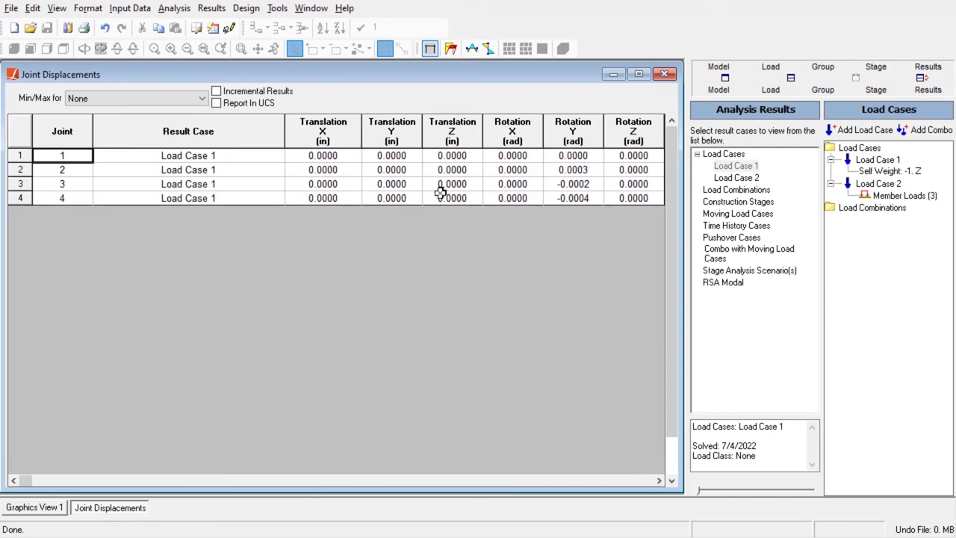
mouse_move(353, 158)
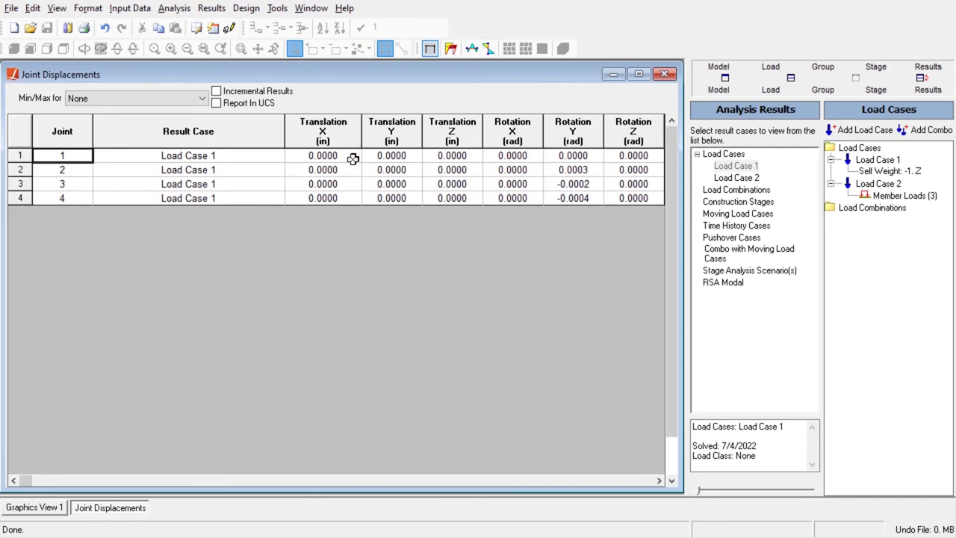
mouse_move(131, 377)
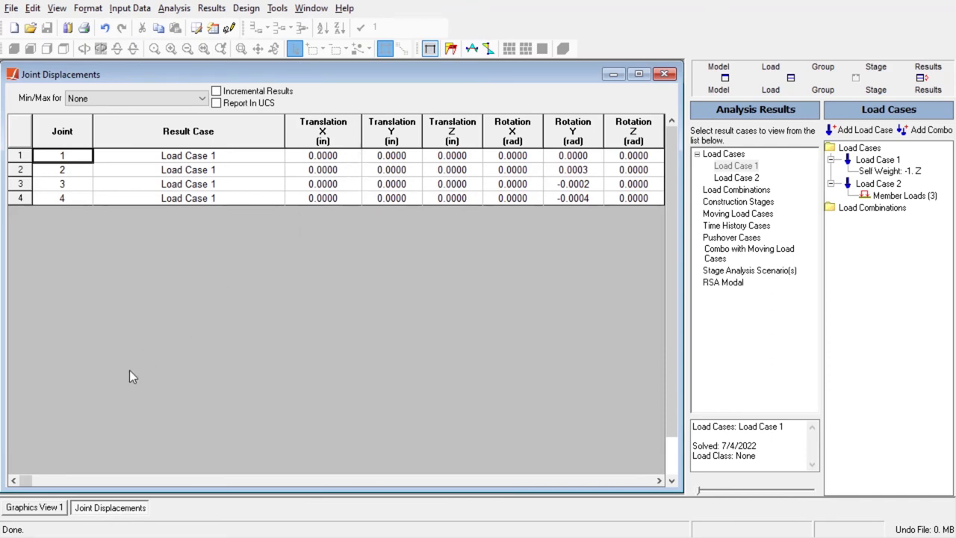
left_click(33, 508)
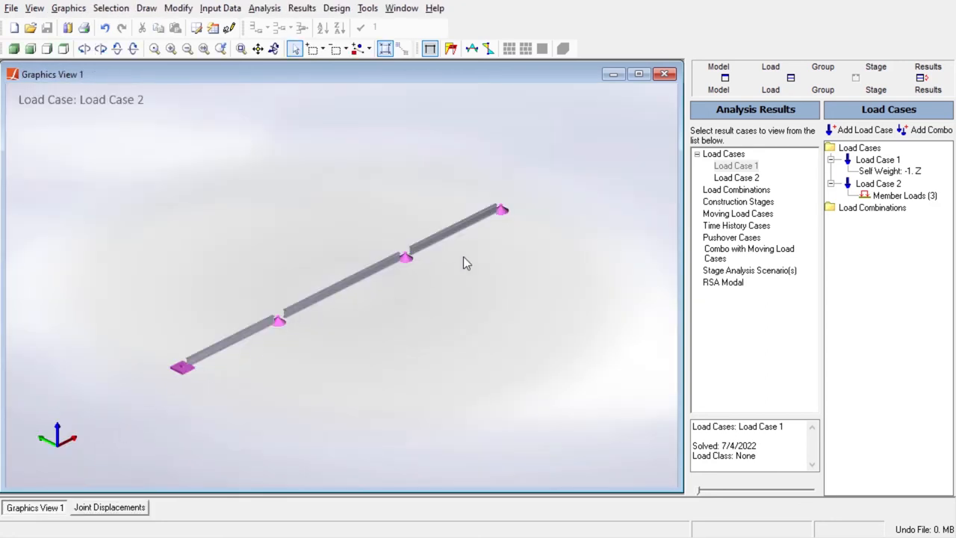
mouse_move(529, 232)
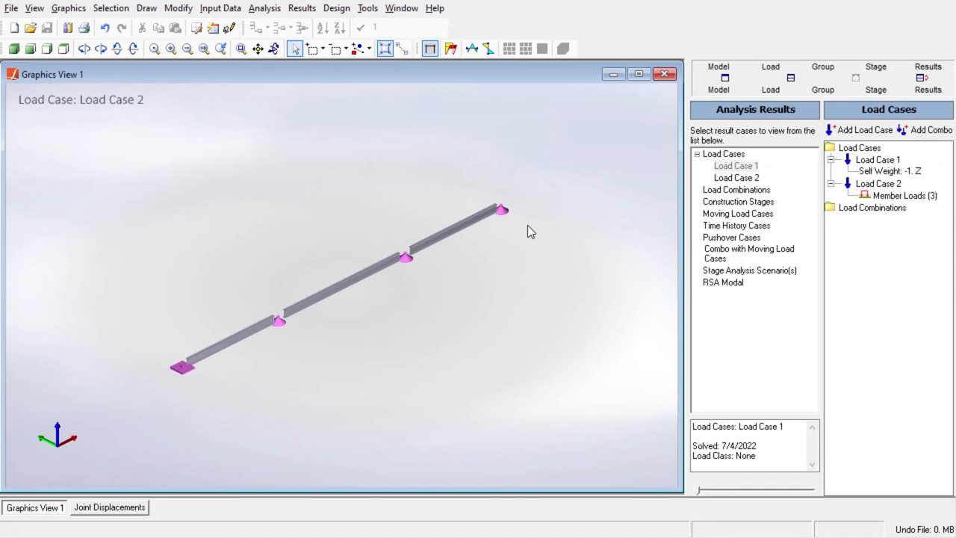
left_click(696, 152)
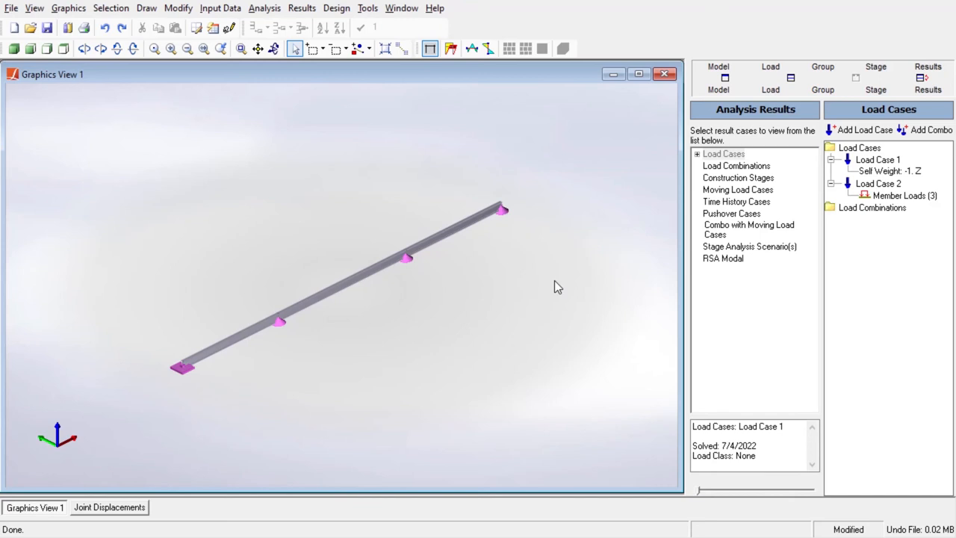
- Break the three selected girder spans into 6 segments each and zoom to extents
left_click(179, 9)
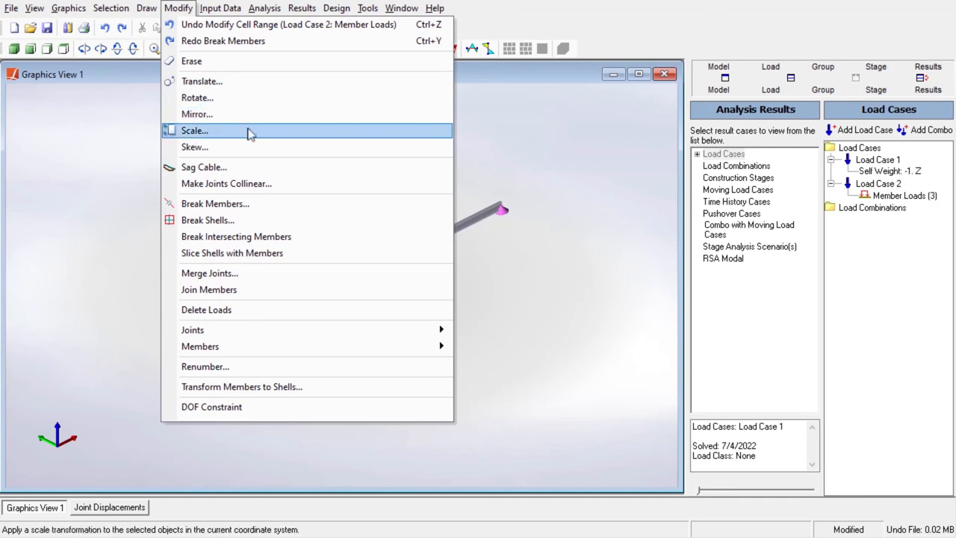
left_click(215, 203)
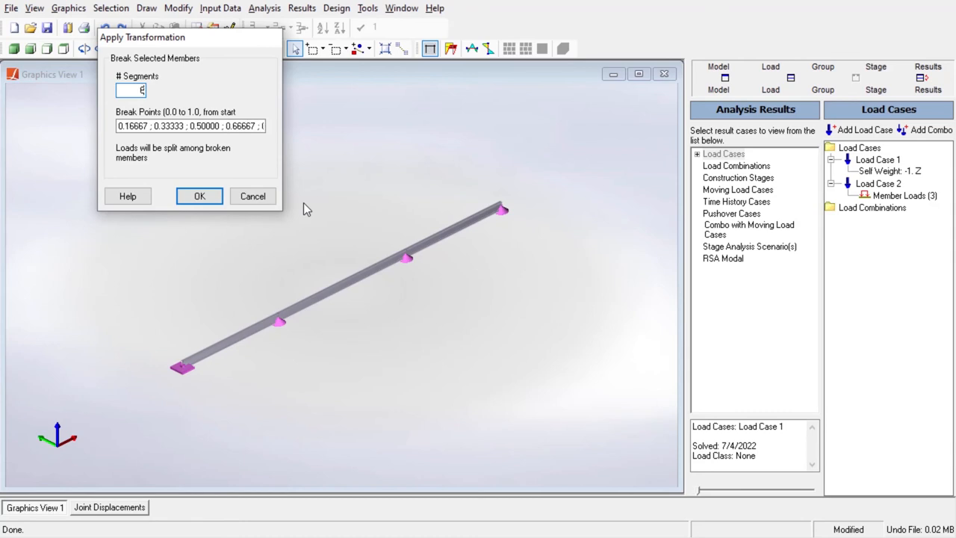
left_click(199, 196)
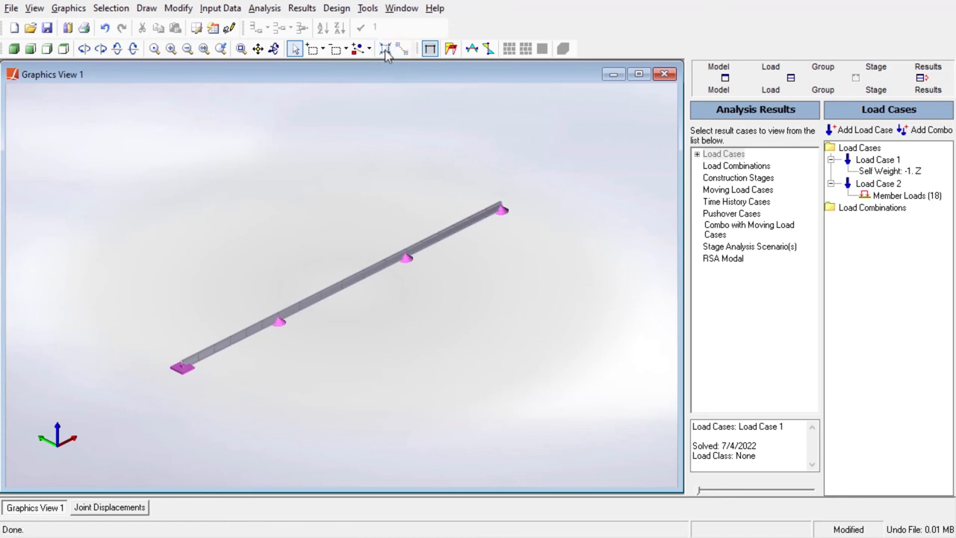
left_click(385, 47)
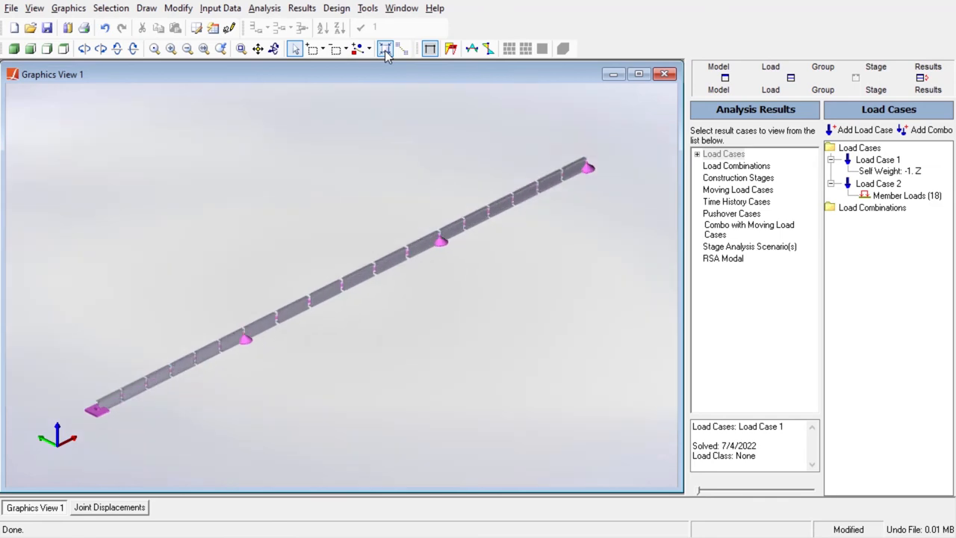
left_click(69, 9)
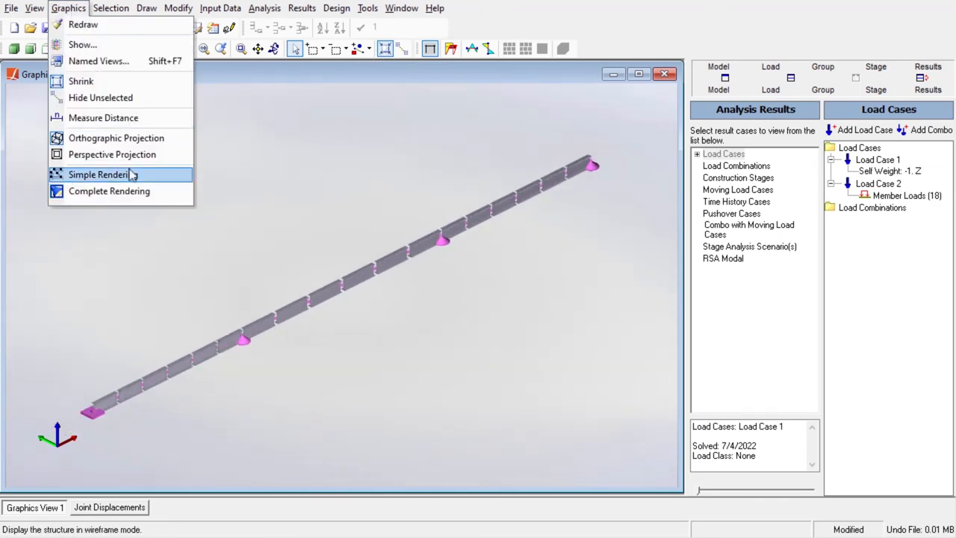
- Re-run the Linear Static analysis and view Load Case 1 joint displacements and deformed shape
left_click(264, 7)
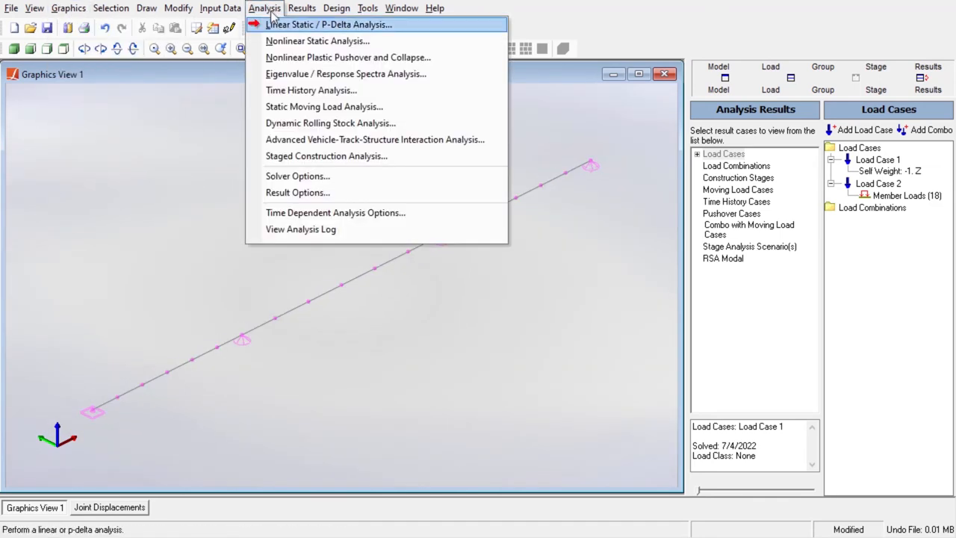
left_click(329, 24)
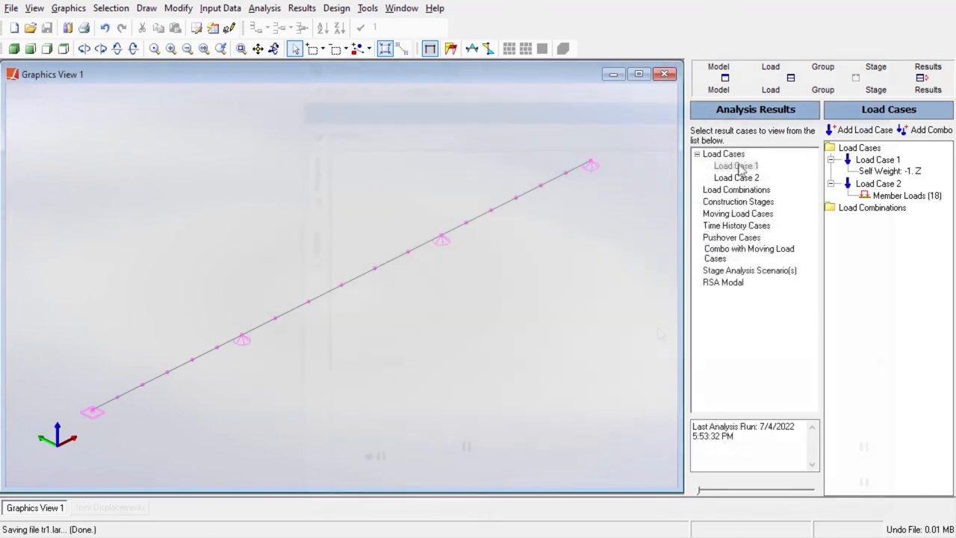
left_click(735, 166)
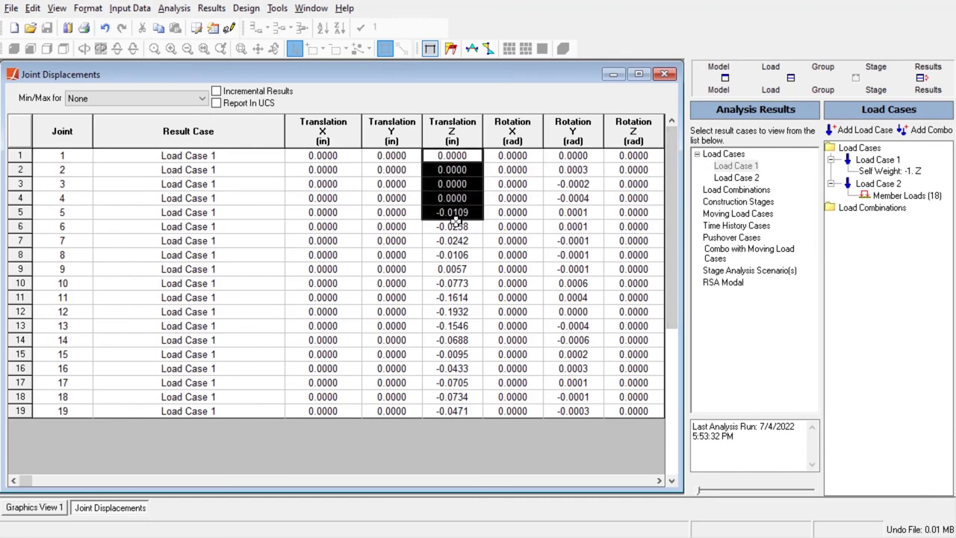
left_click(33, 508)
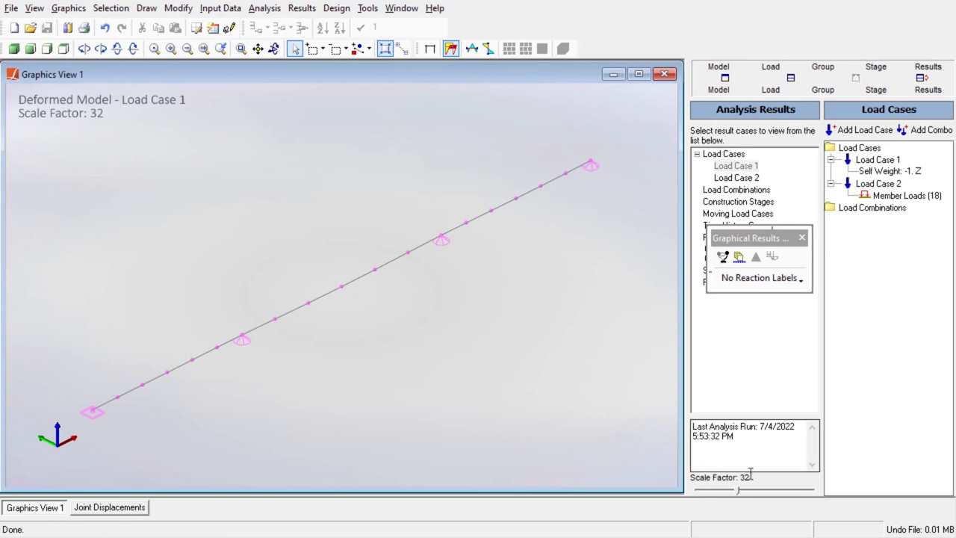
left_click_drag(739, 490, 780, 490)
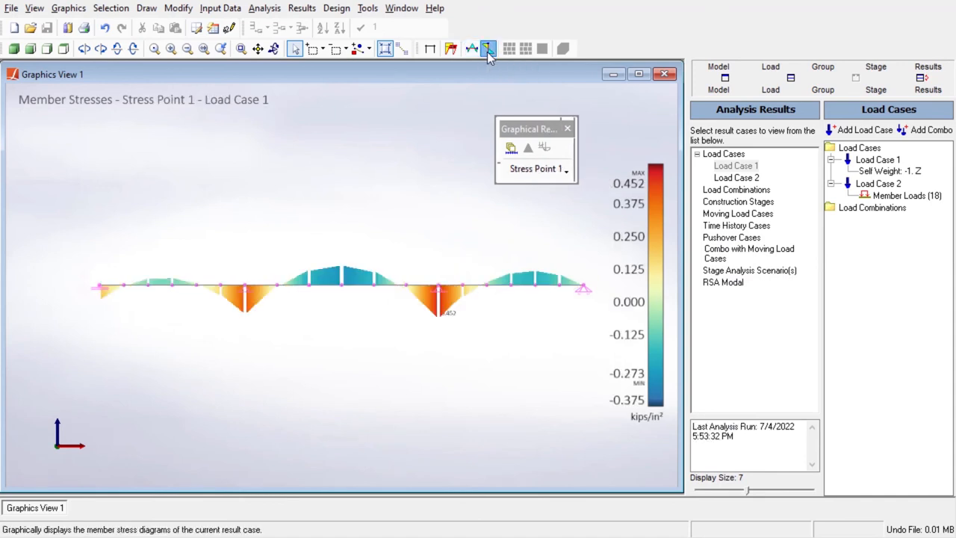
- Show the member stress diagram for Load Case 1 at a chosen stress point
left_click(487, 48)
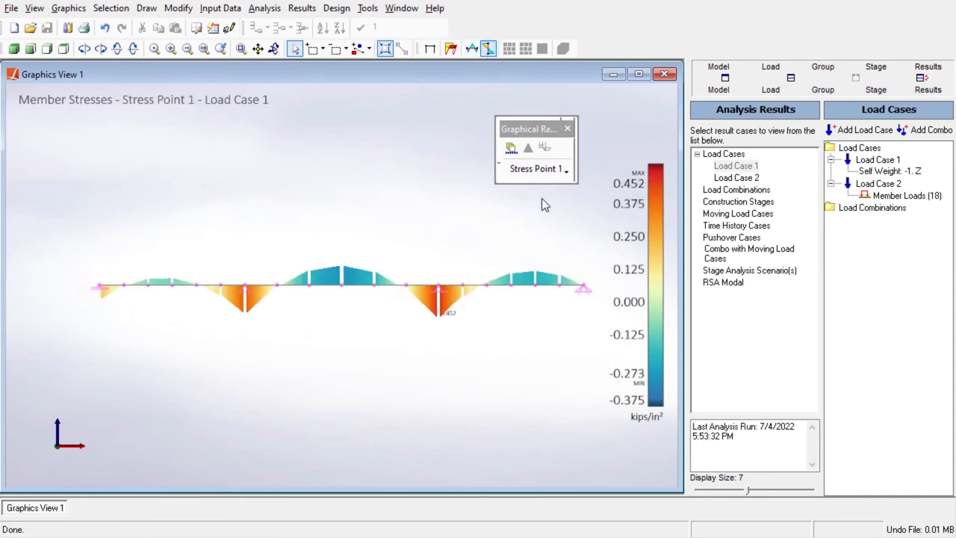
left_click(535, 167)
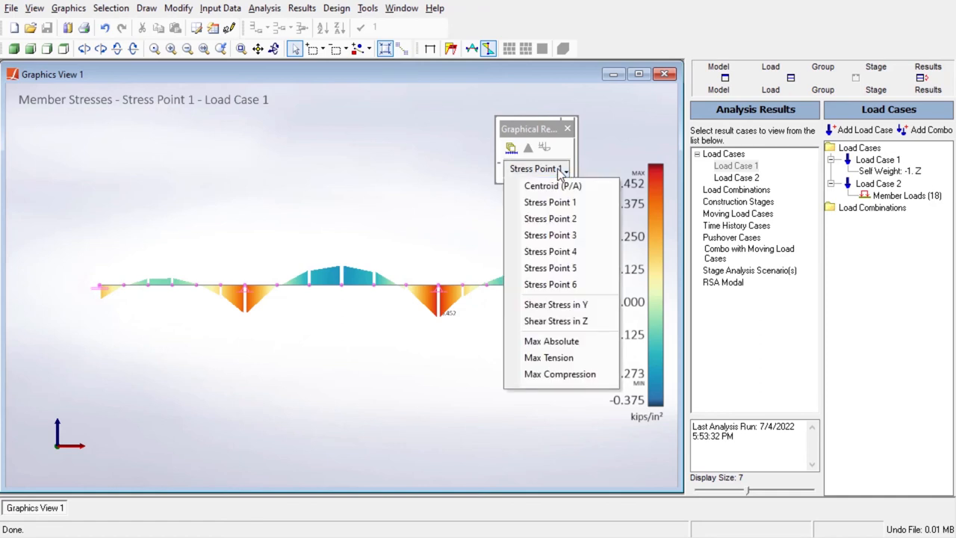
left_click(550, 218)
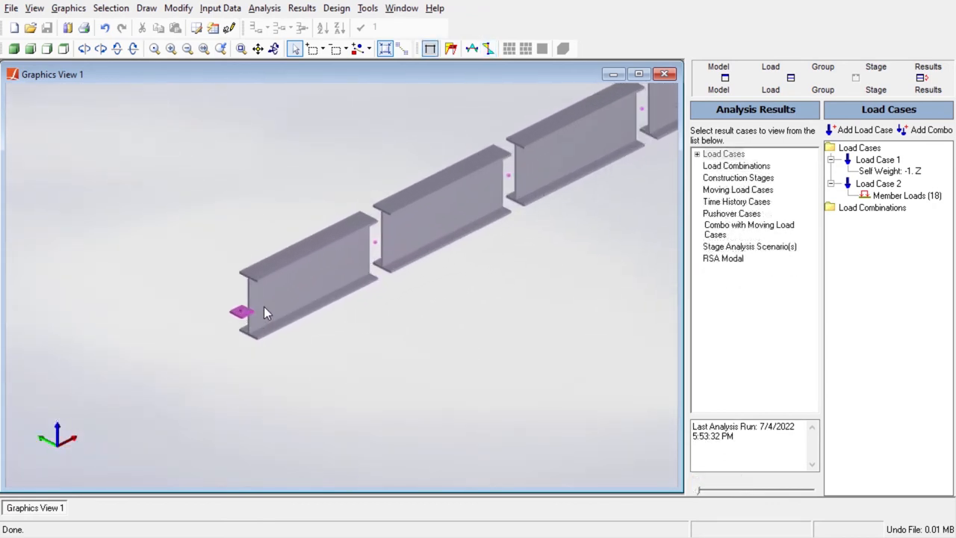
mouse_move(347, 372)
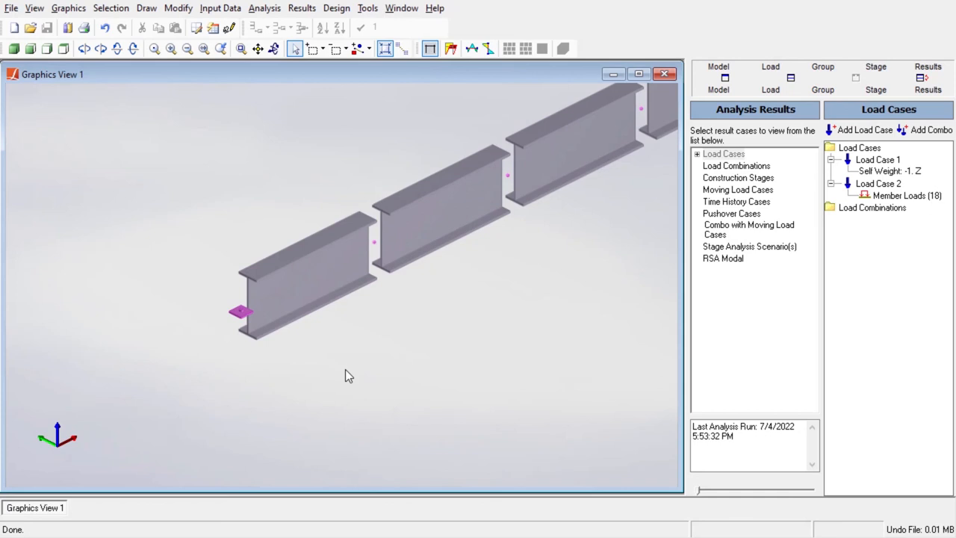
- Set I-Offset Z and J-Offset Z to 0.554 m for all 18 members, then show the girder in Simple Rendering
left_click(221, 9)
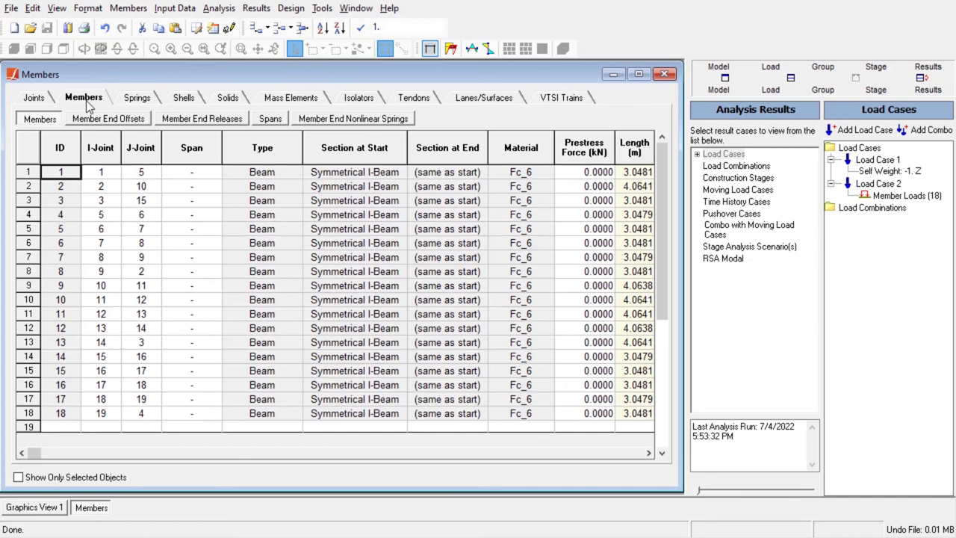
left_click(108, 118)
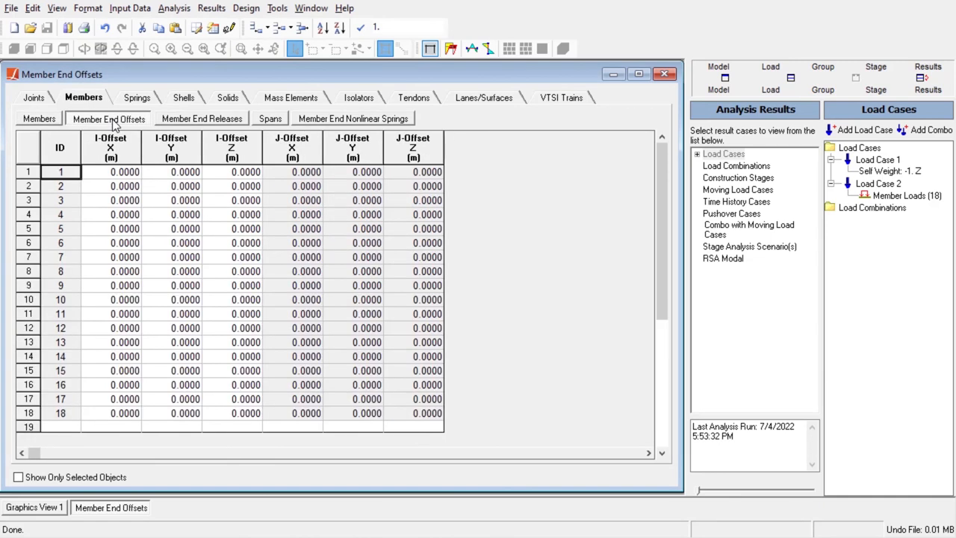
mouse_move(246, 203)
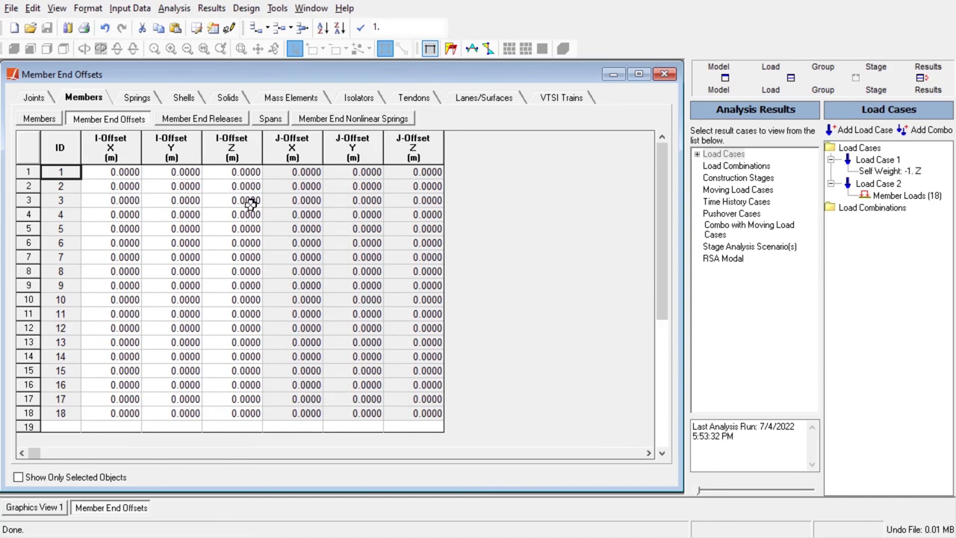
mouse_move(244, 159)
type("0.554")
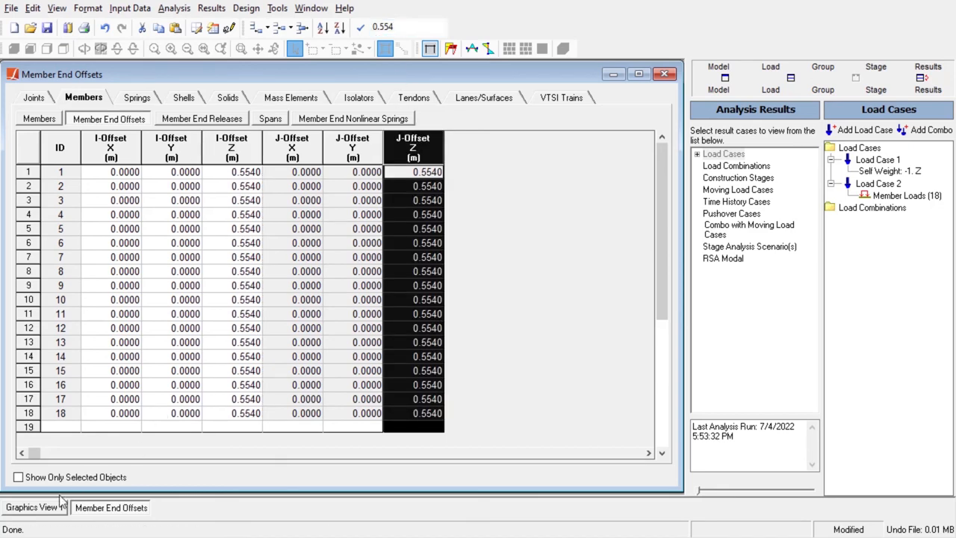
left_click(33, 508)
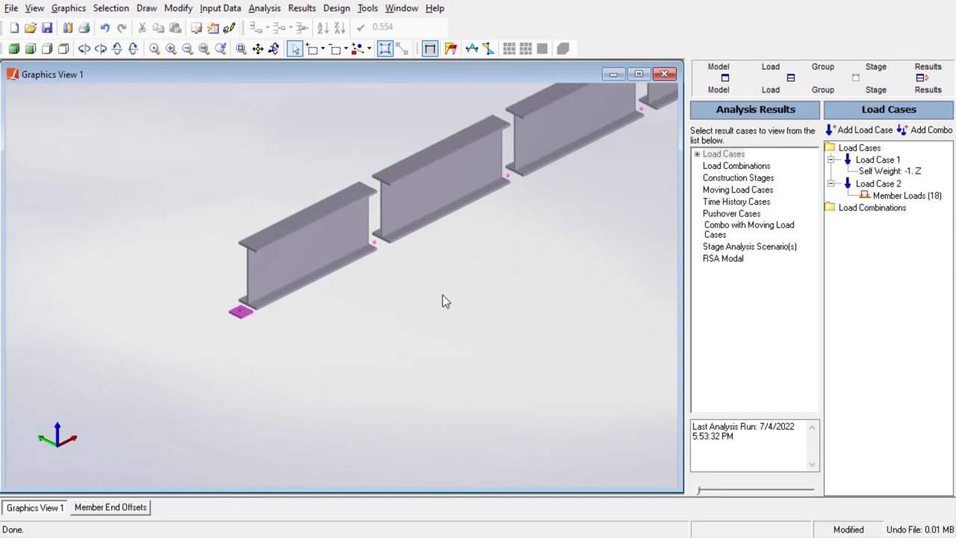
mouse_move(499, 272)
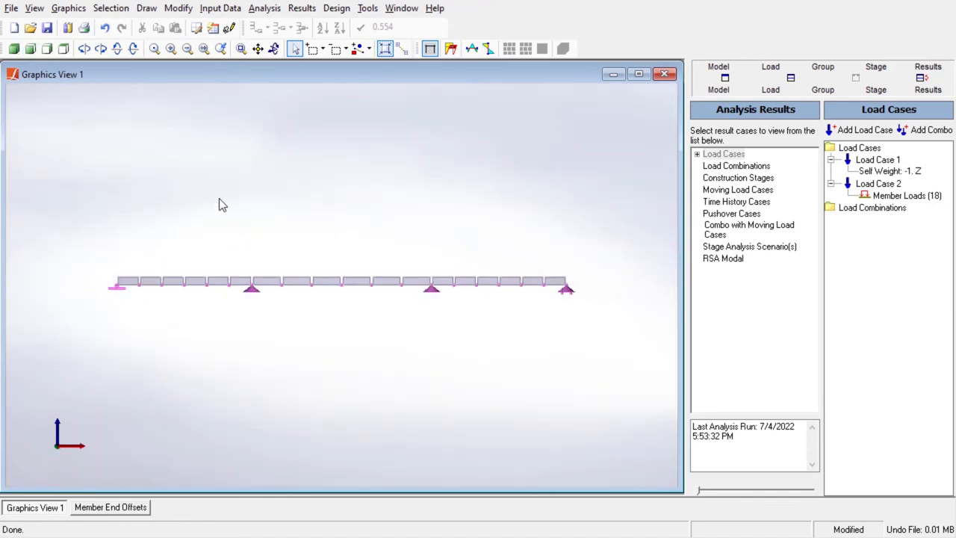
left_click(69, 9)
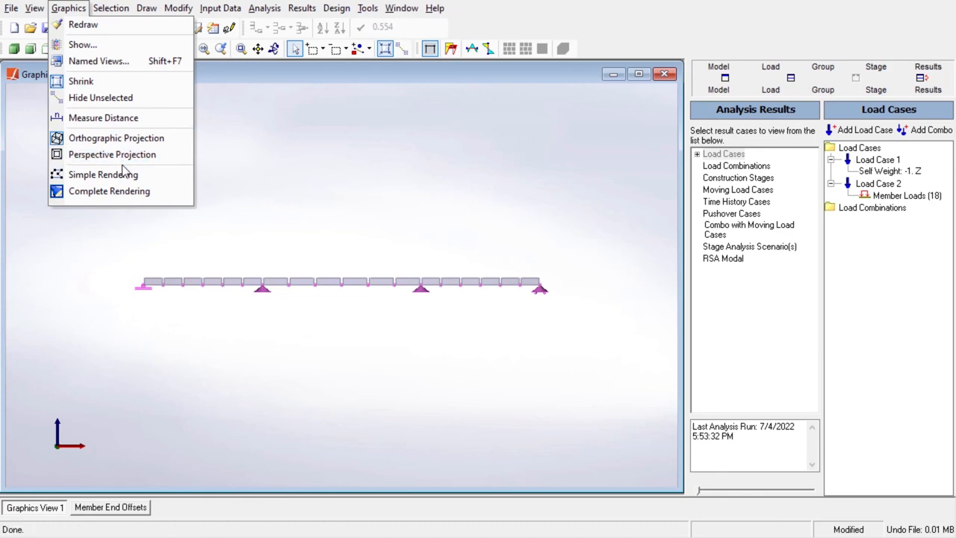
left_click(102, 174)
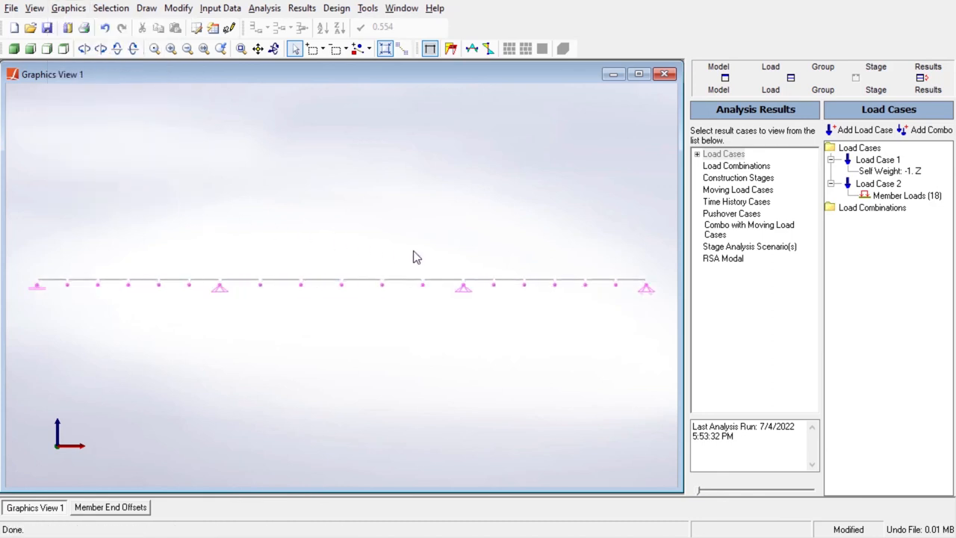
- Try a translated copy of the girder, then undo the extra girder
left_click(178, 9)
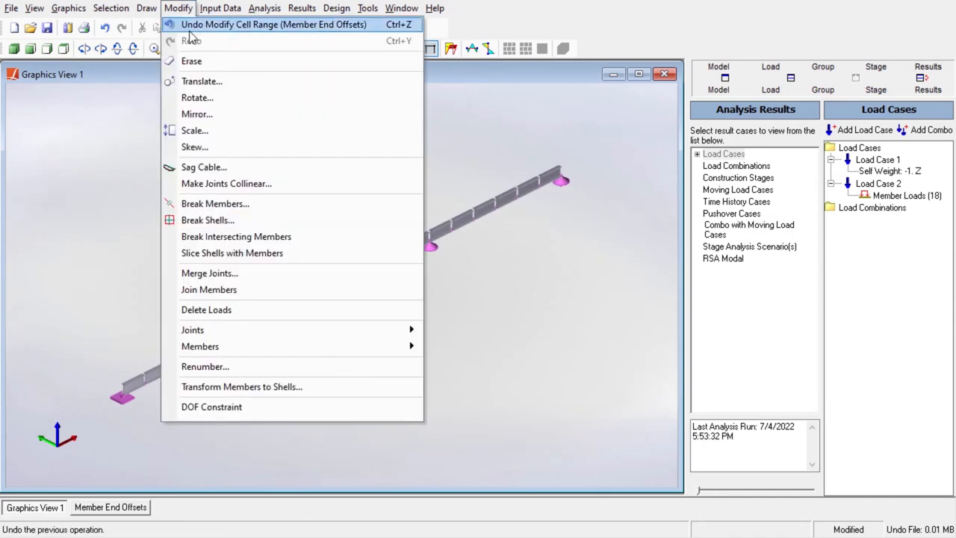
left_click(201, 81)
type("6")
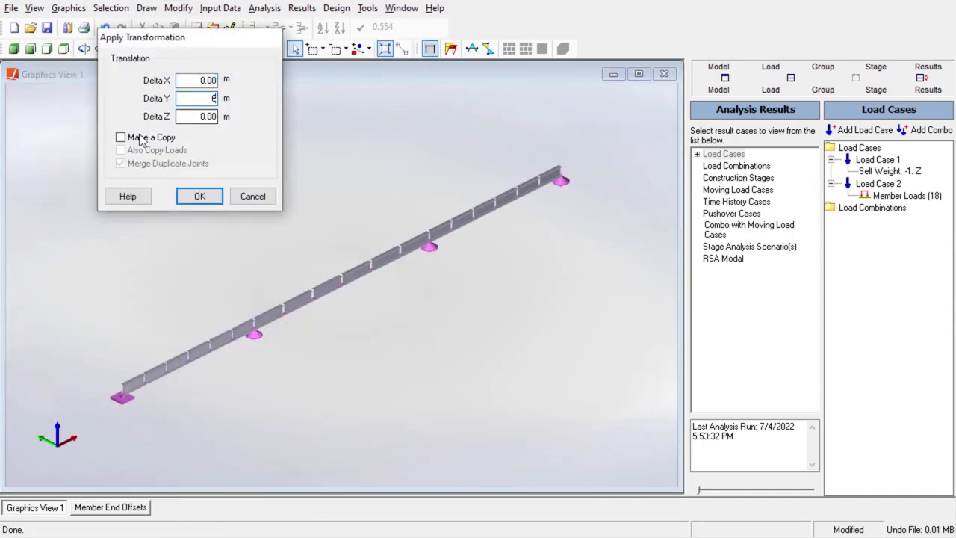
left_click(198, 196)
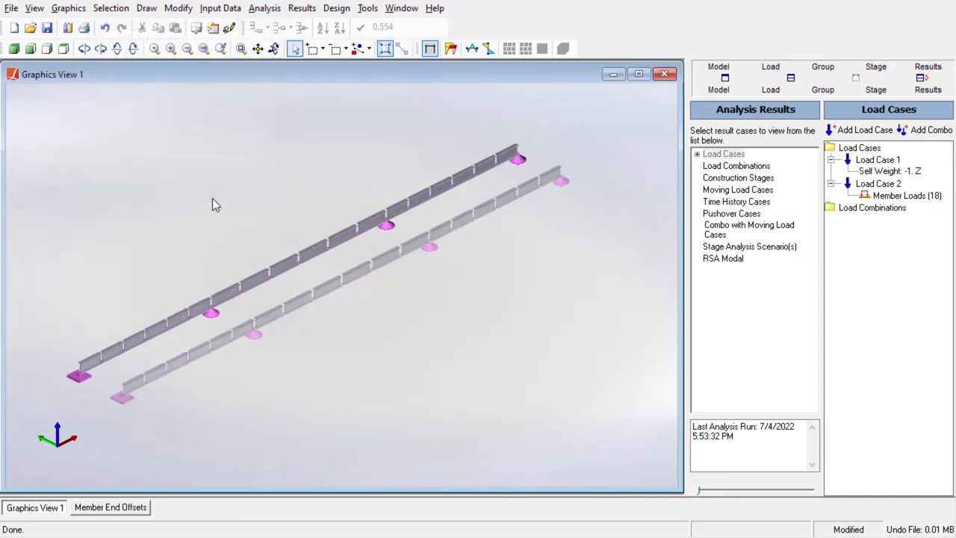
left_click(177, 9)
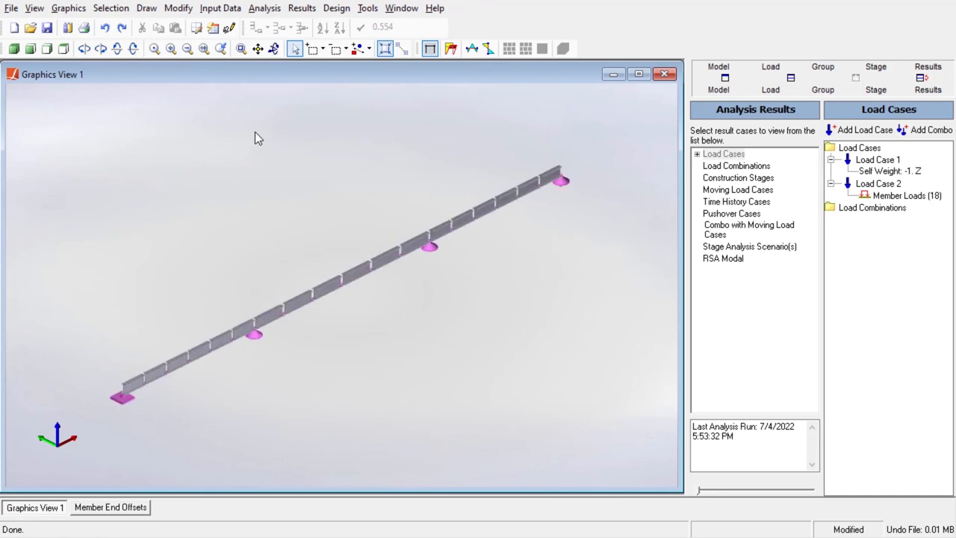
- Generate 3 repeated copies at Delta Y 6 m to form the four-girder grillage
left_click(147, 9)
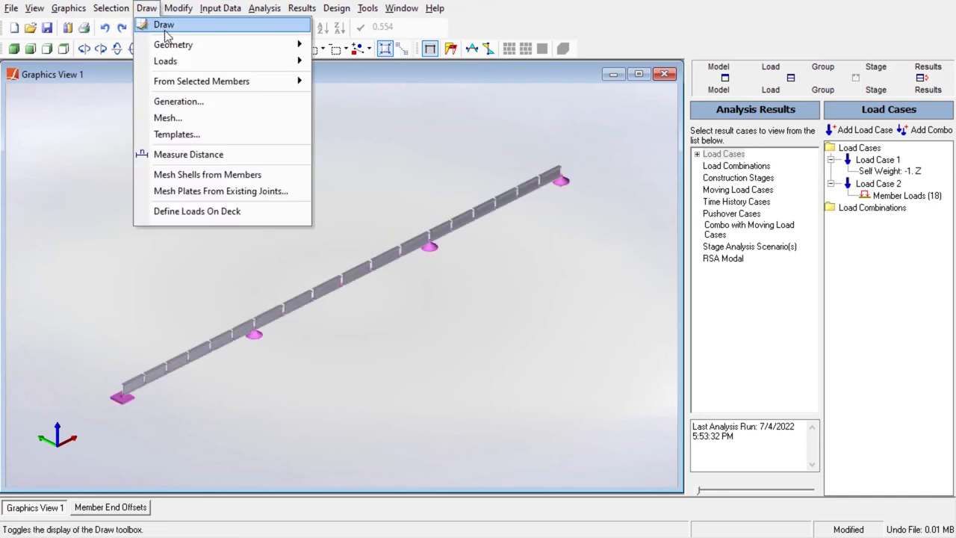
left_click(179, 101)
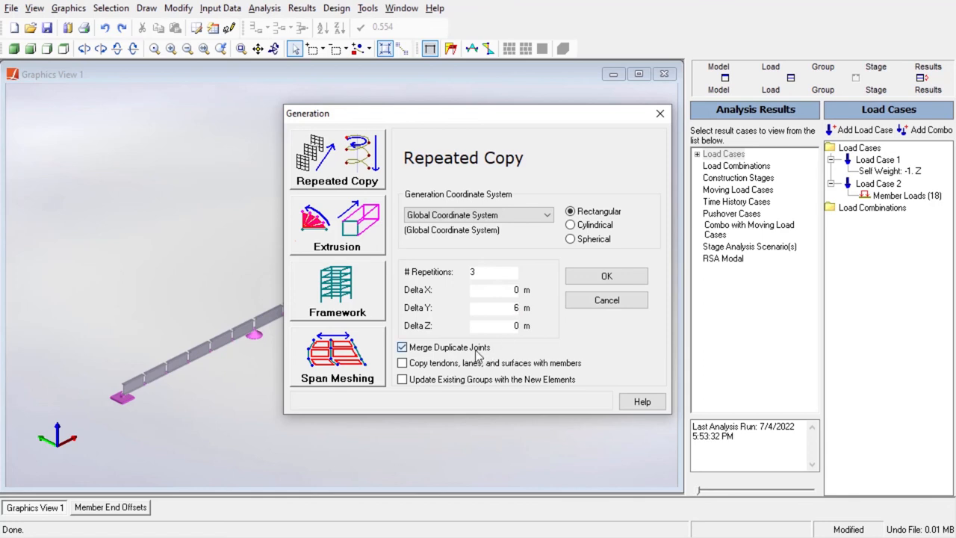
left_click(607, 274)
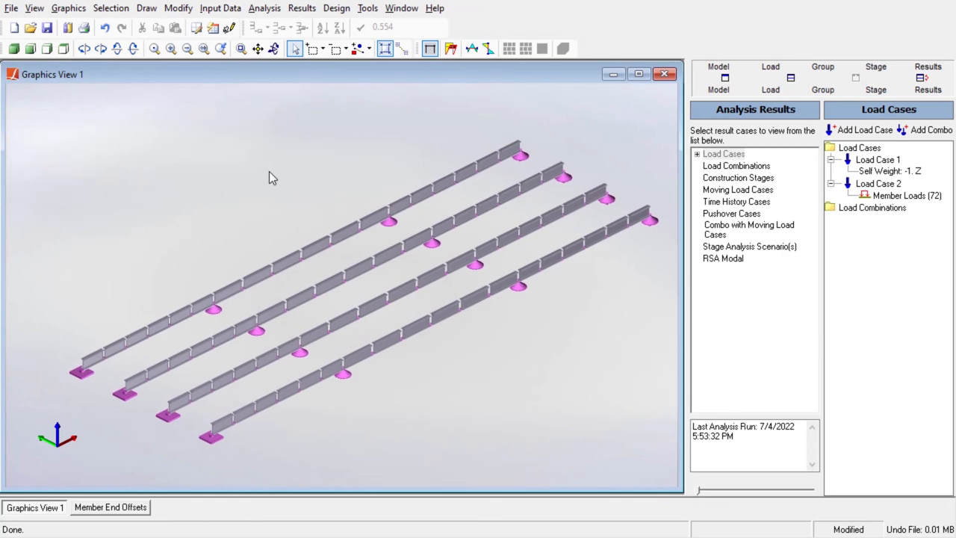
left_click(178, 7)
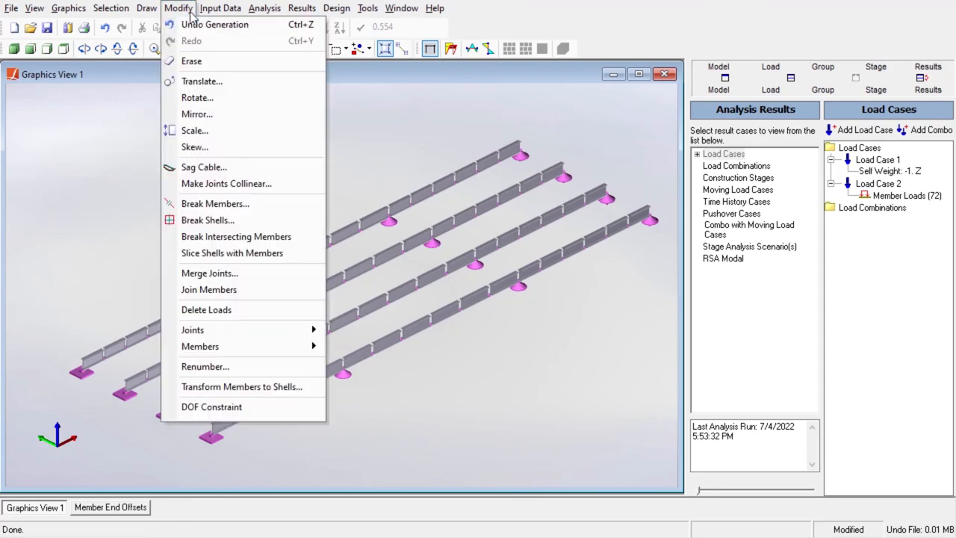